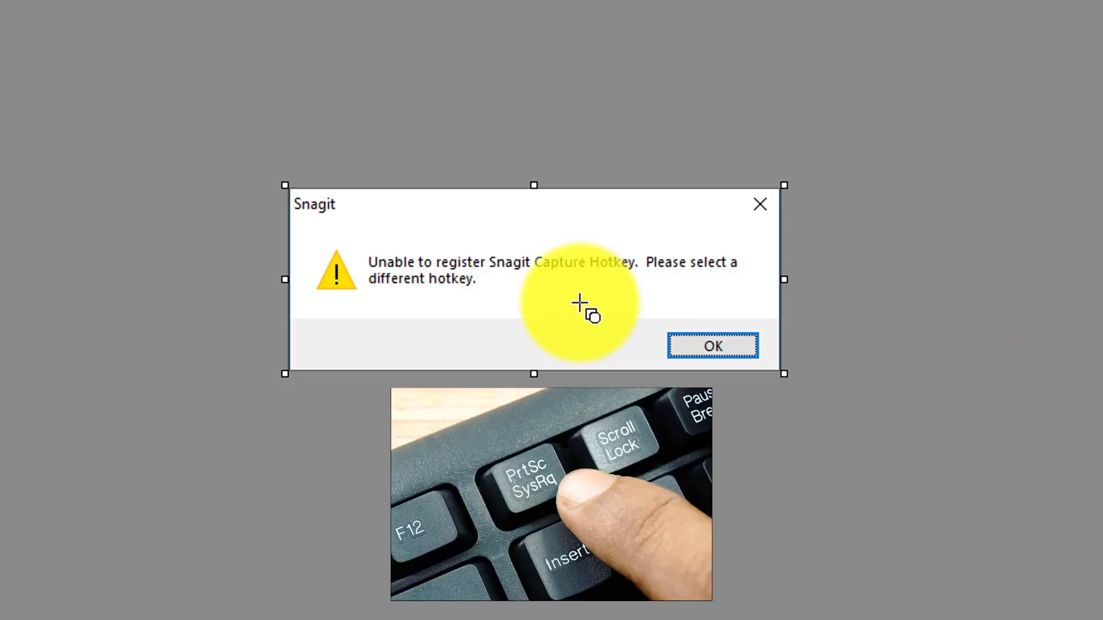
pyautogui.moveTo(875, 312)
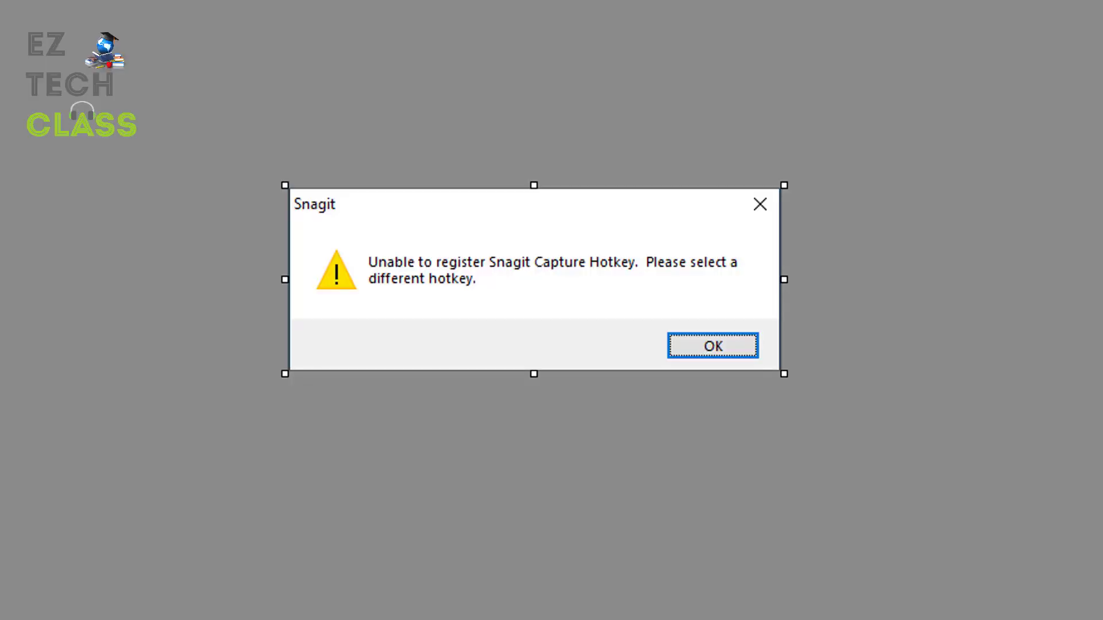
pyautogui.moveTo(596, 316)
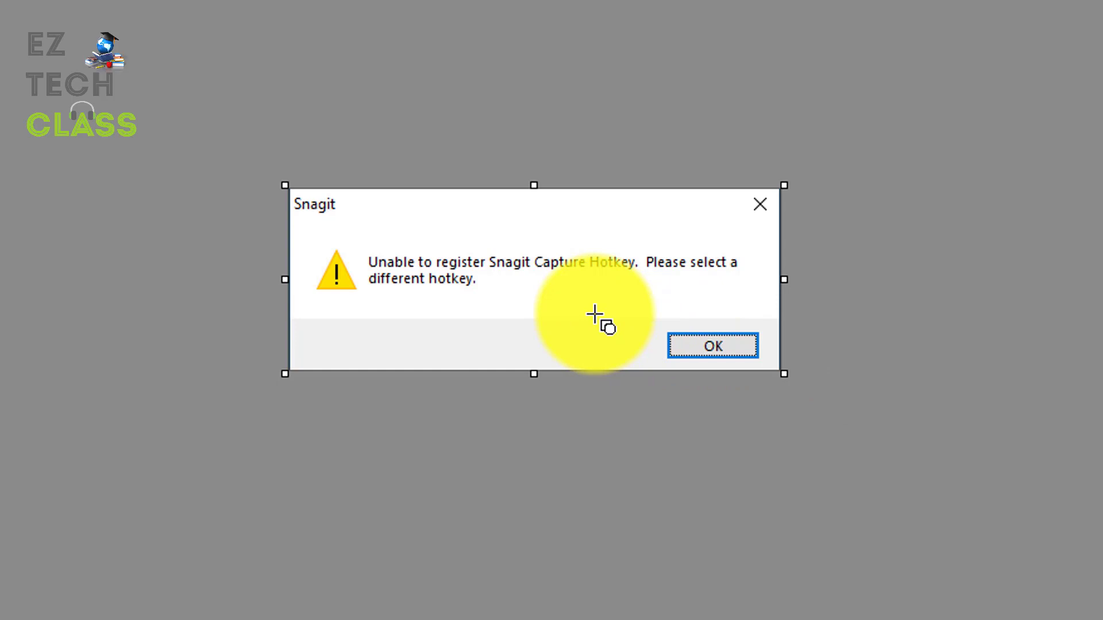
pyautogui.moveTo(789, 298)
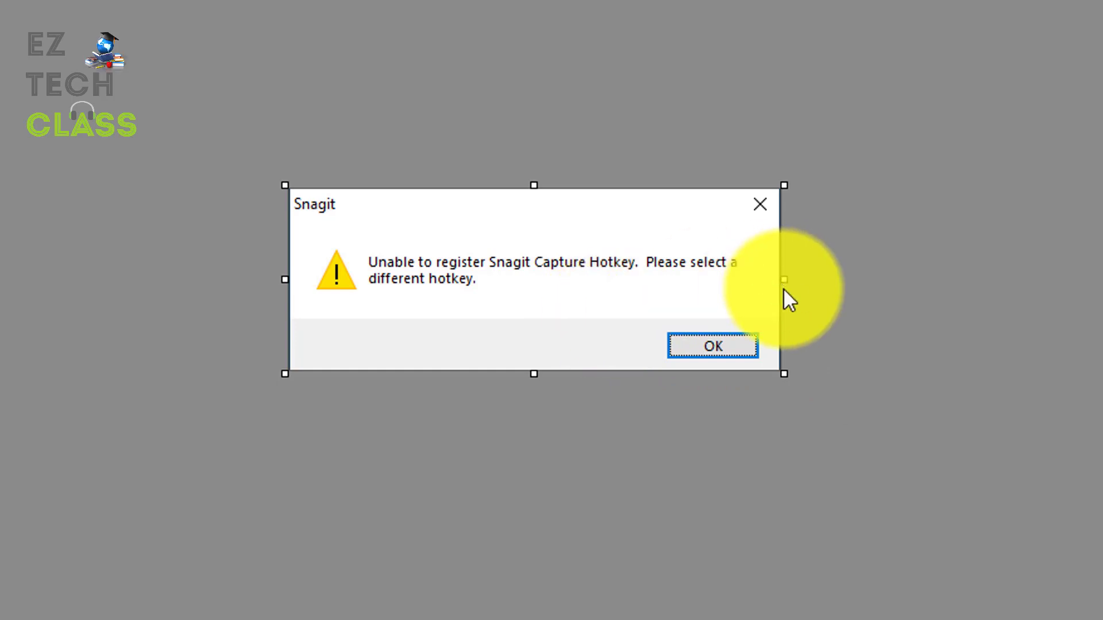
pyautogui.moveTo(923, 365)
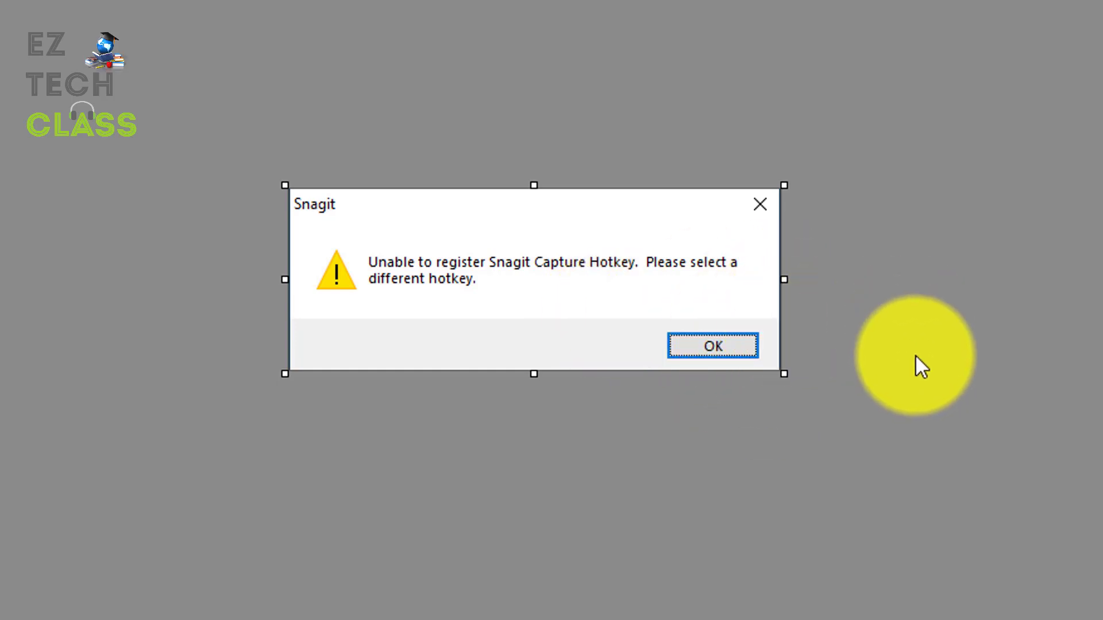
pyautogui.moveTo(883, 331)
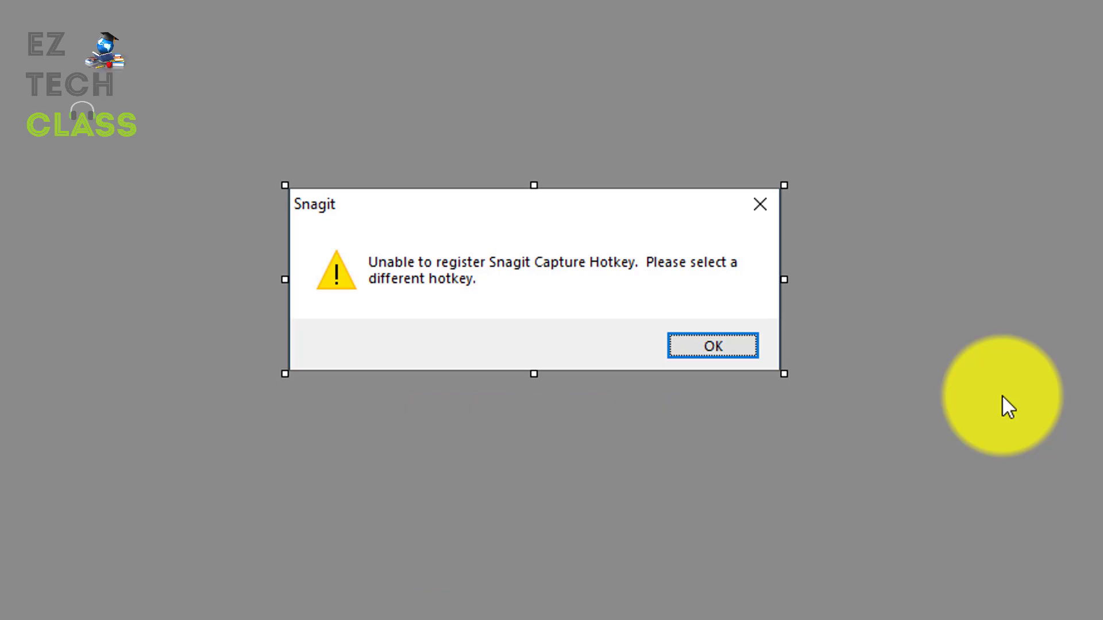
pyautogui.moveTo(884, 322)
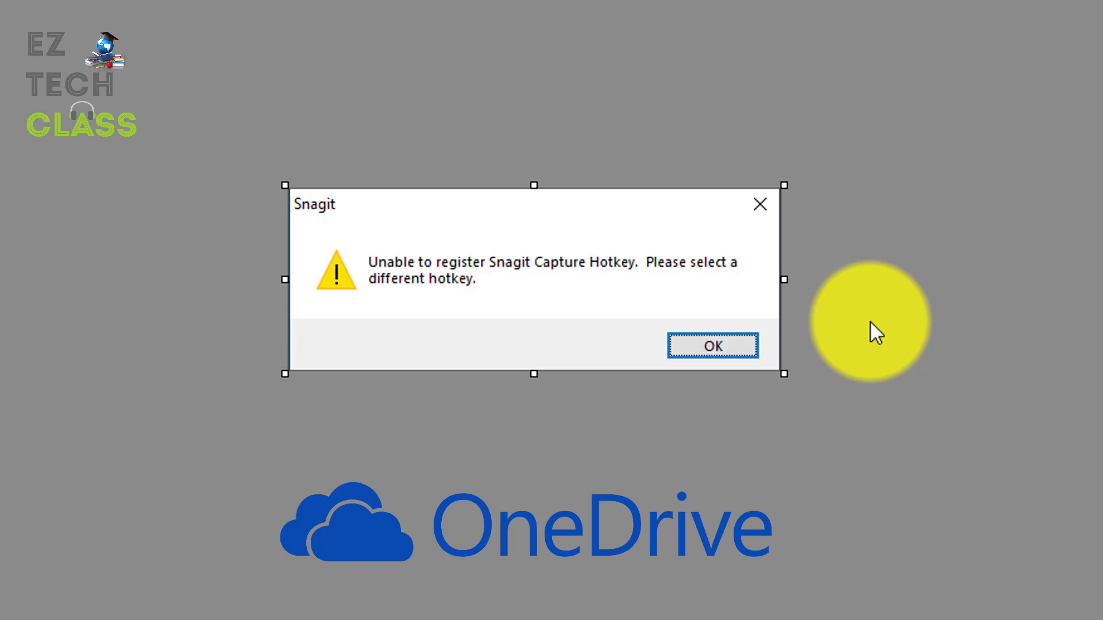
# Bring up Snagit's Program Preferences from the capture widget's gear menu via More preferences.
pyautogui.click(712, 345)
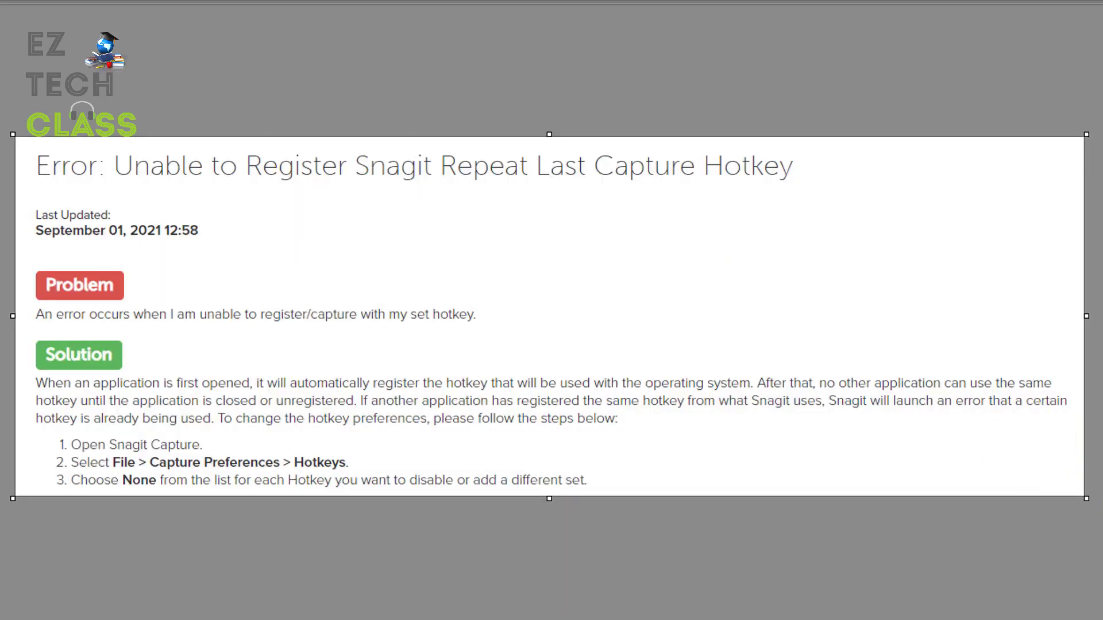
pyautogui.moveTo(1070, 362)
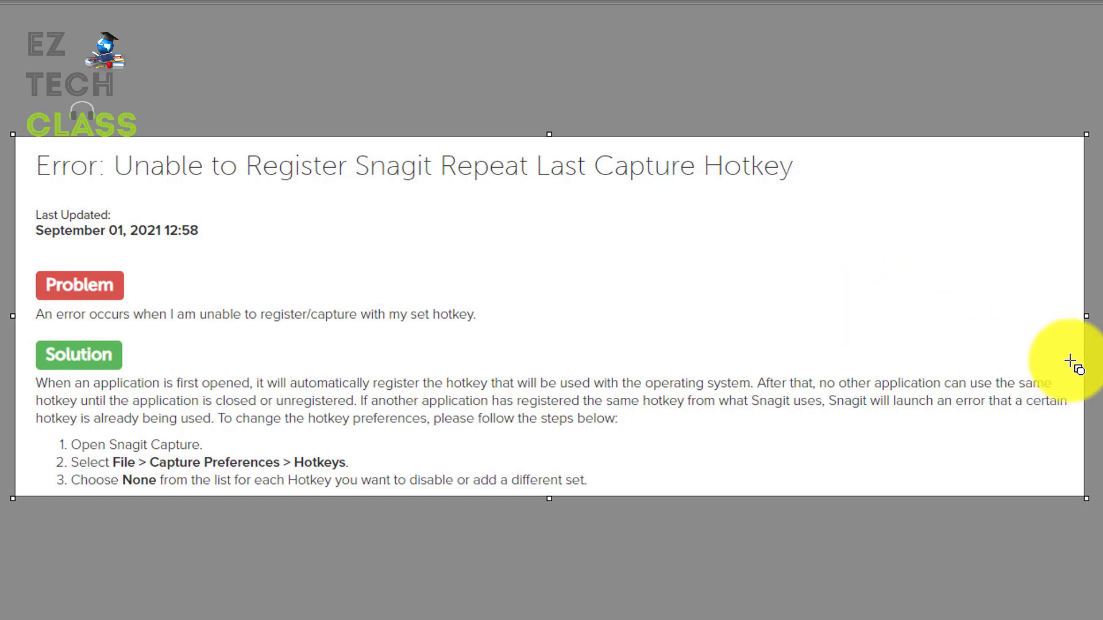
pyautogui.moveTo(756, 248)
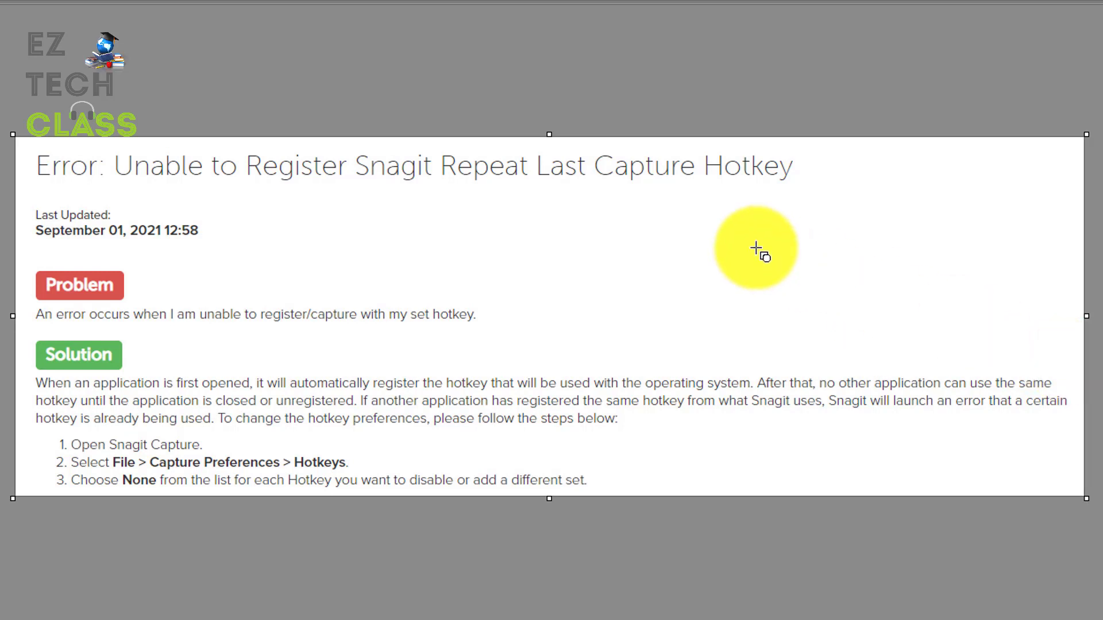
pyautogui.moveTo(376, 340)
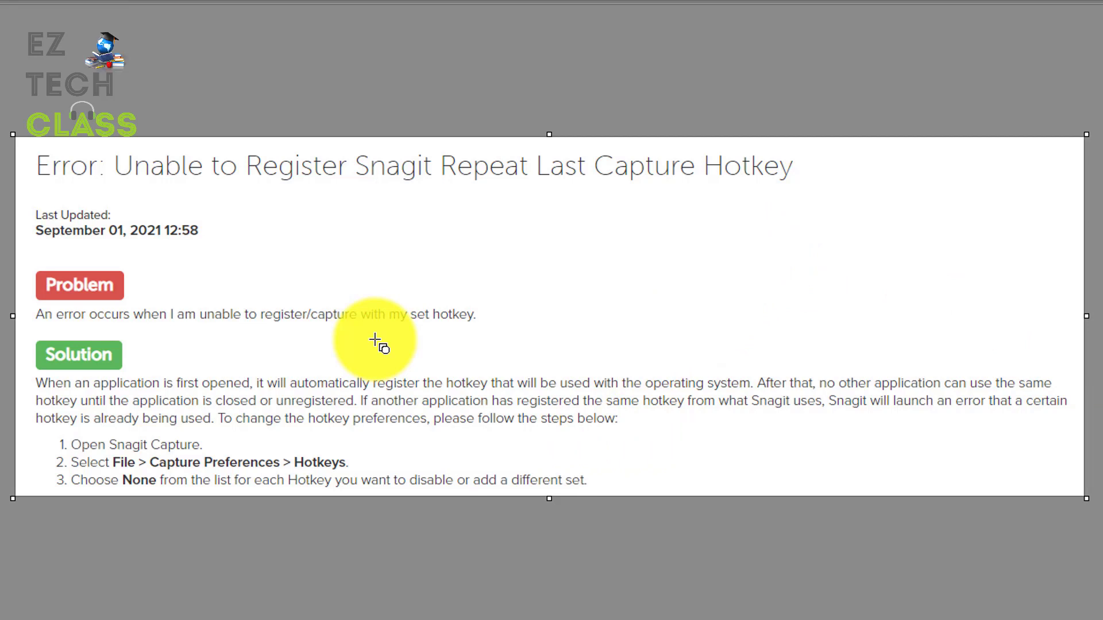
pyautogui.moveTo(80, 404)
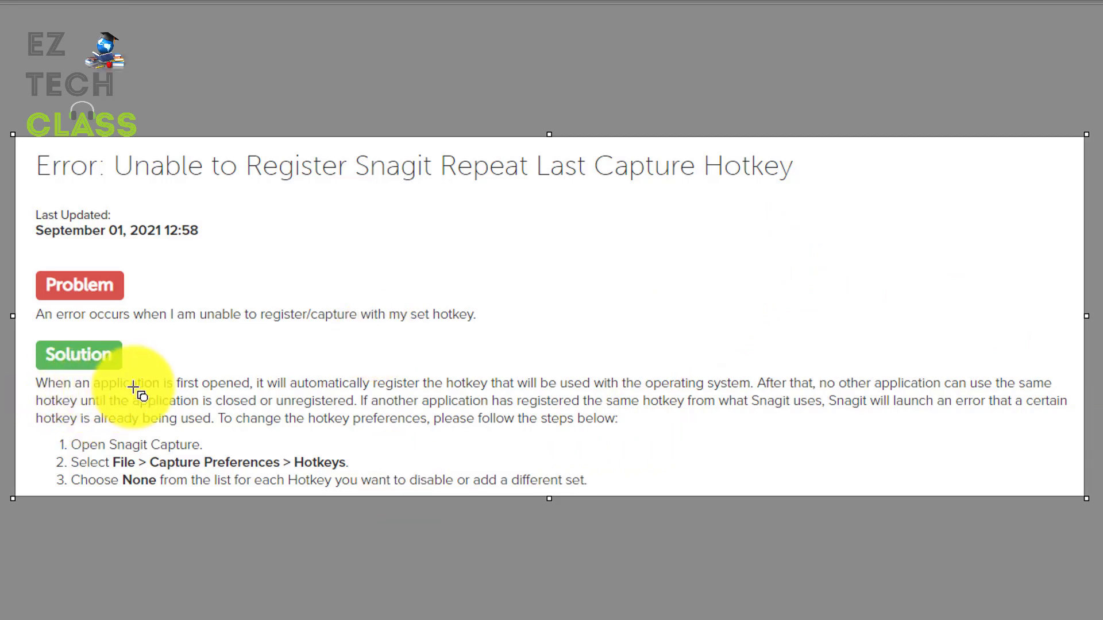
pyautogui.moveTo(301, 394)
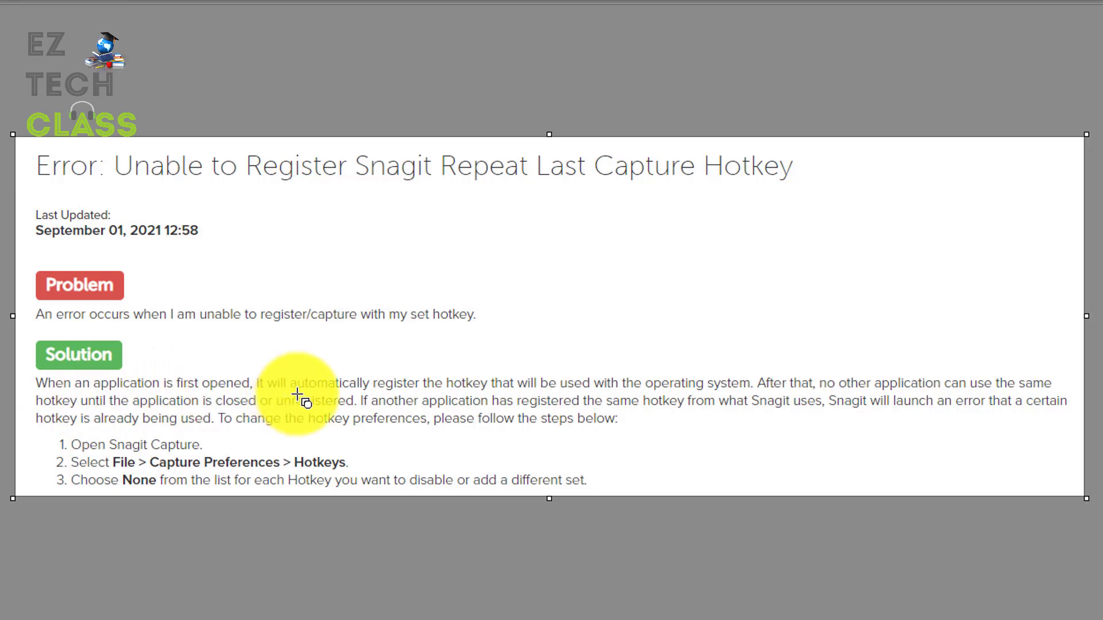
pyautogui.moveTo(472, 401)
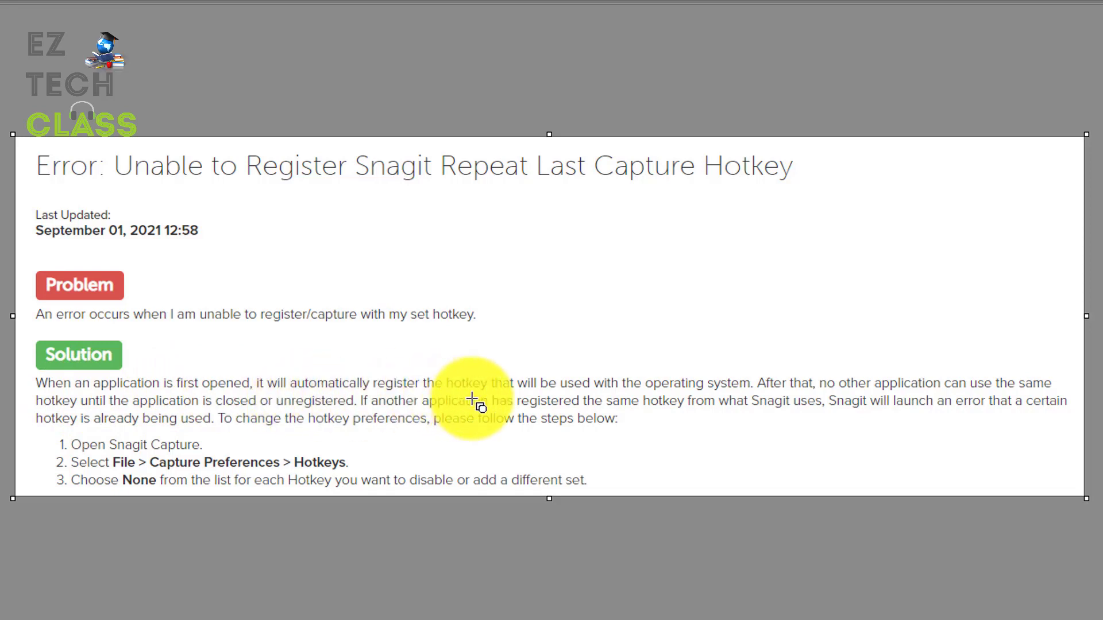
pyautogui.moveTo(657, 394)
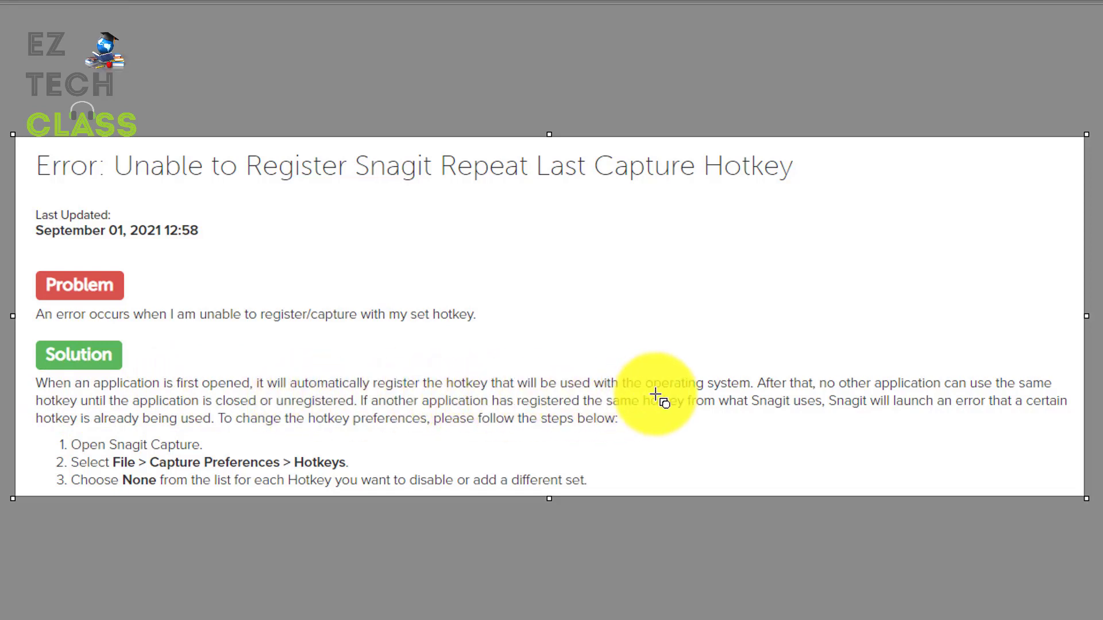
pyautogui.moveTo(785, 394)
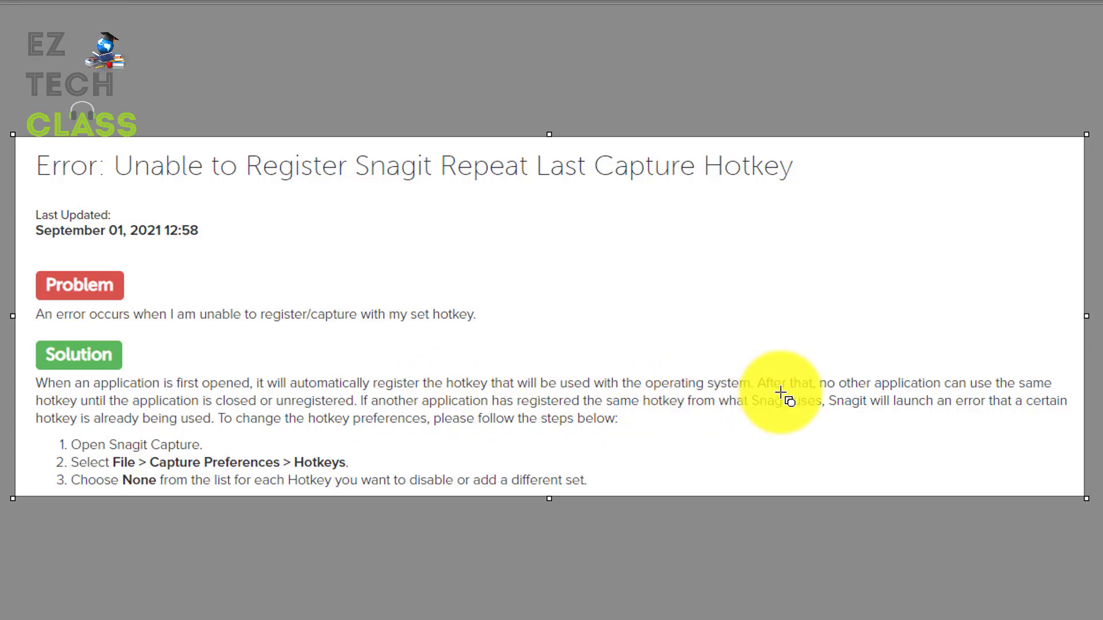
pyautogui.moveTo(991, 401)
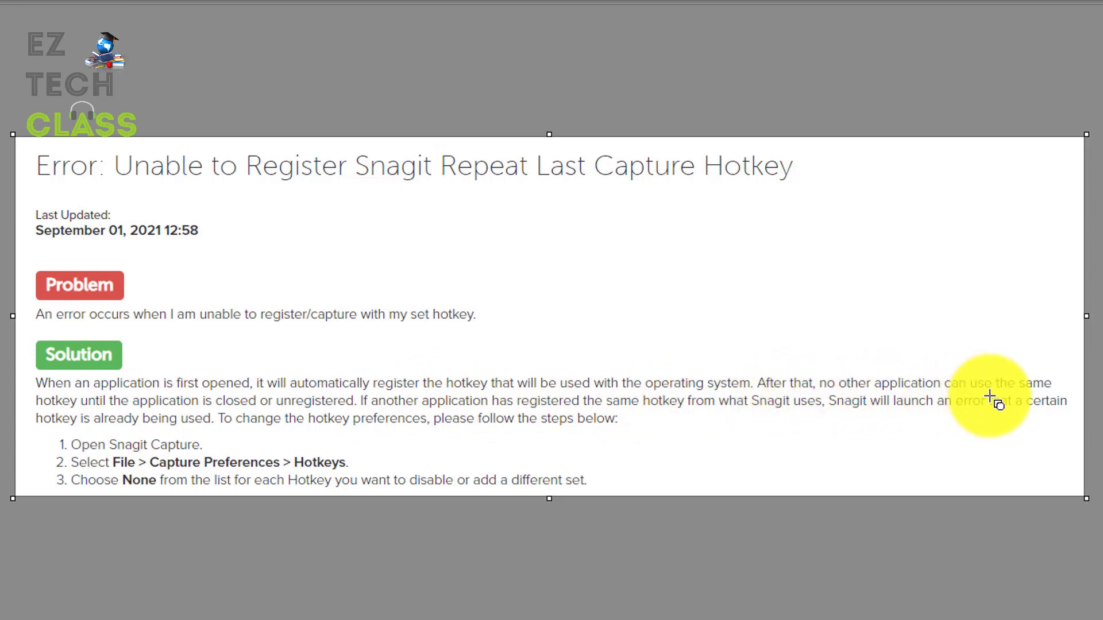
pyautogui.moveTo(116, 428)
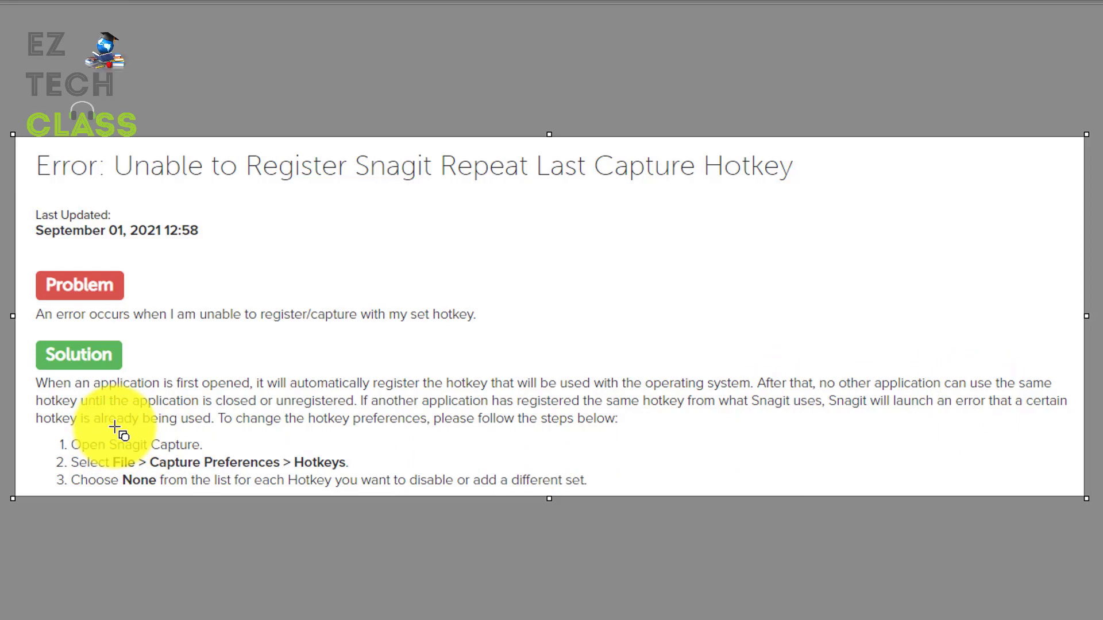
pyautogui.moveTo(232, 415)
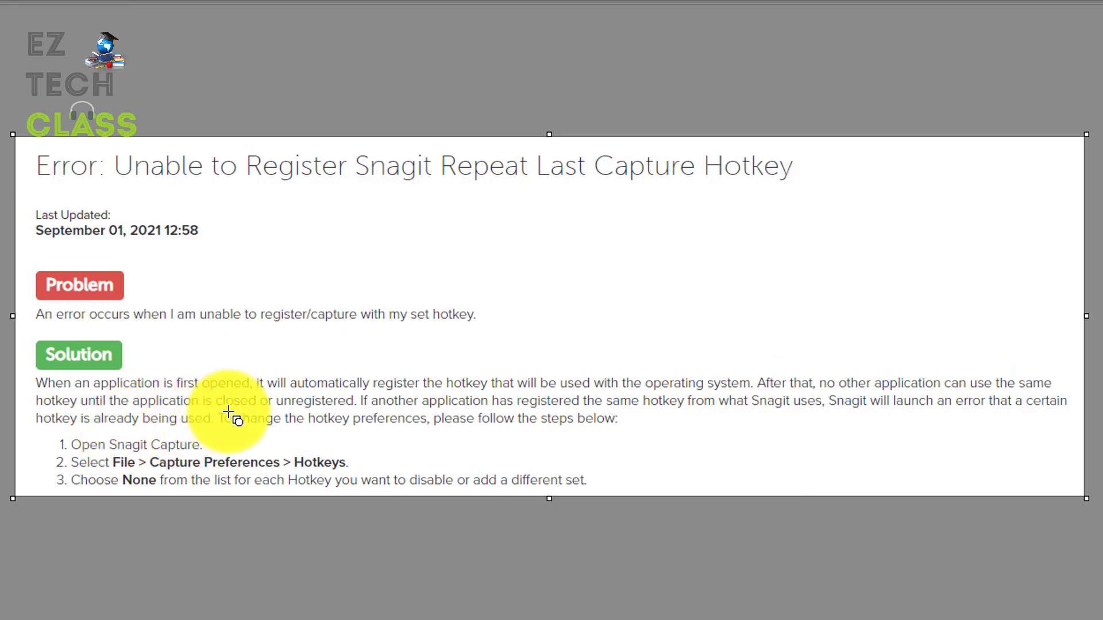
pyautogui.moveTo(355, 414)
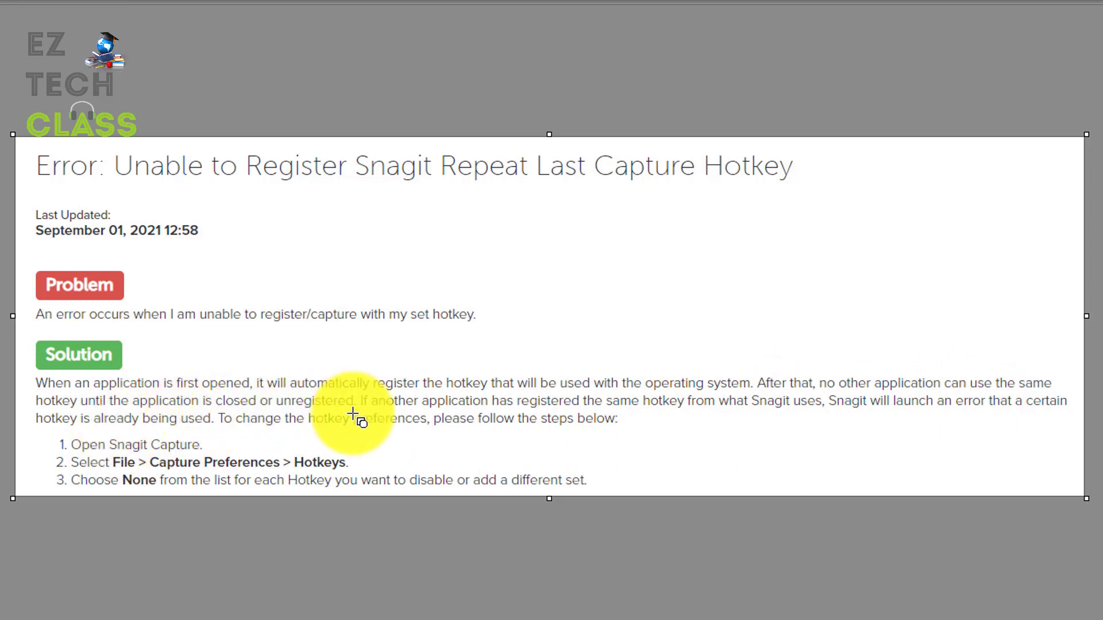
pyautogui.moveTo(1017, 412)
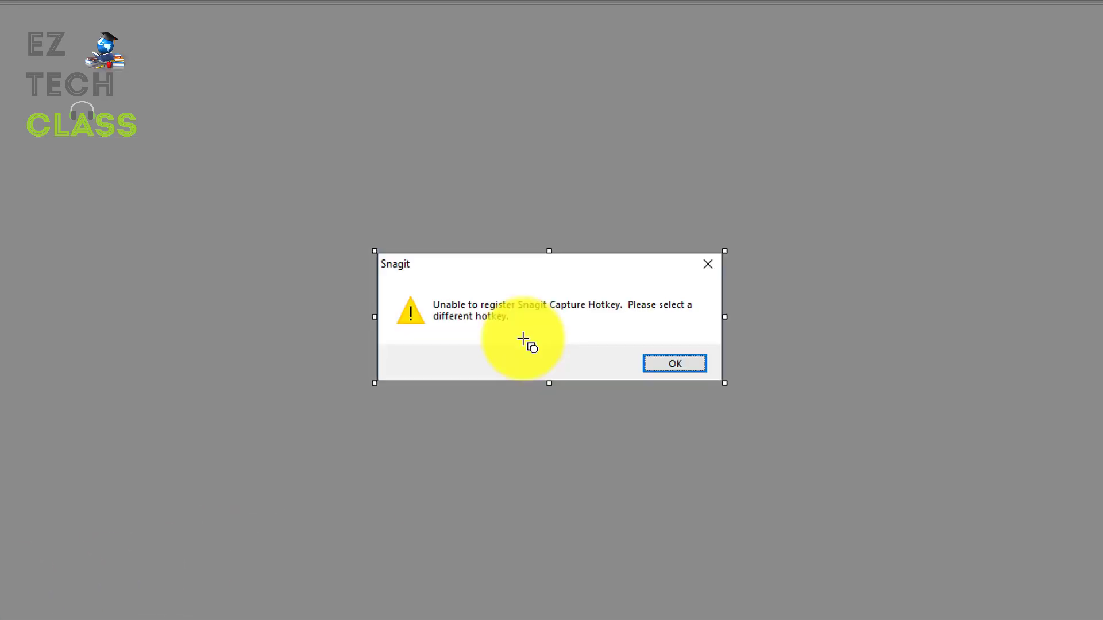
pyautogui.moveTo(522, 324)
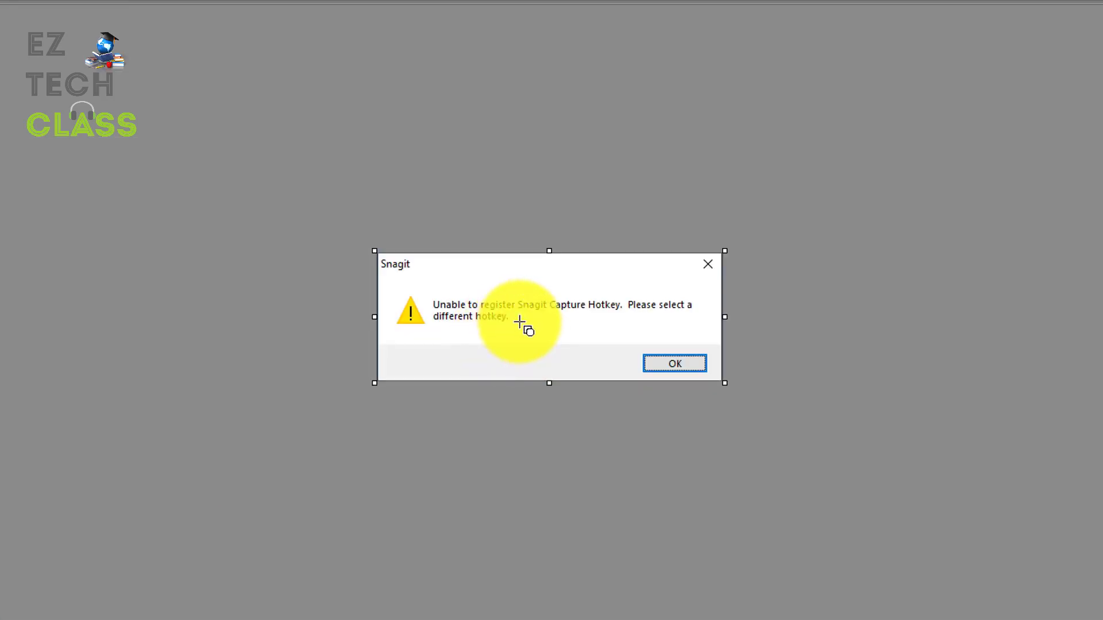
pyautogui.moveTo(605, 315)
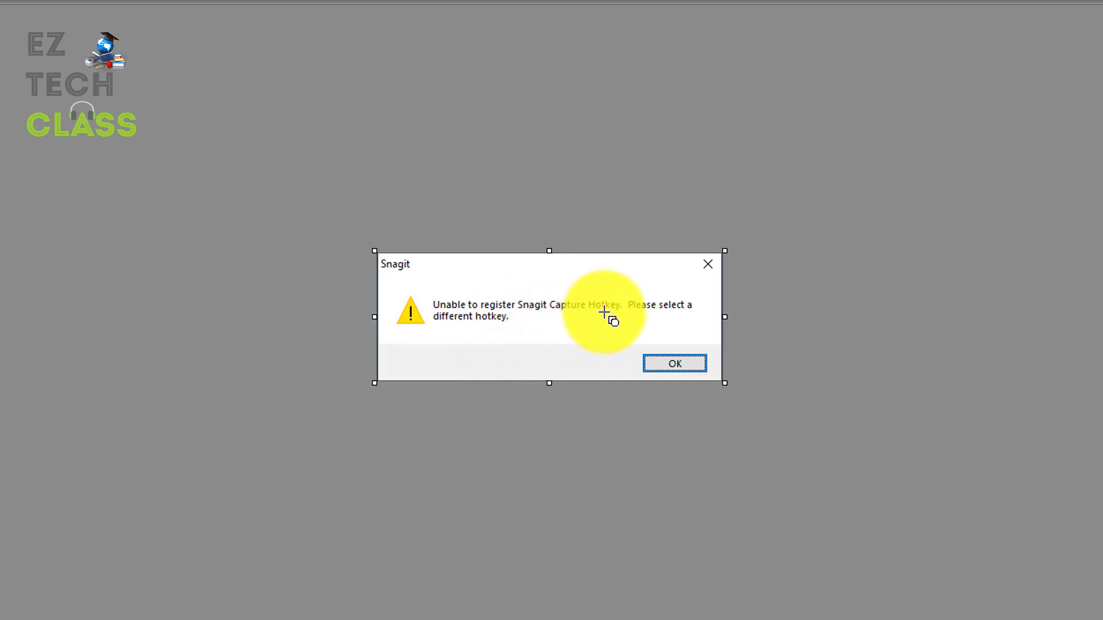
pyautogui.moveTo(214, 499)
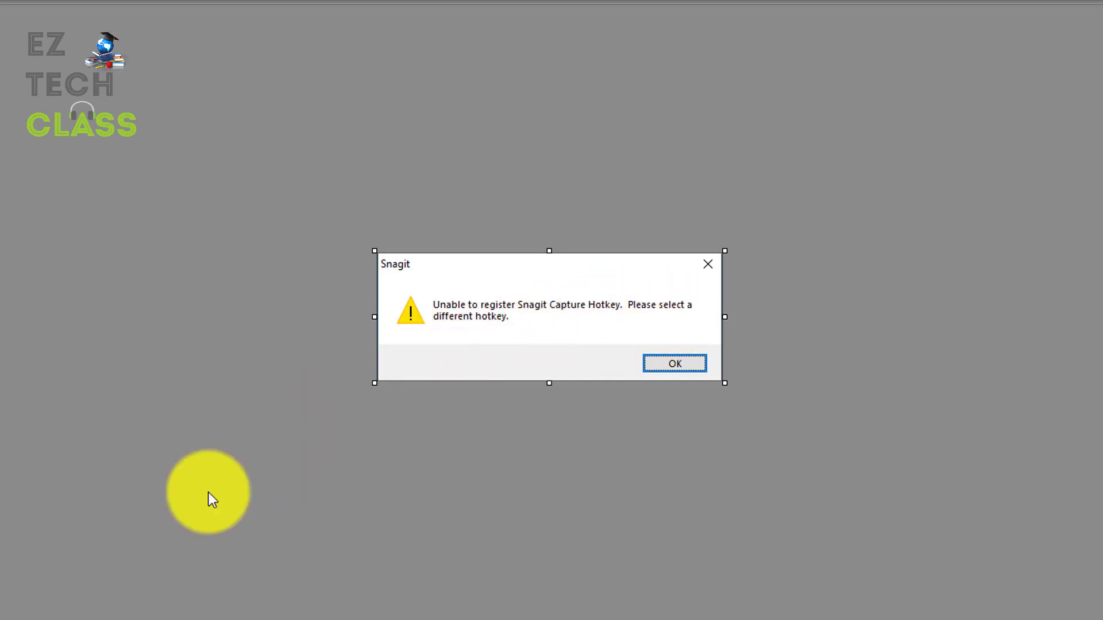
pyautogui.click(674, 365)
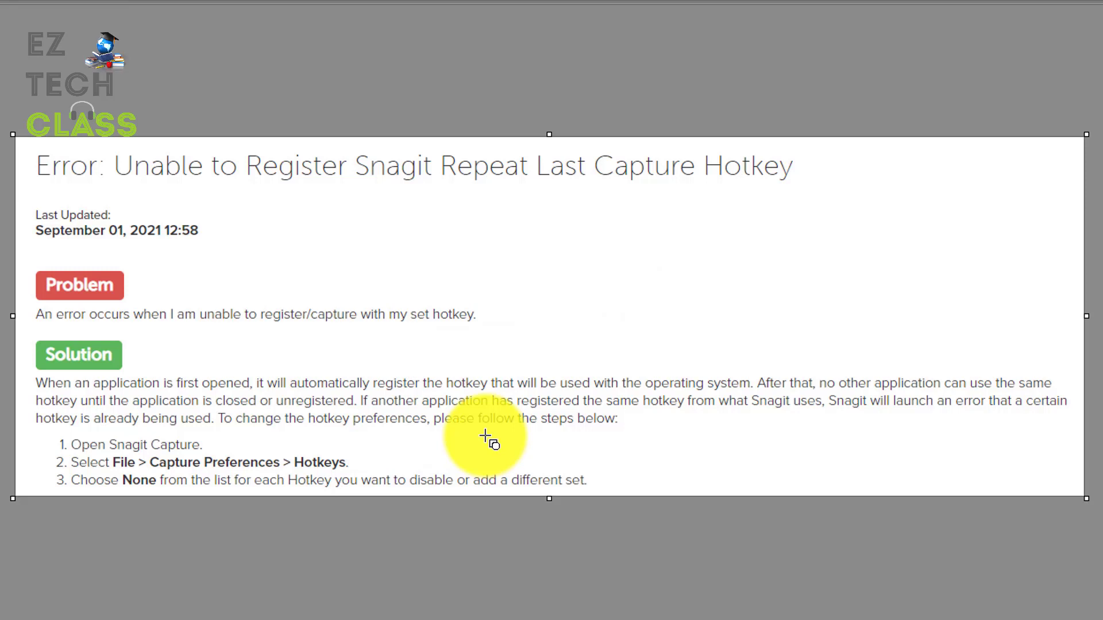
pyautogui.moveTo(507, 438)
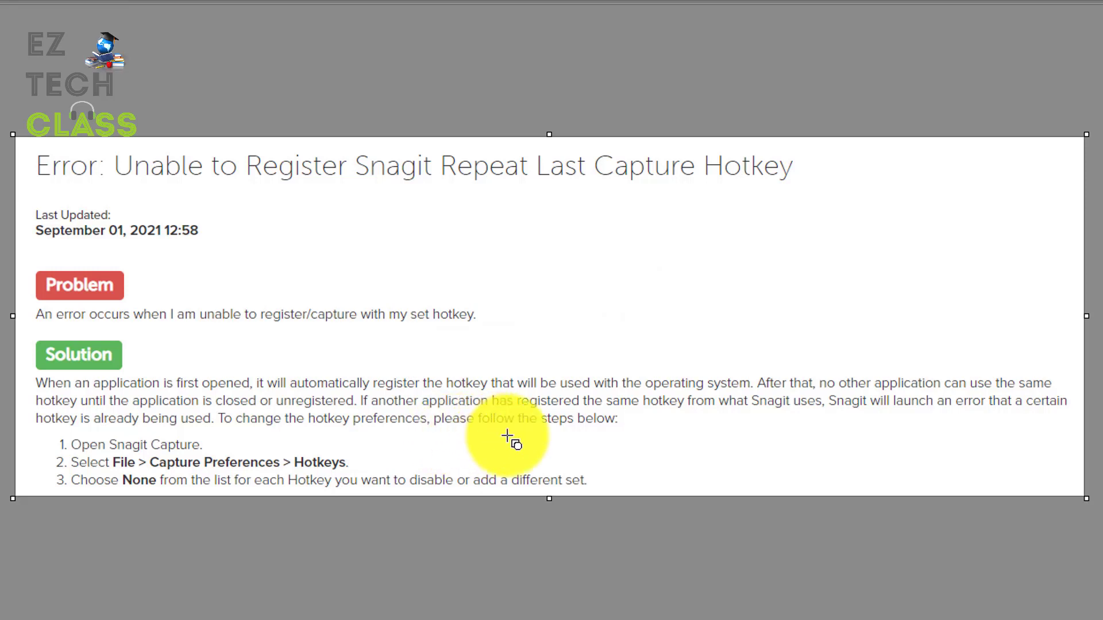
pyautogui.moveTo(126, 474)
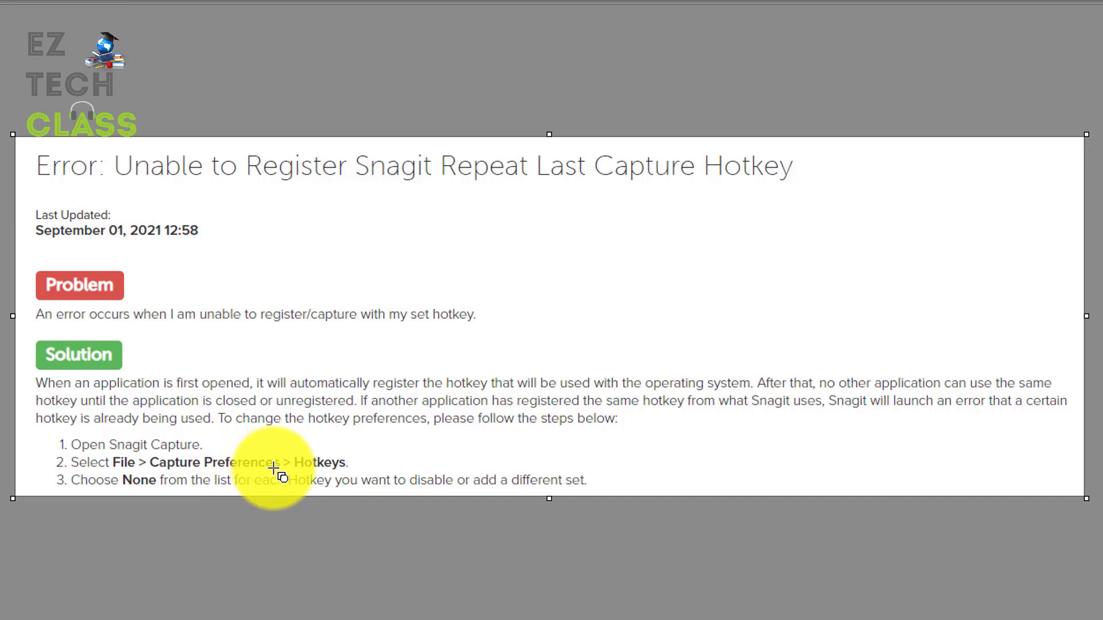
pyautogui.moveTo(152, 493)
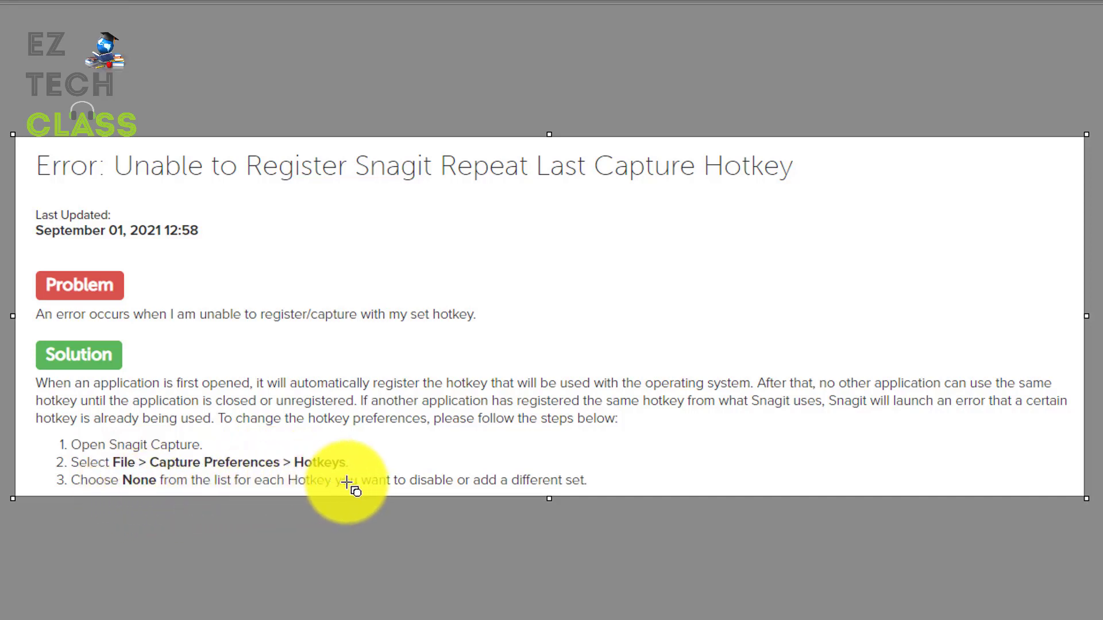
pyautogui.moveTo(179, 481)
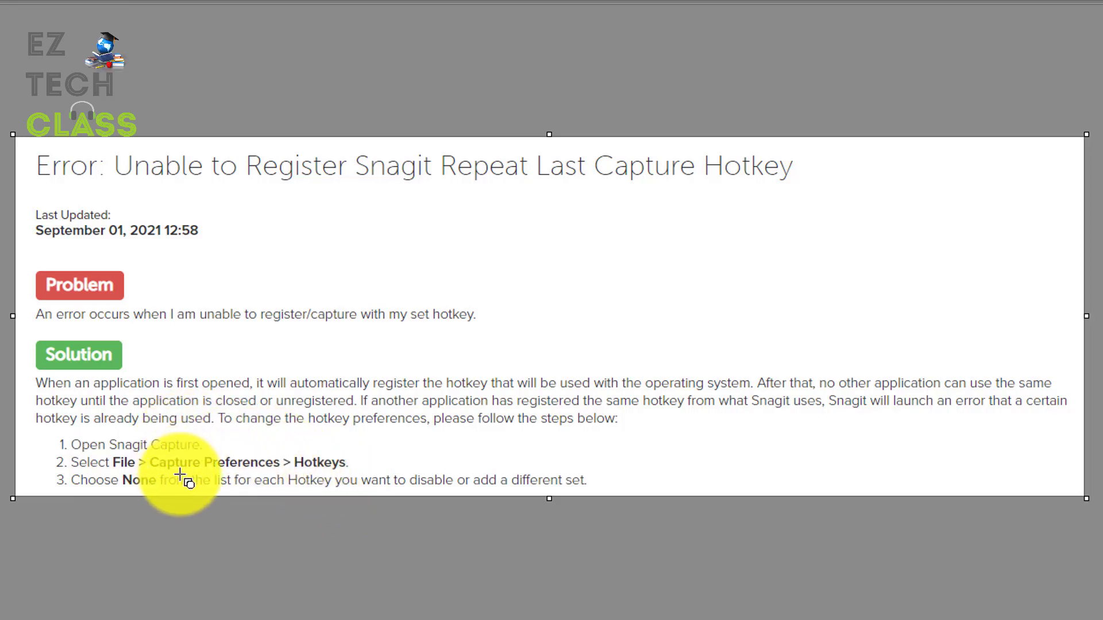
pyautogui.moveTo(228, 481)
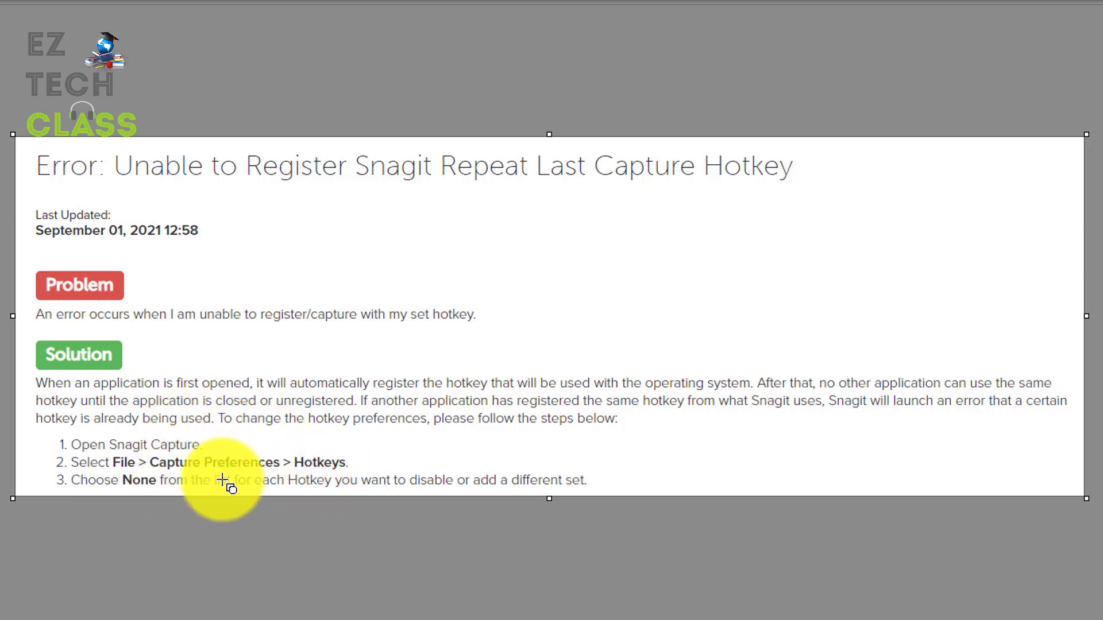
pyautogui.moveTo(336, 482)
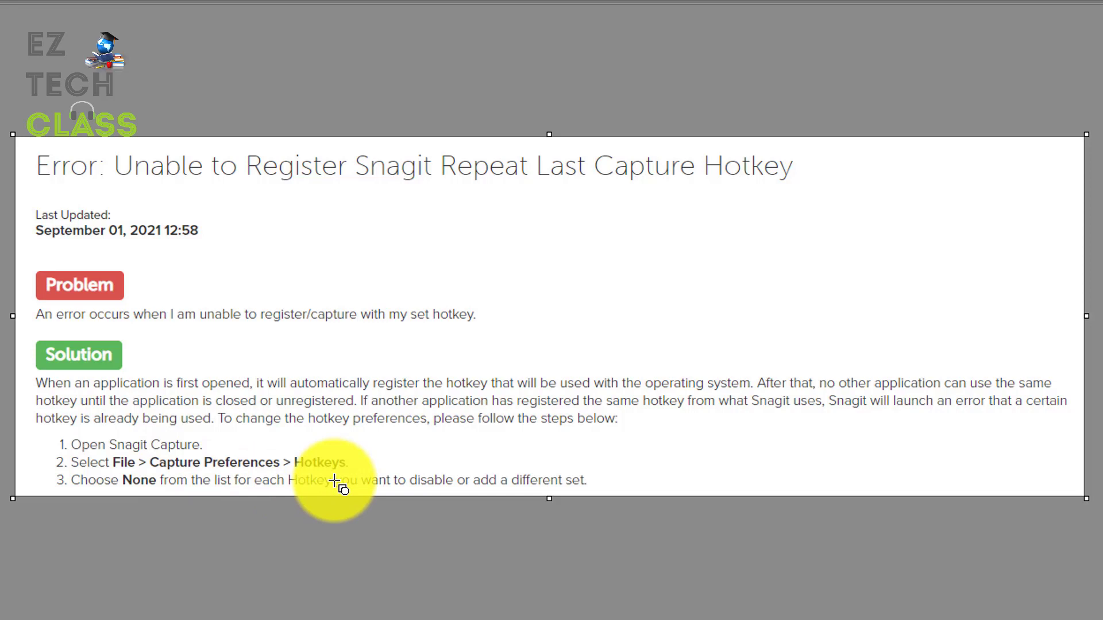
pyautogui.moveTo(908, 541)
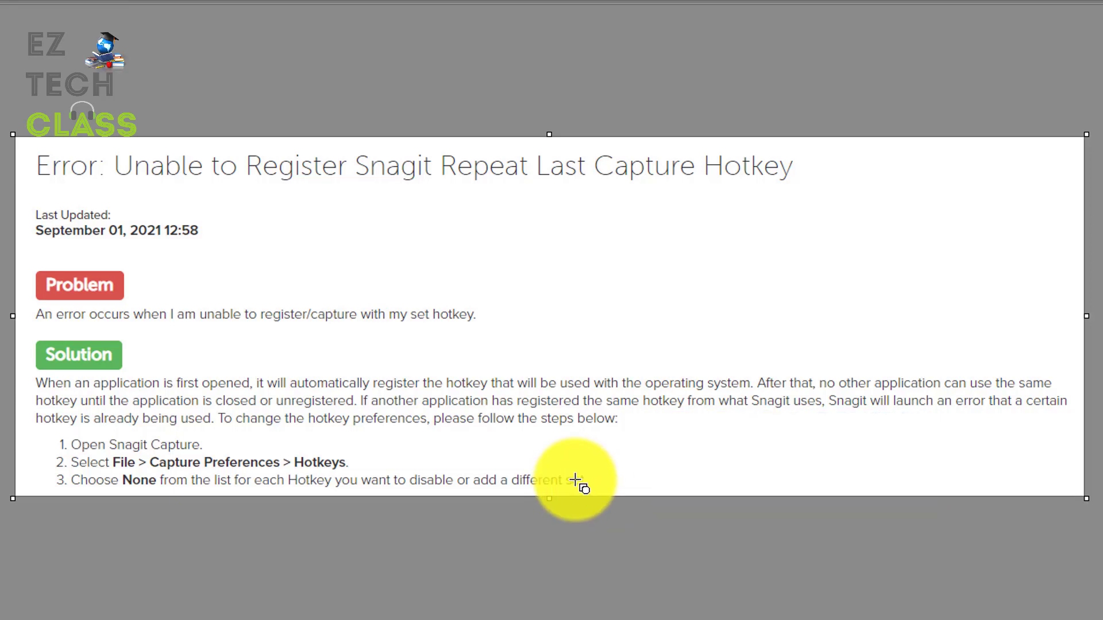
pyautogui.moveTo(589, 485)
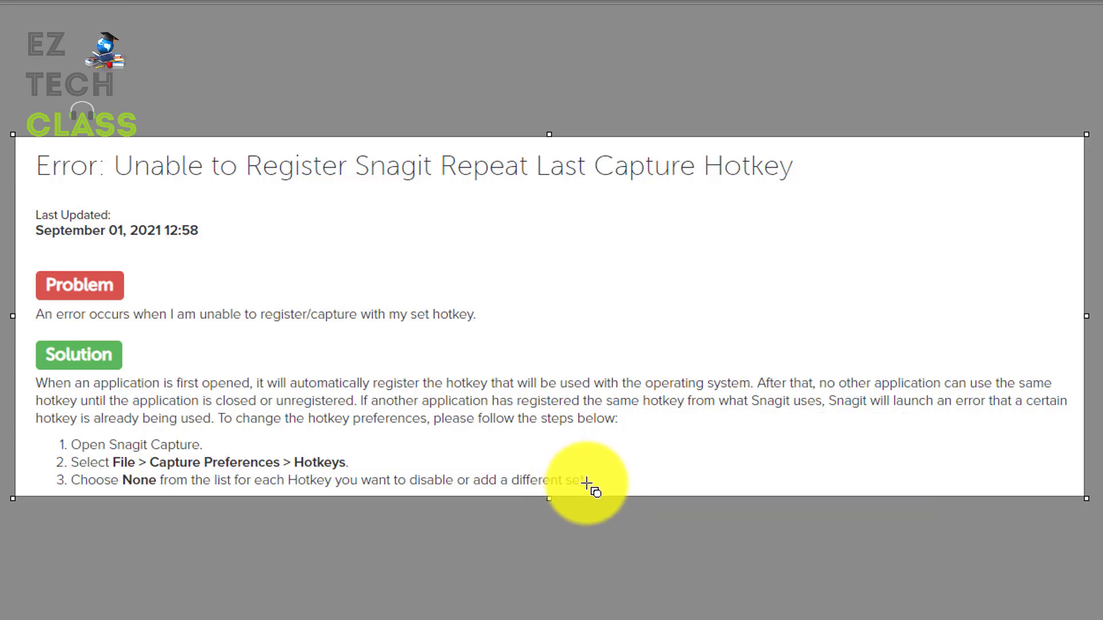
pyautogui.moveTo(183, 485)
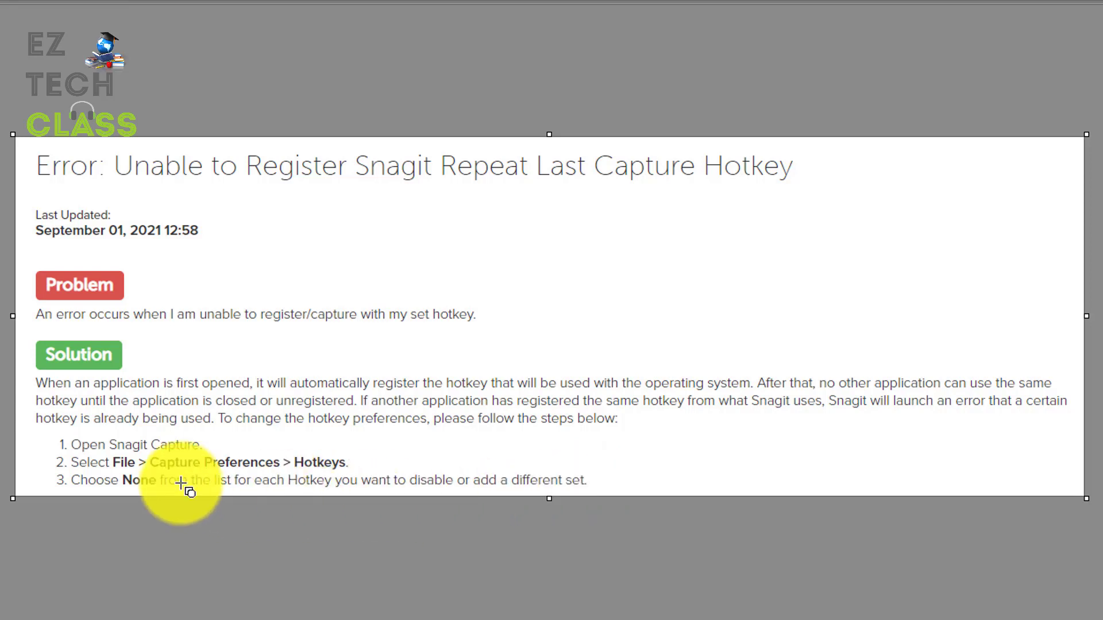
pyautogui.moveTo(386, 436)
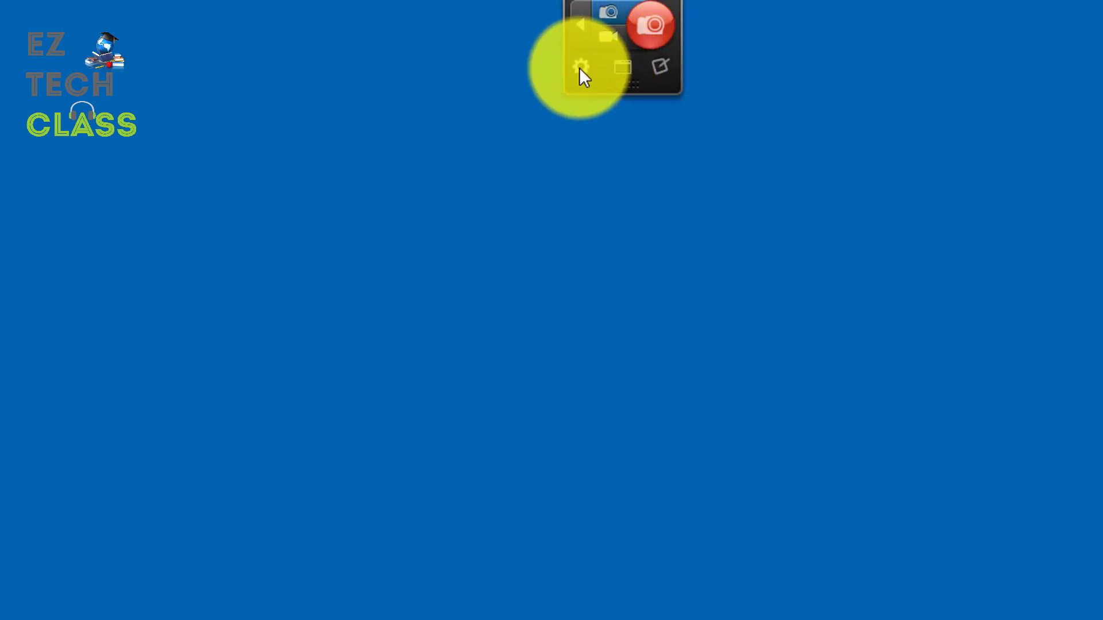
pyautogui.click(581, 76)
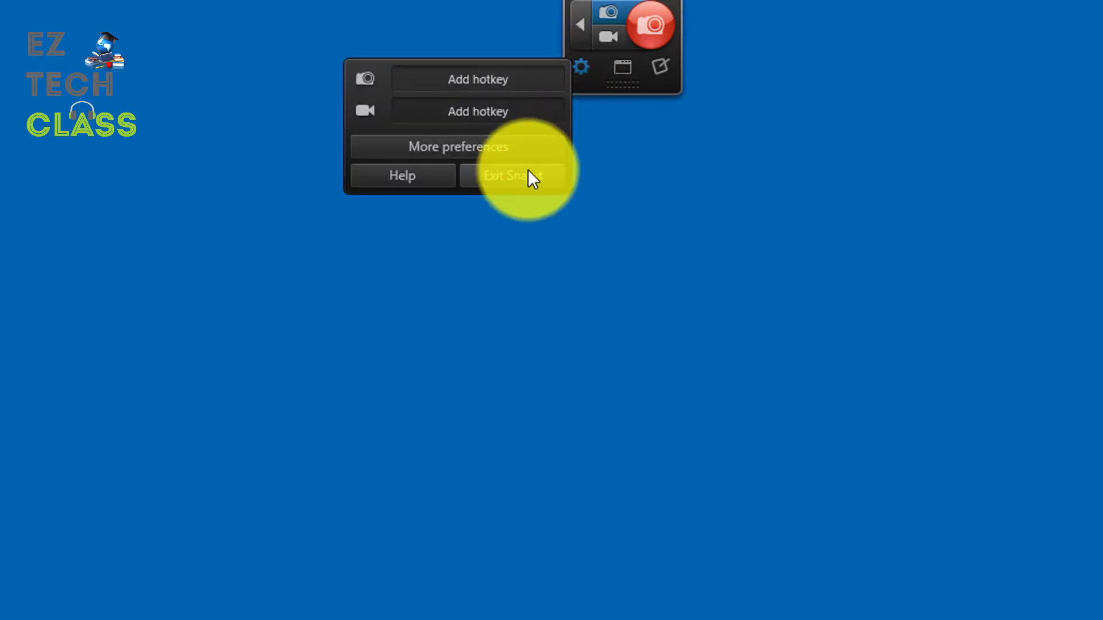
pyautogui.moveTo(480, 156)
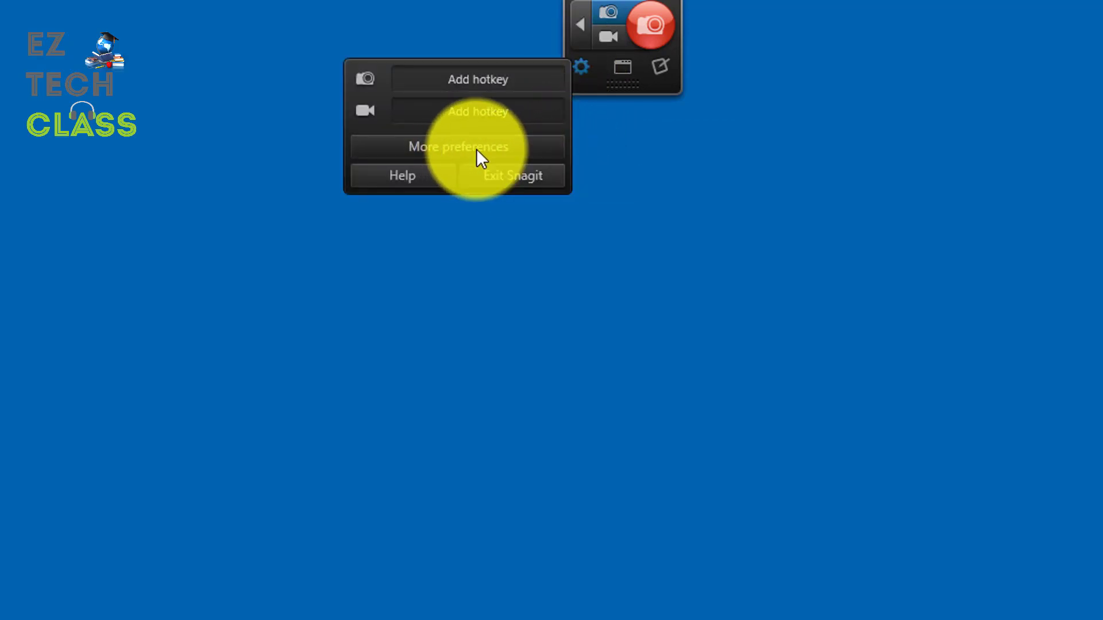
pyautogui.click(458, 146)
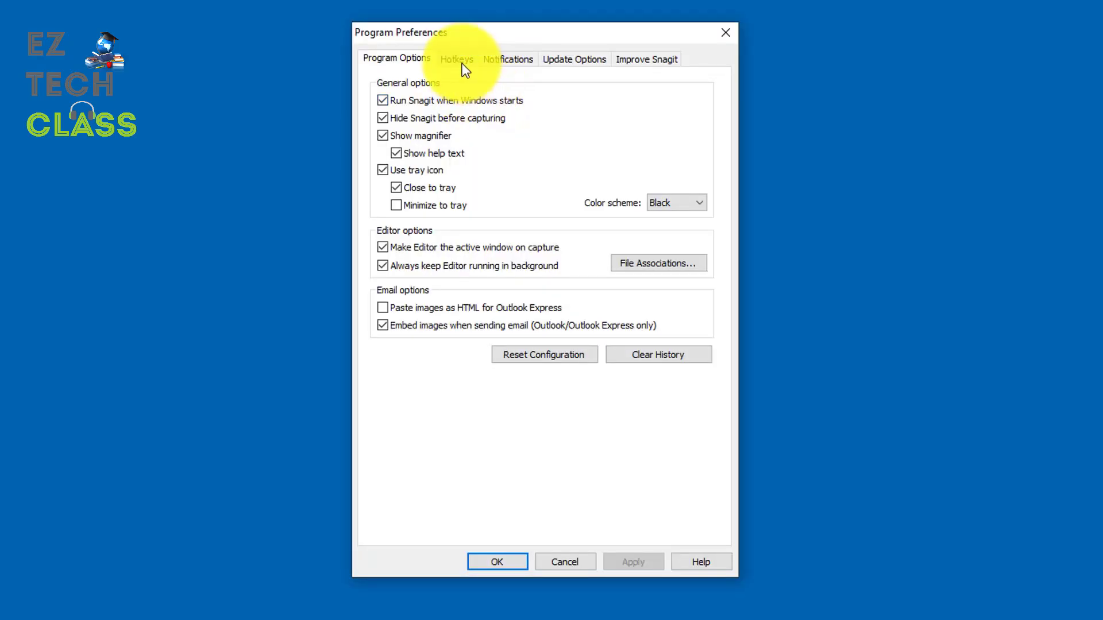
# Show the Hotkeys settings and expand the Global capture key list, currently set to Print Screen.
pyautogui.click(456, 59)
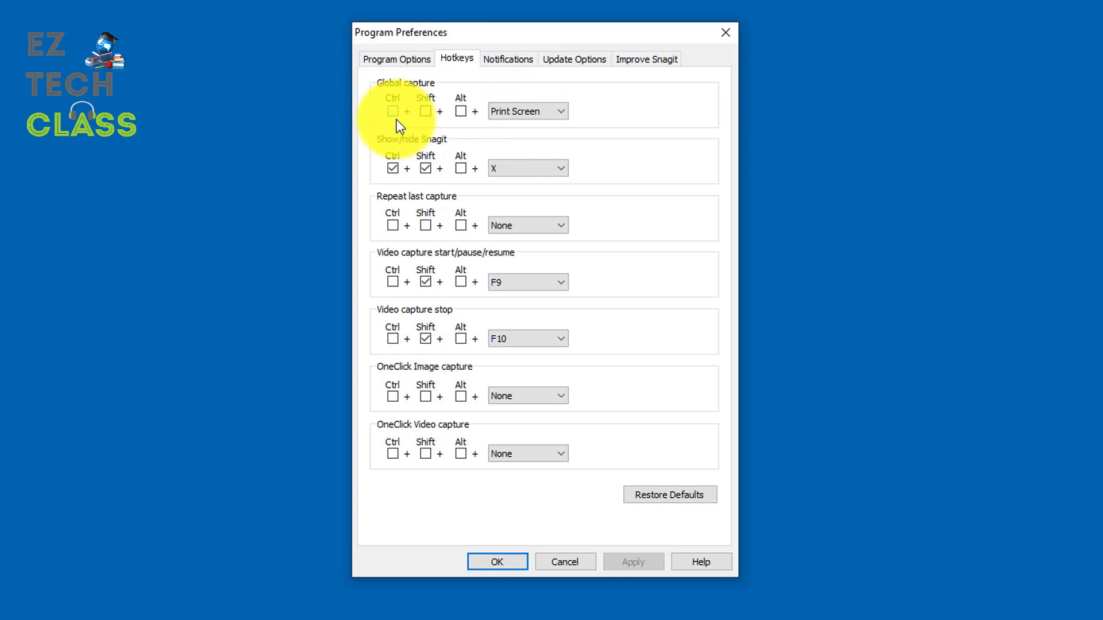
pyautogui.moveTo(489, 126)
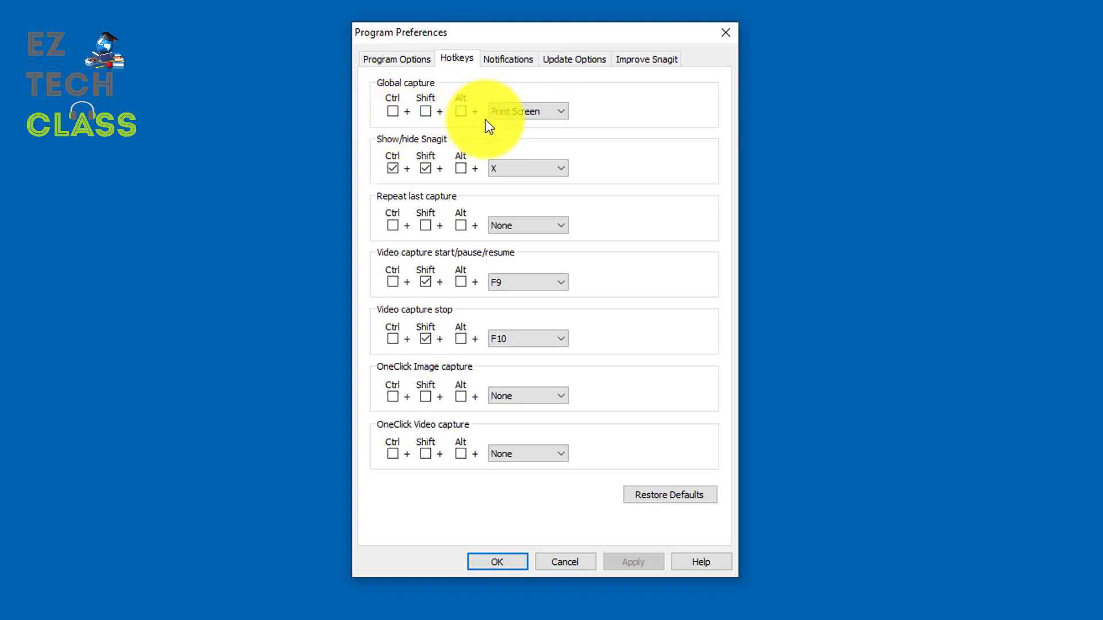
pyautogui.click(526, 111)
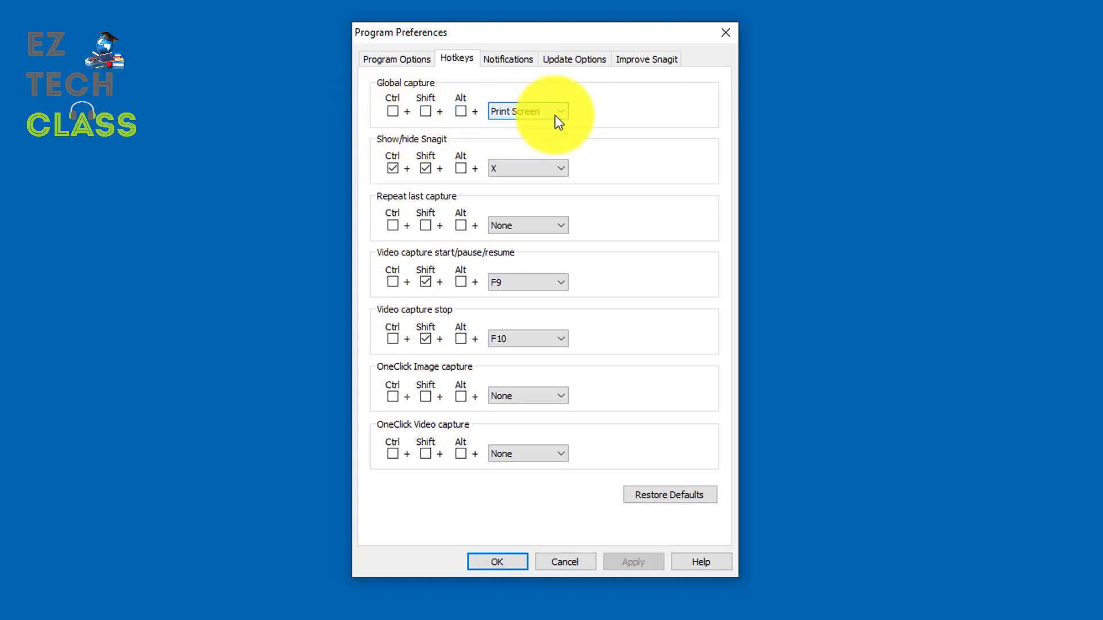
pyautogui.moveTo(642, 140)
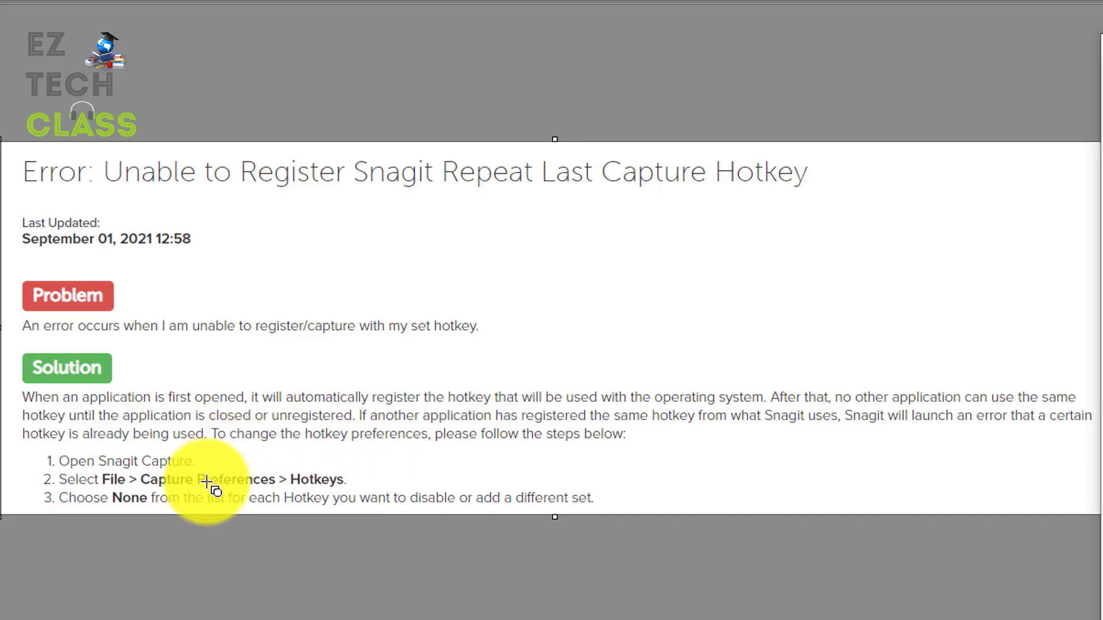
pyautogui.moveTo(236, 521)
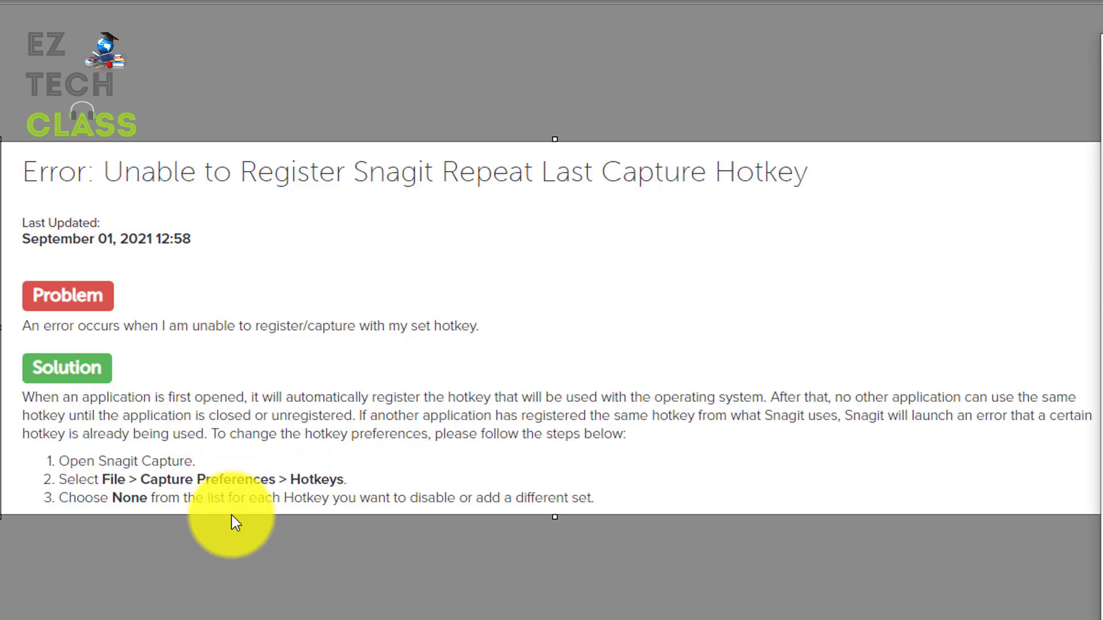
pyautogui.moveTo(79, 318)
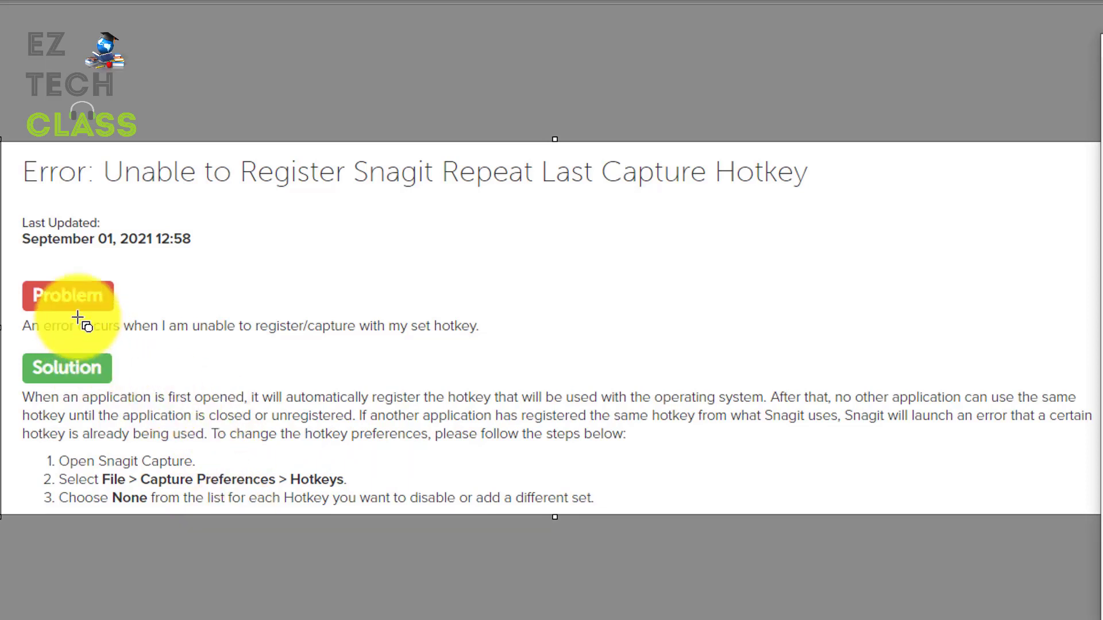
pyautogui.moveTo(292, 186)
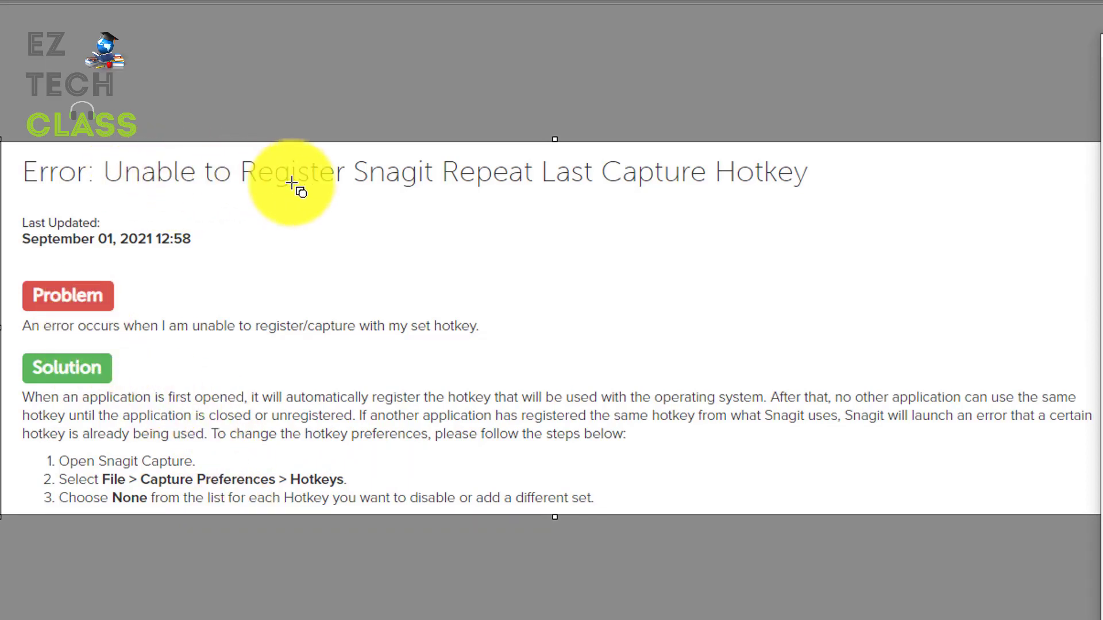
pyautogui.moveTo(422, 472)
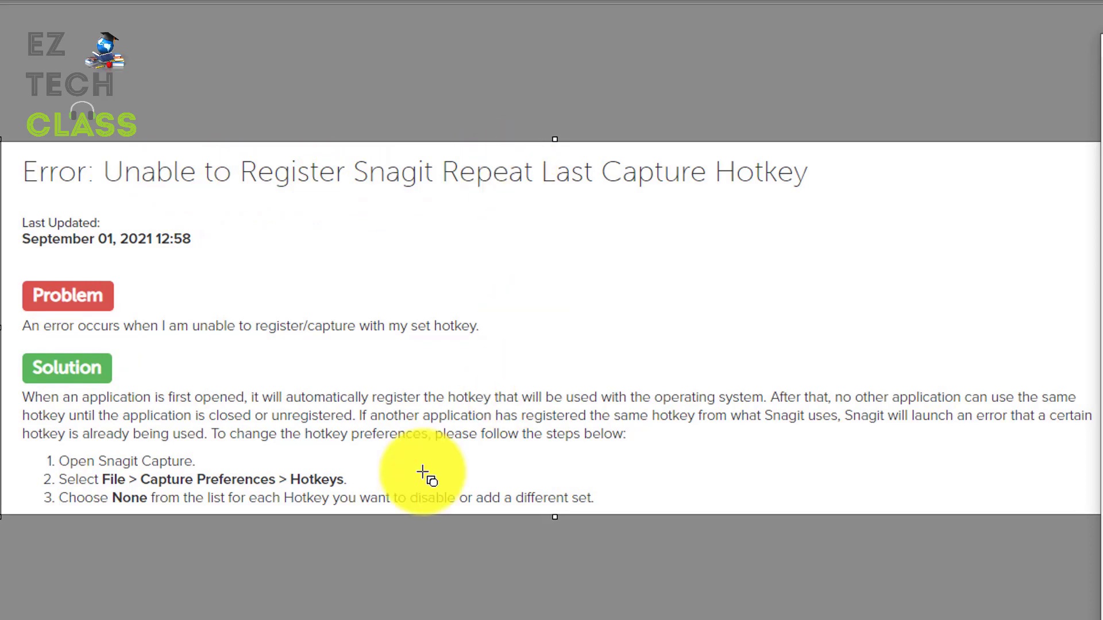
pyautogui.moveTo(251, 511)
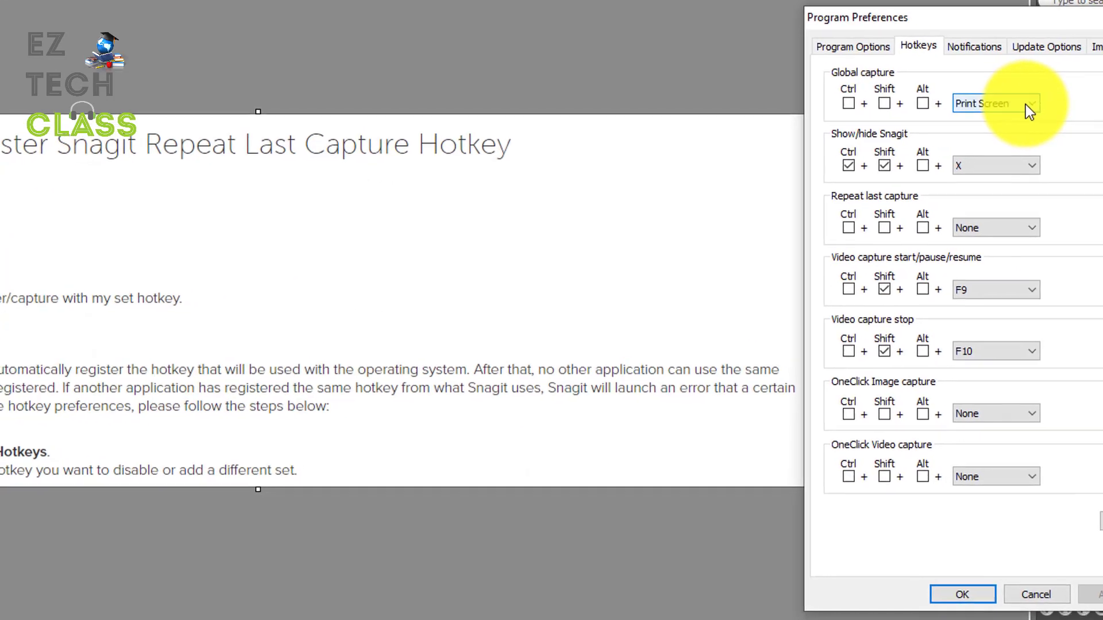
pyautogui.click(1029, 104)
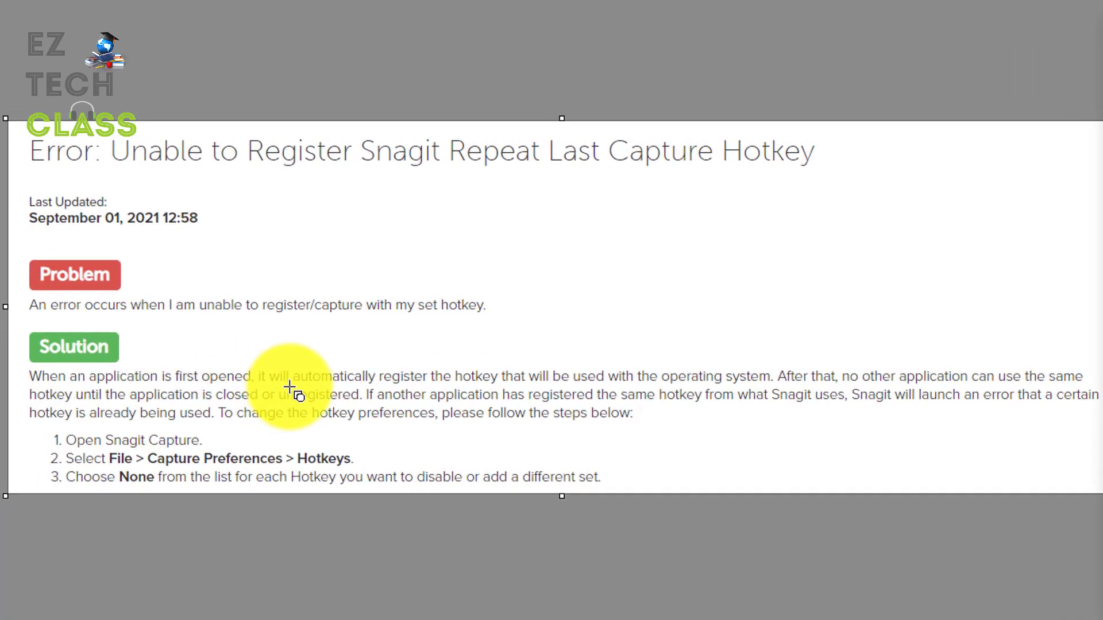
pyautogui.moveTo(340, 354)
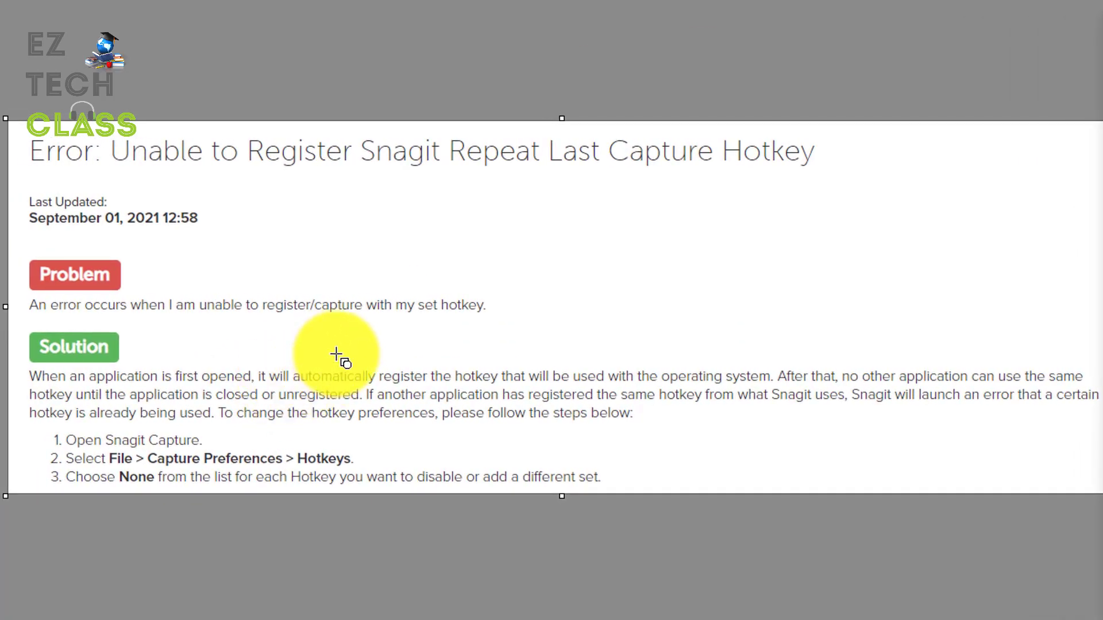
# Close the support article so only the Windows desktop and taskbar remain.
pyautogui.click(338, 355)
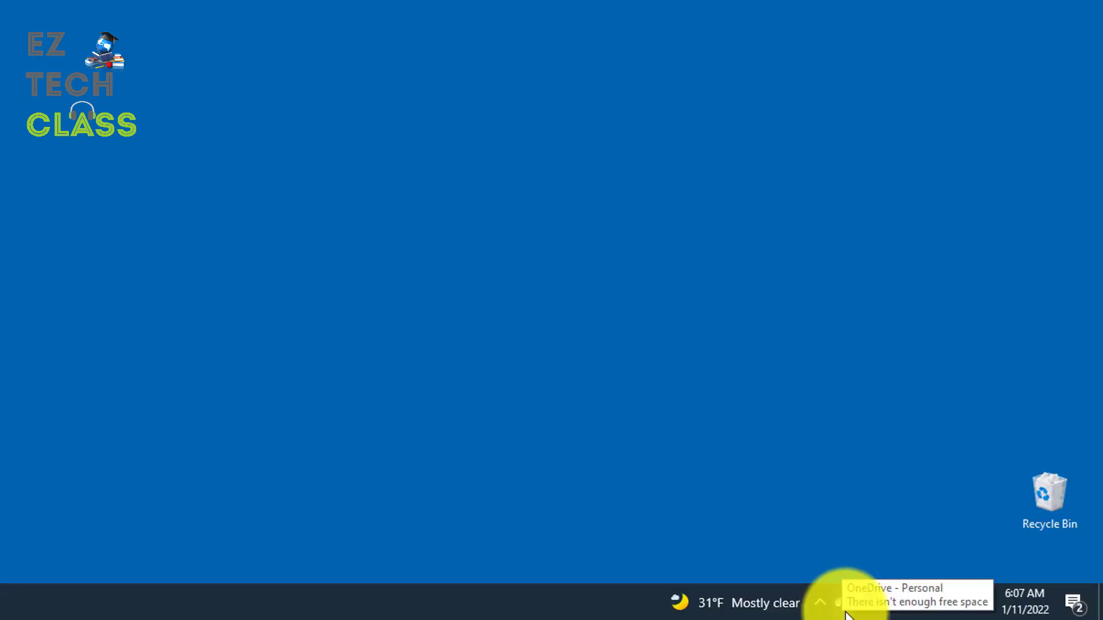
# Bring up the OneDrive tray panel and its Help & Settings menu from the notification overflow.
pyautogui.click(821, 604)
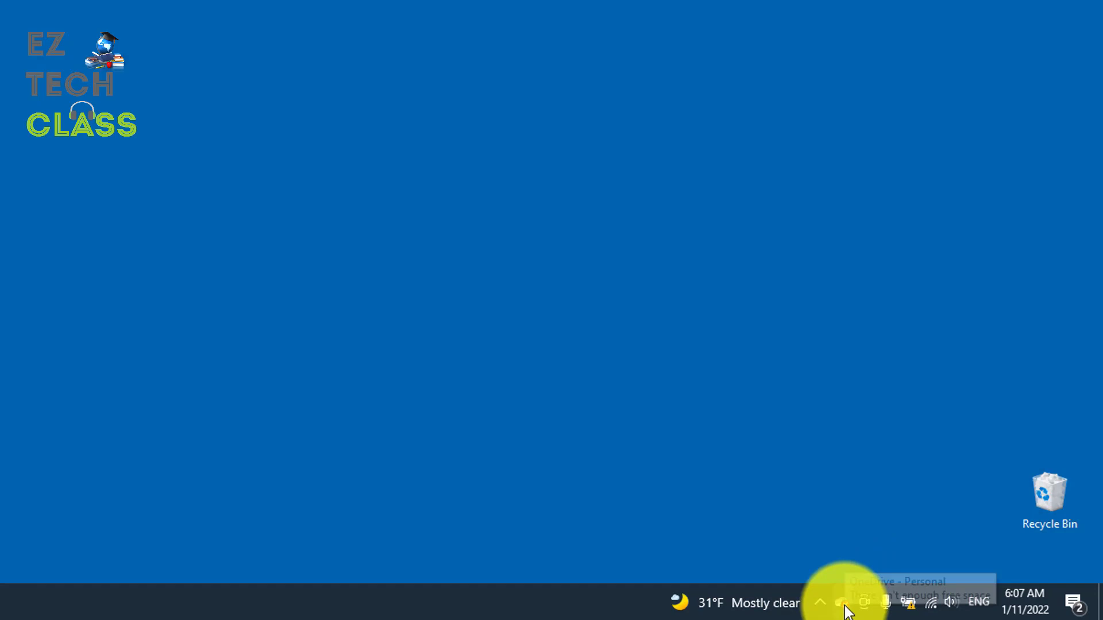
pyautogui.click(839, 603)
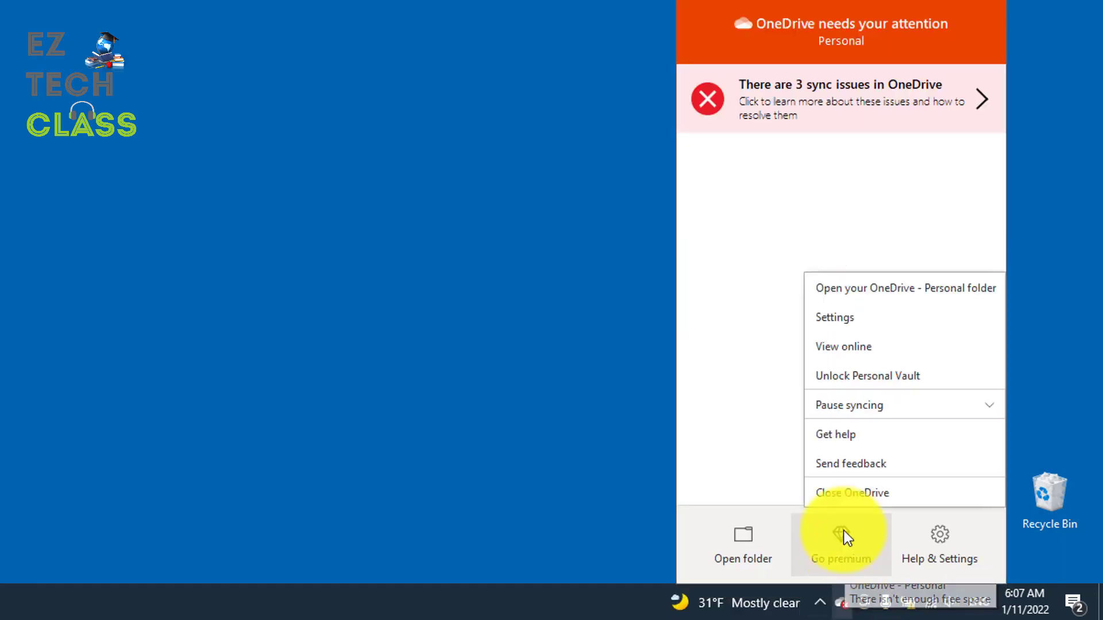
pyautogui.click(834, 317)
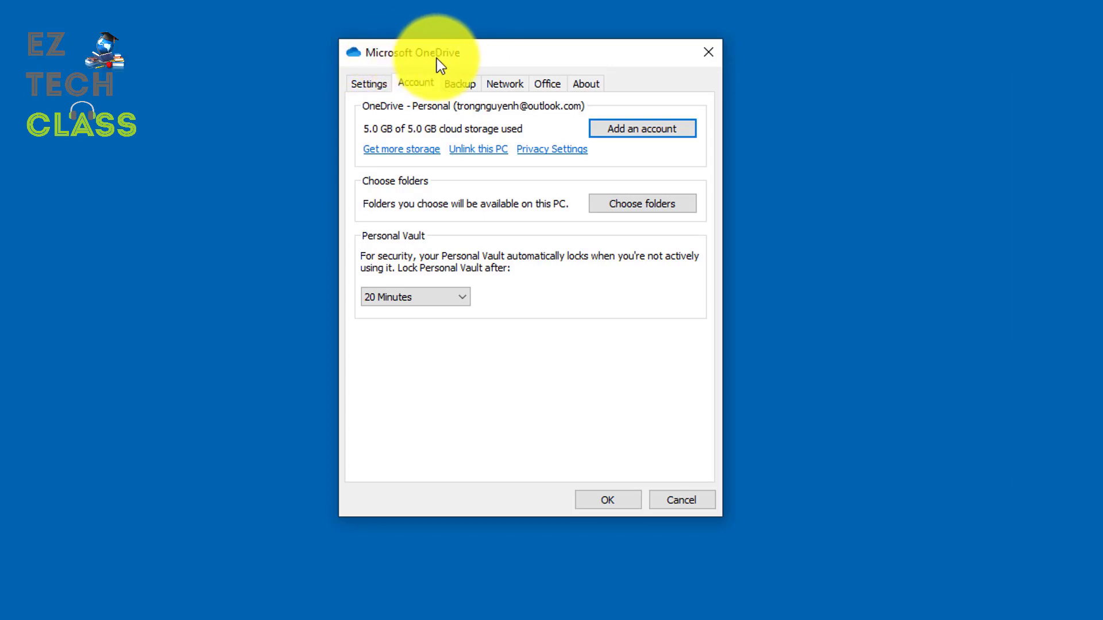
pyautogui.moveTo(447, 95)
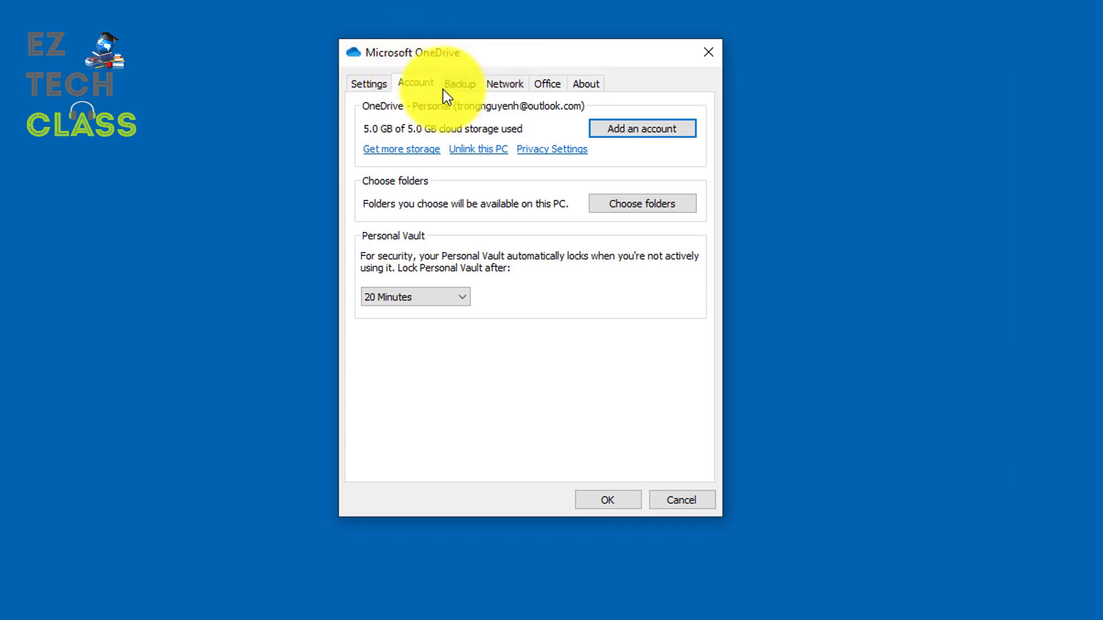
# Show OneDrive's Backup settings, where automatic screenshot saving is currently on.
pyautogui.click(459, 83)
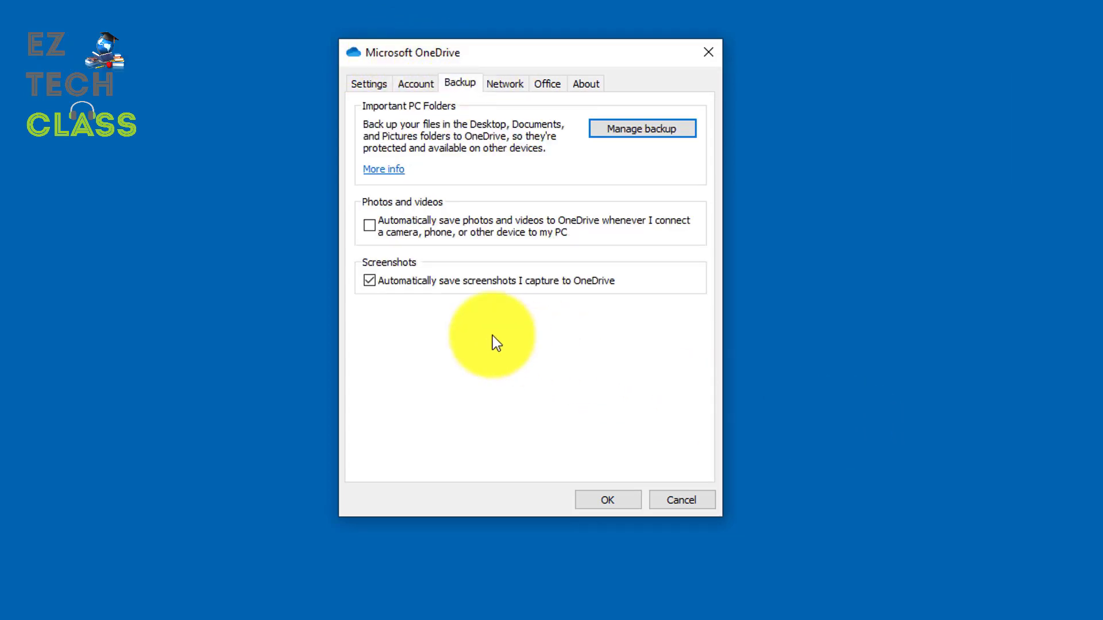
pyautogui.moveTo(408, 275)
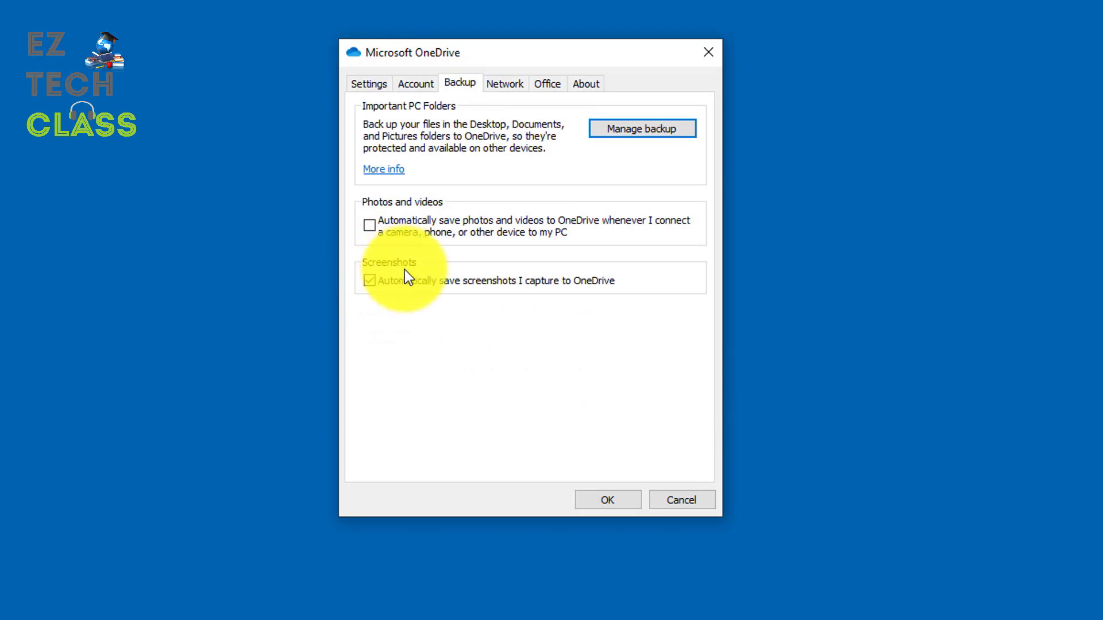
pyautogui.click(369, 280)
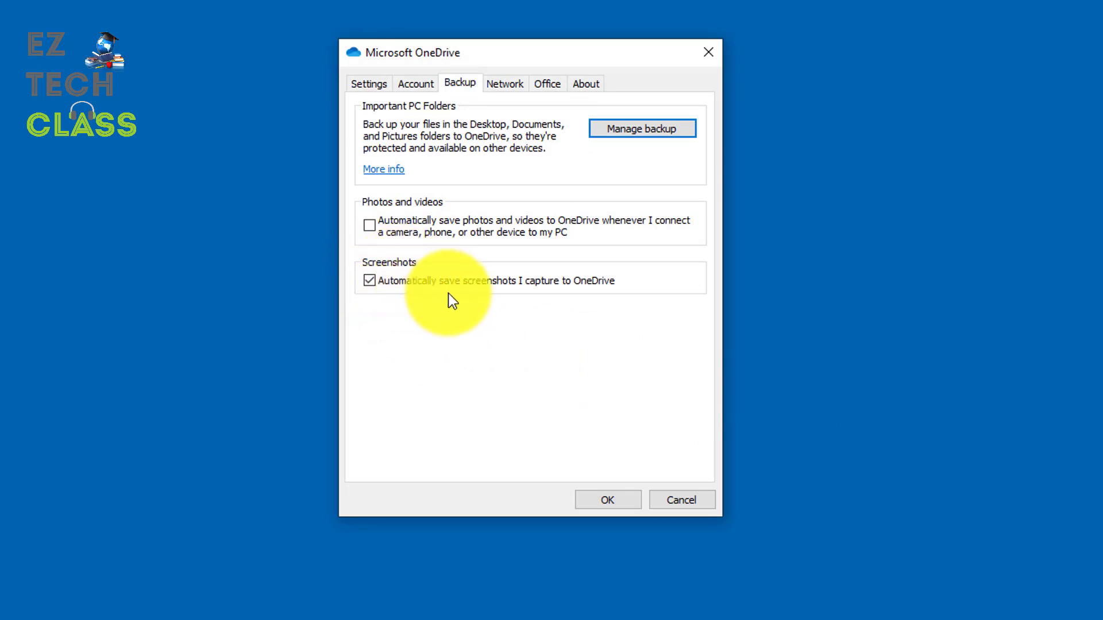
pyautogui.moveTo(576, 300)
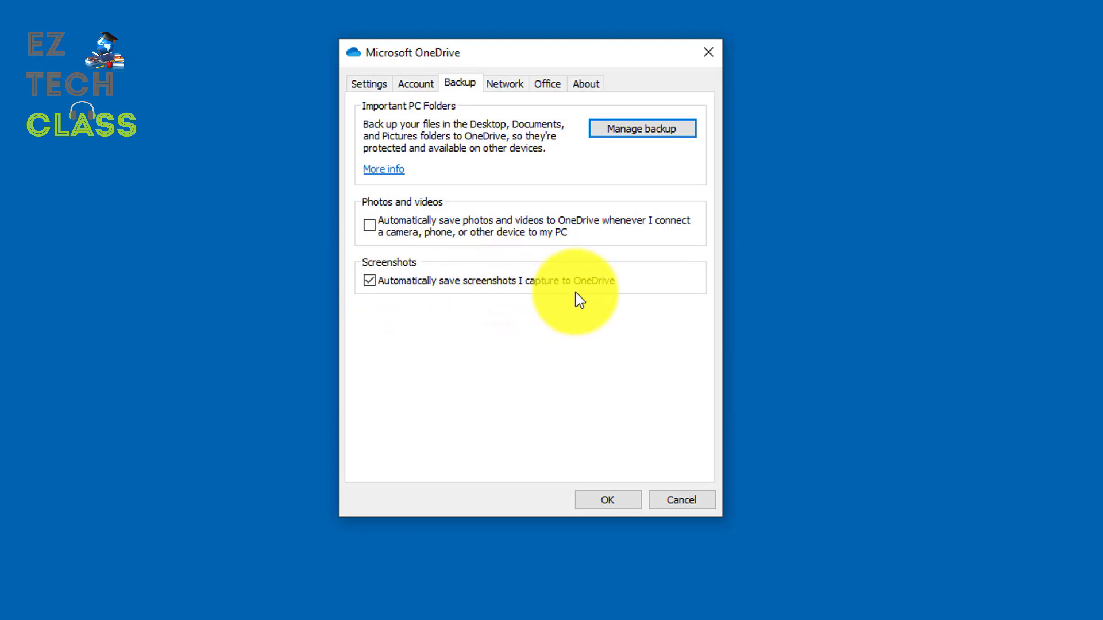
pyautogui.moveTo(565, 299)
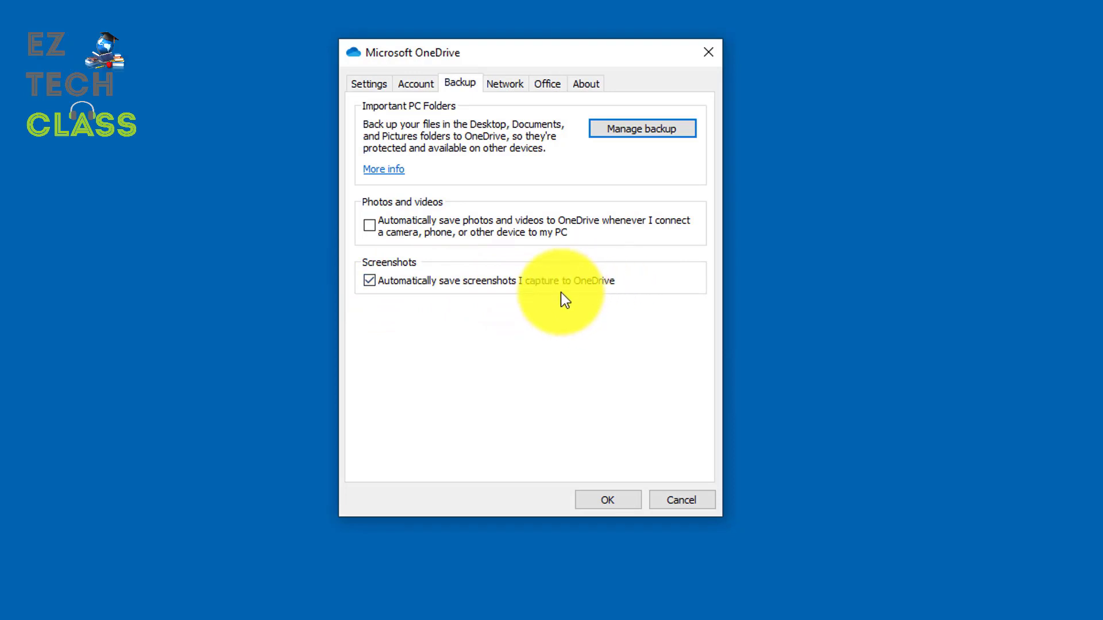
pyautogui.moveTo(570, 324)
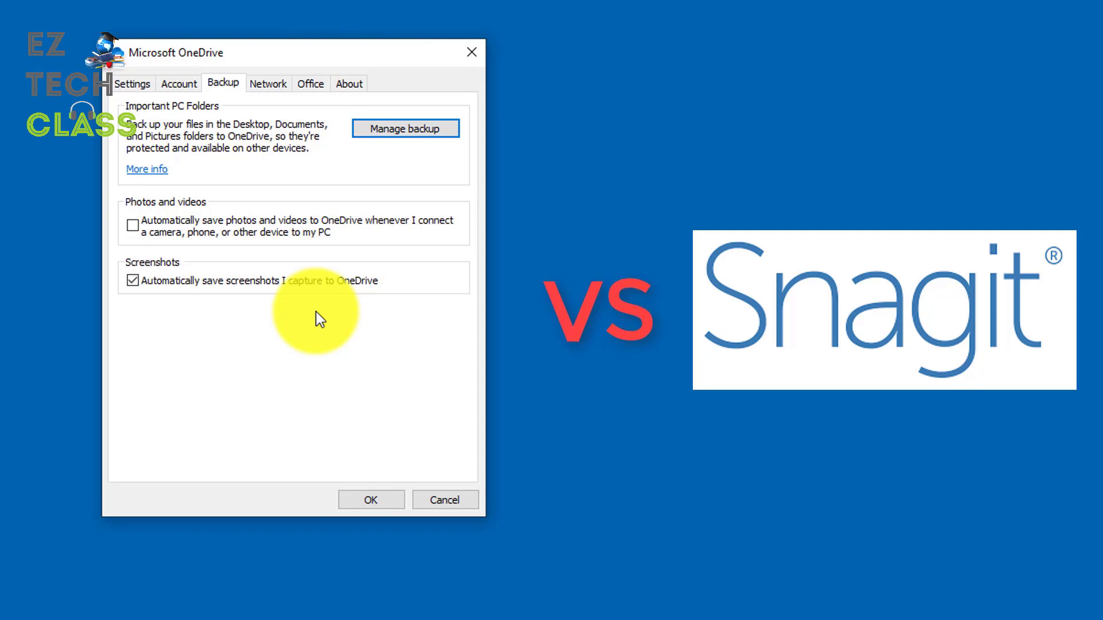
pyautogui.moveTo(162, 70)
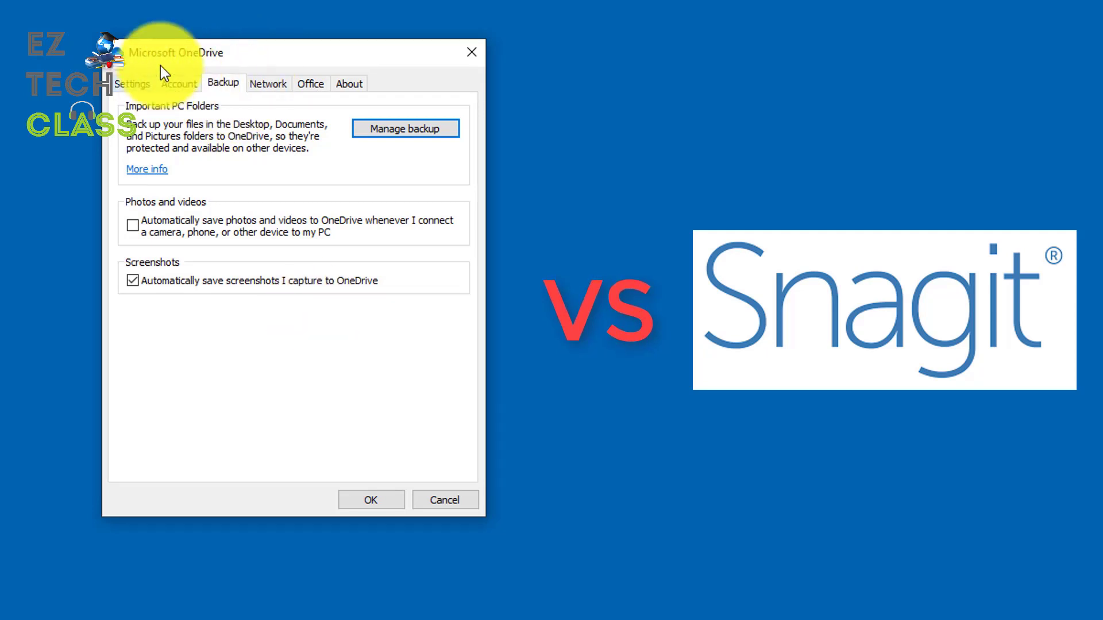
pyautogui.moveTo(345, 355)
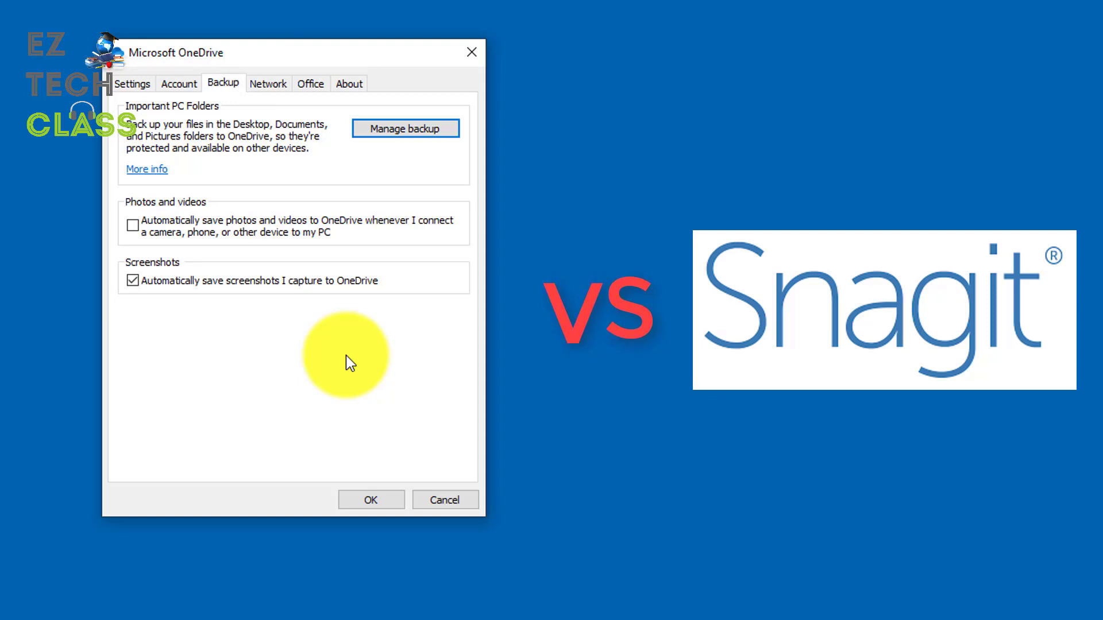
pyautogui.moveTo(275, 371)
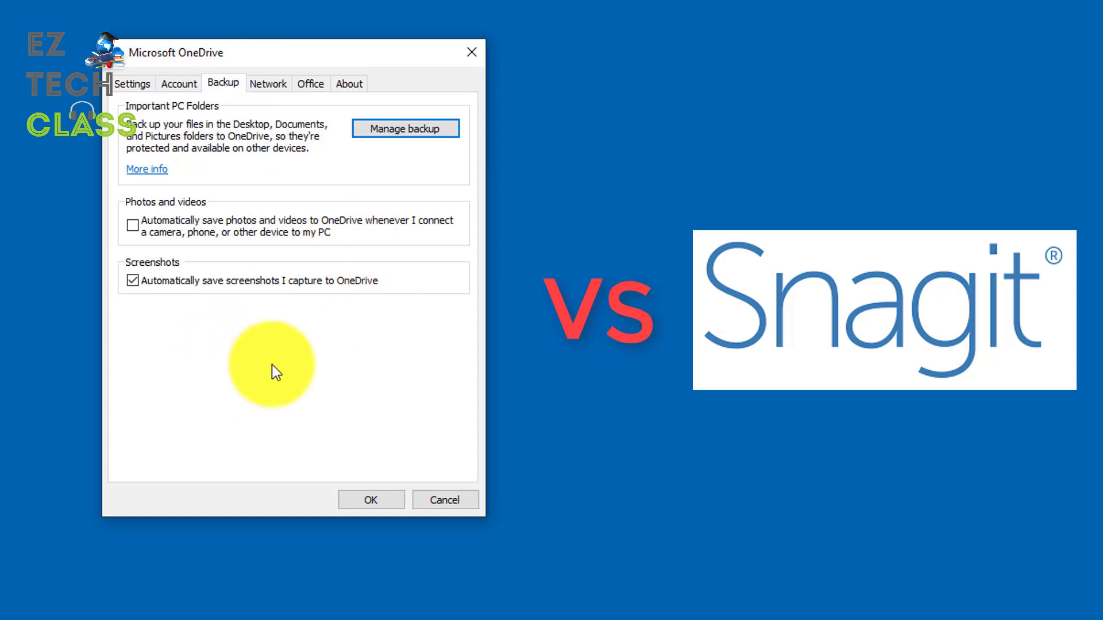
pyautogui.moveTo(312, 331)
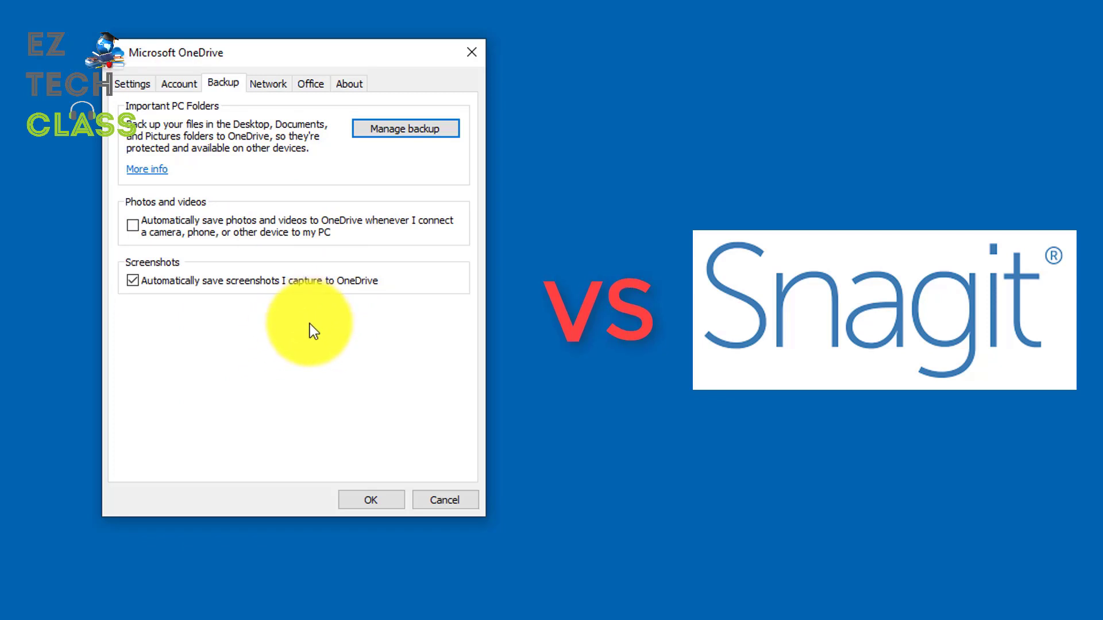
pyautogui.moveTo(324, 233)
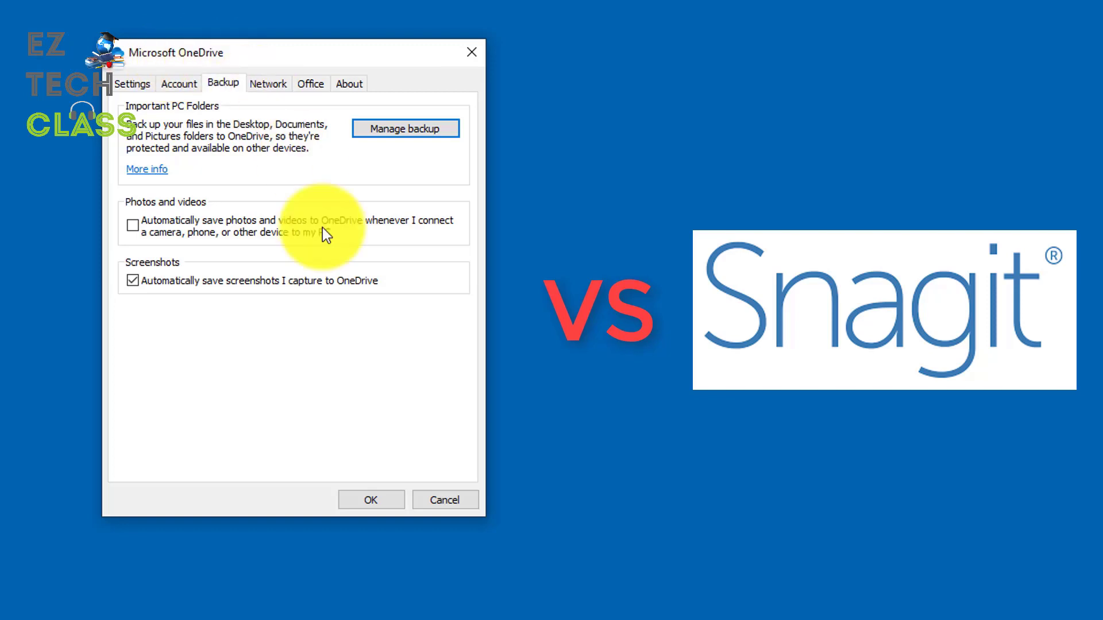
pyautogui.moveTo(338, 372)
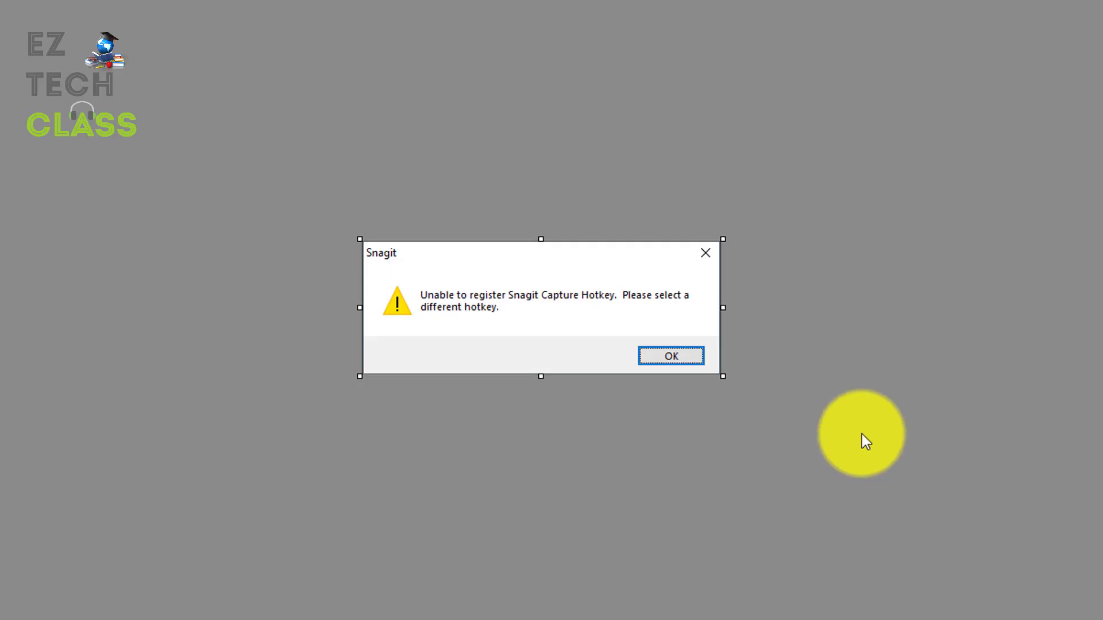
pyautogui.moveTo(620, 309)
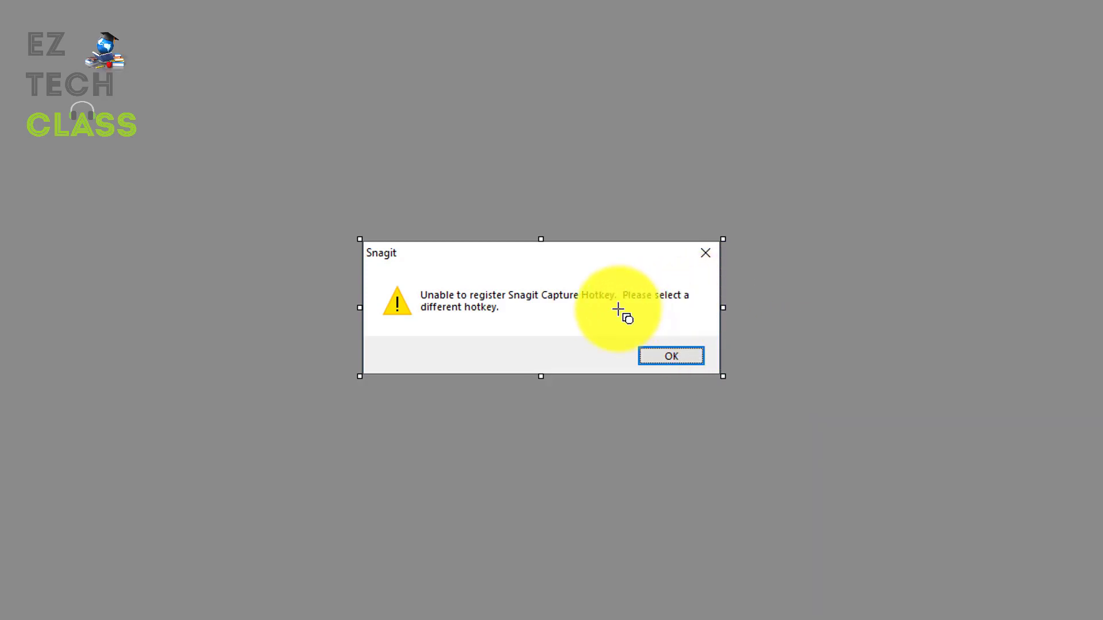
pyautogui.click(669, 355)
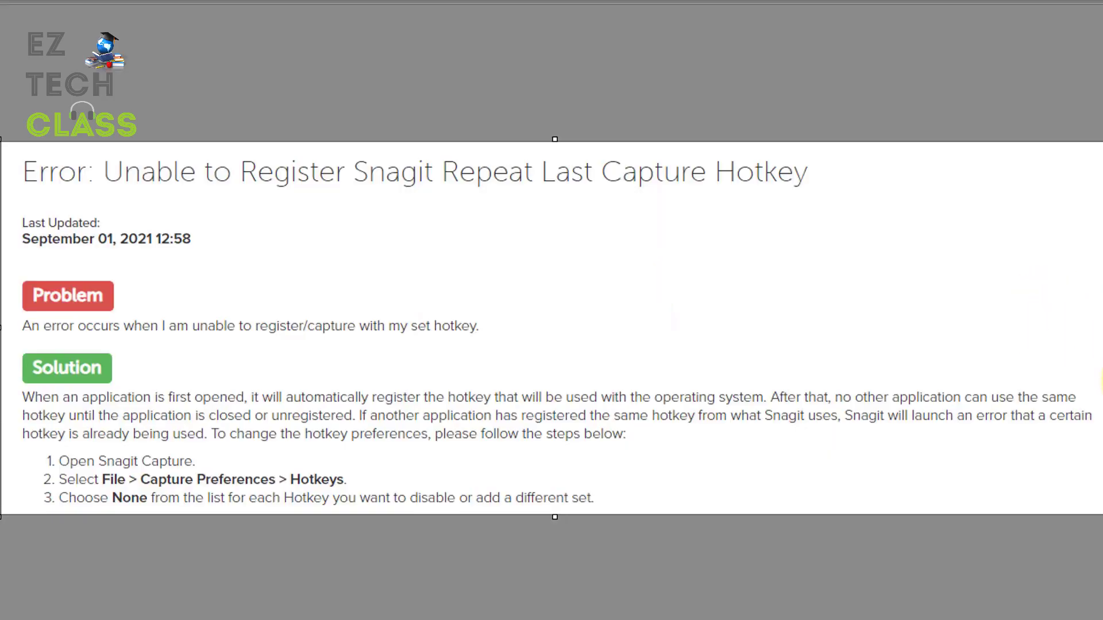
pyautogui.moveTo(659, 434)
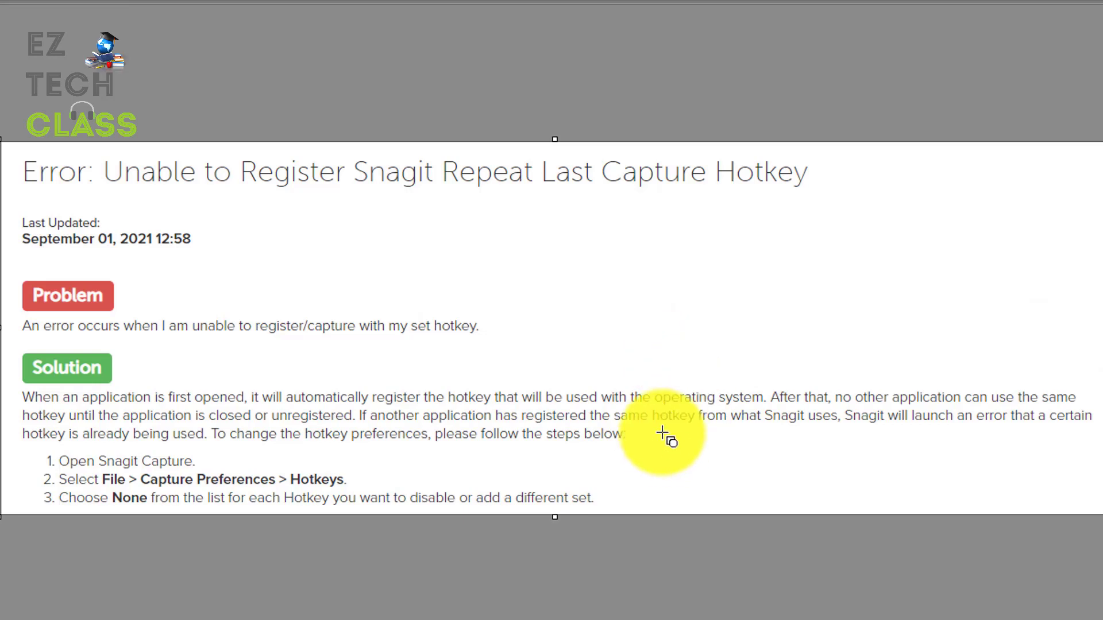
pyautogui.moveTo(630, 501)
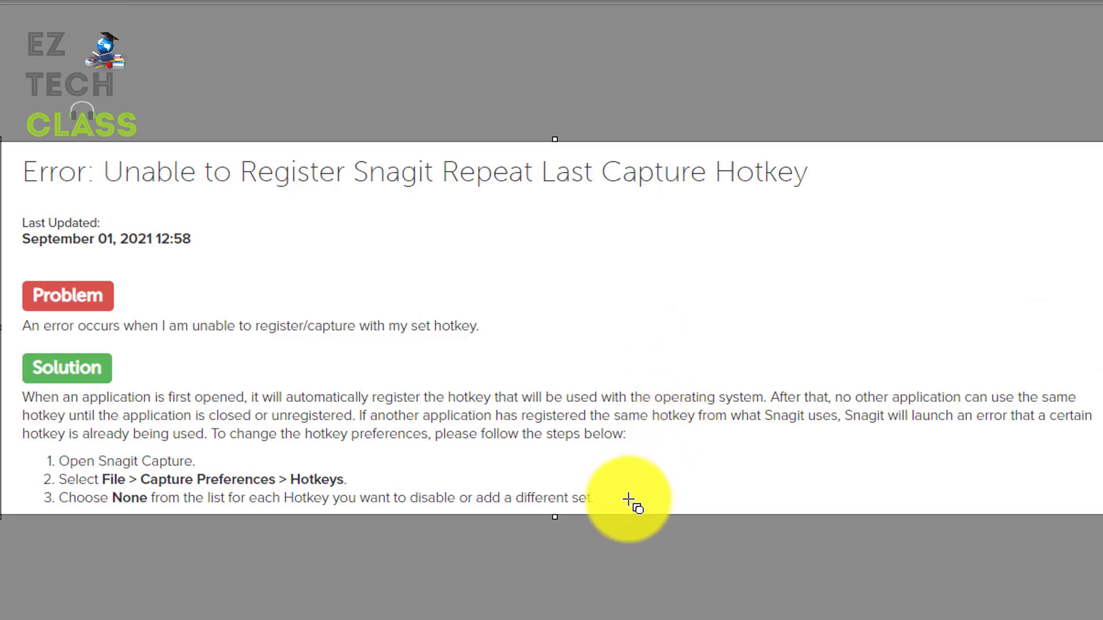
pyautogui.moveTo(311, 489)
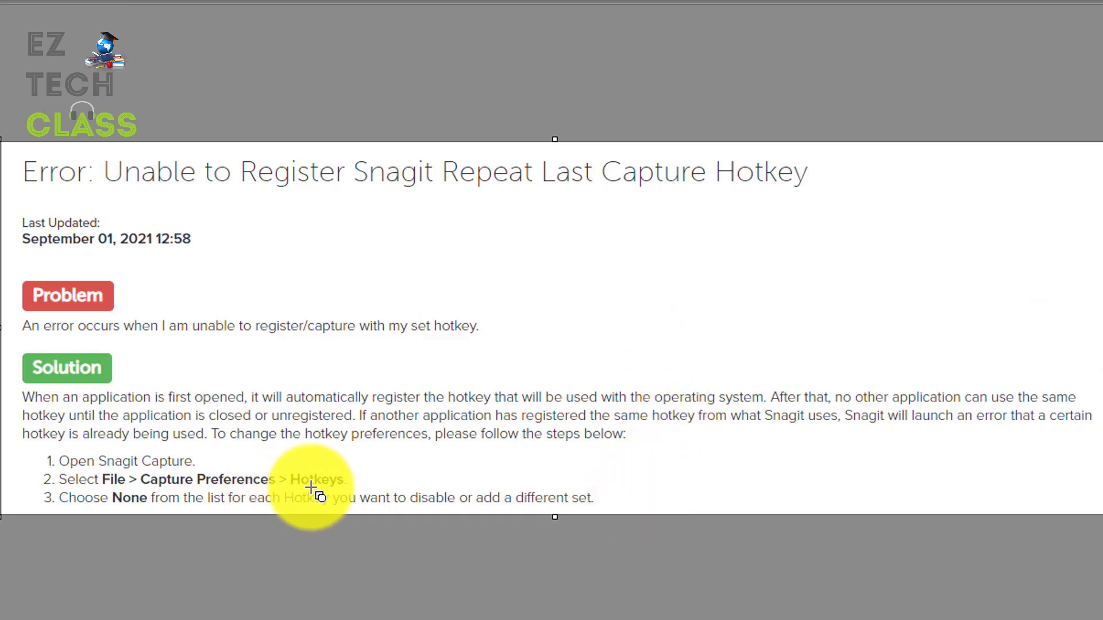
pyautogui.moveTo(805, 506)
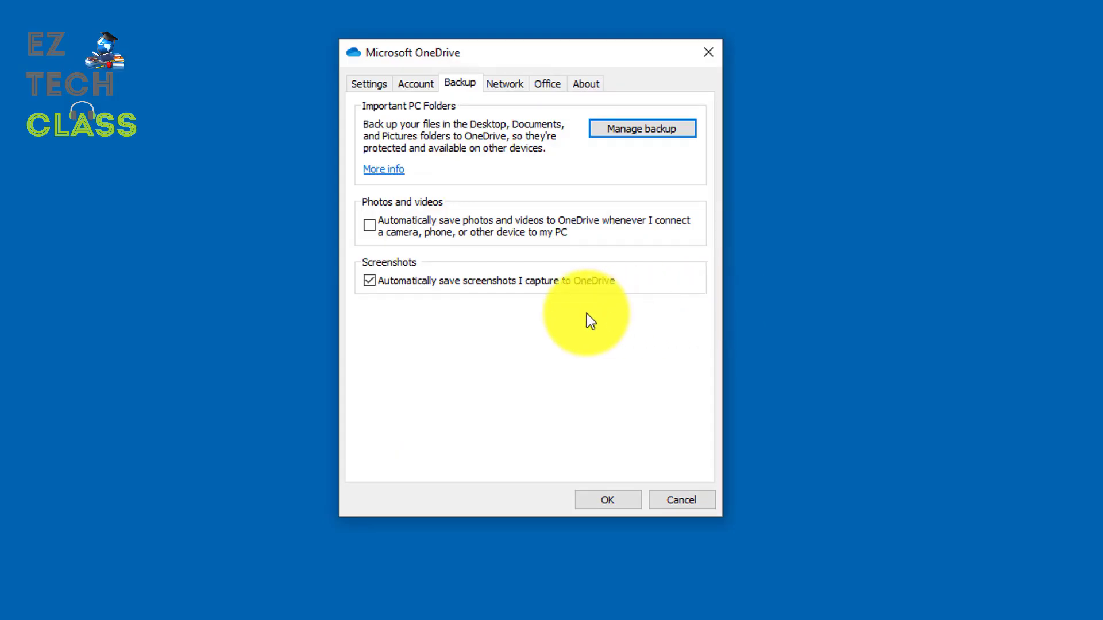
pyautogui.moveTo(485, 60)
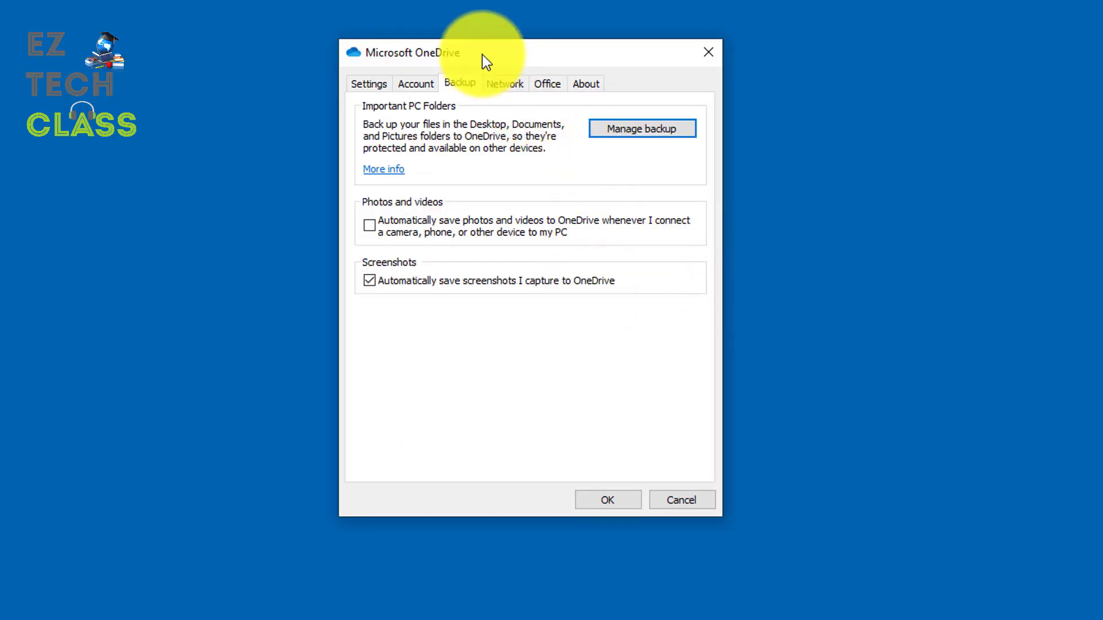
pyautogui.moveTo(479, 77)
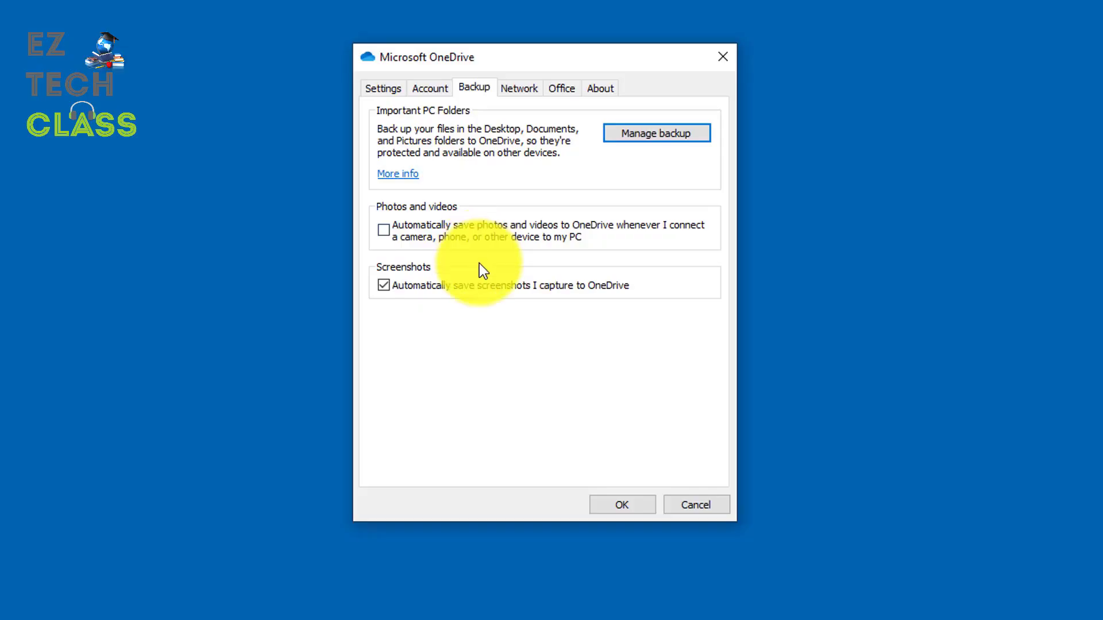
pyautogui.moveTo(401, 292)
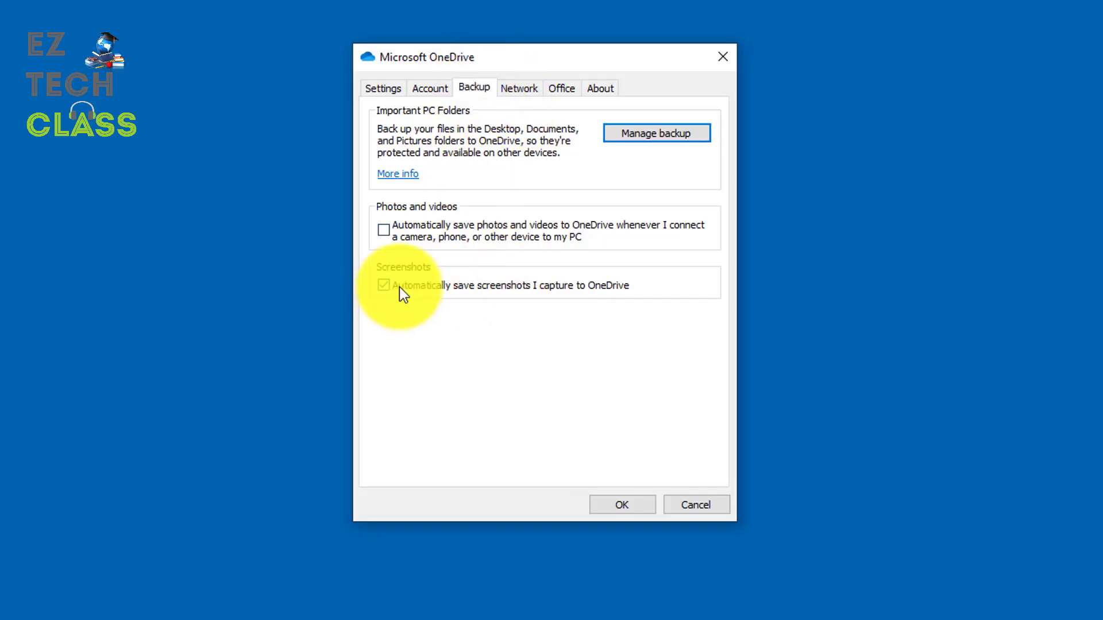
# Uncheck 'Automatically save screenshots I capture to OneDrive'.
pyautogui.click(383, 285)
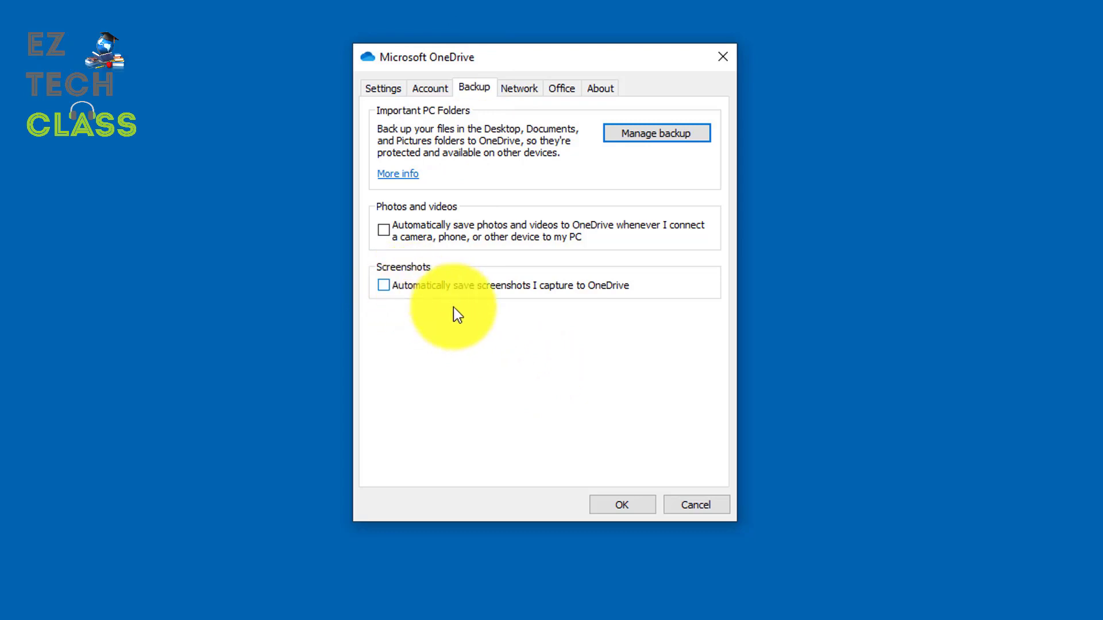
pyautogui.moveTo(493, 345)
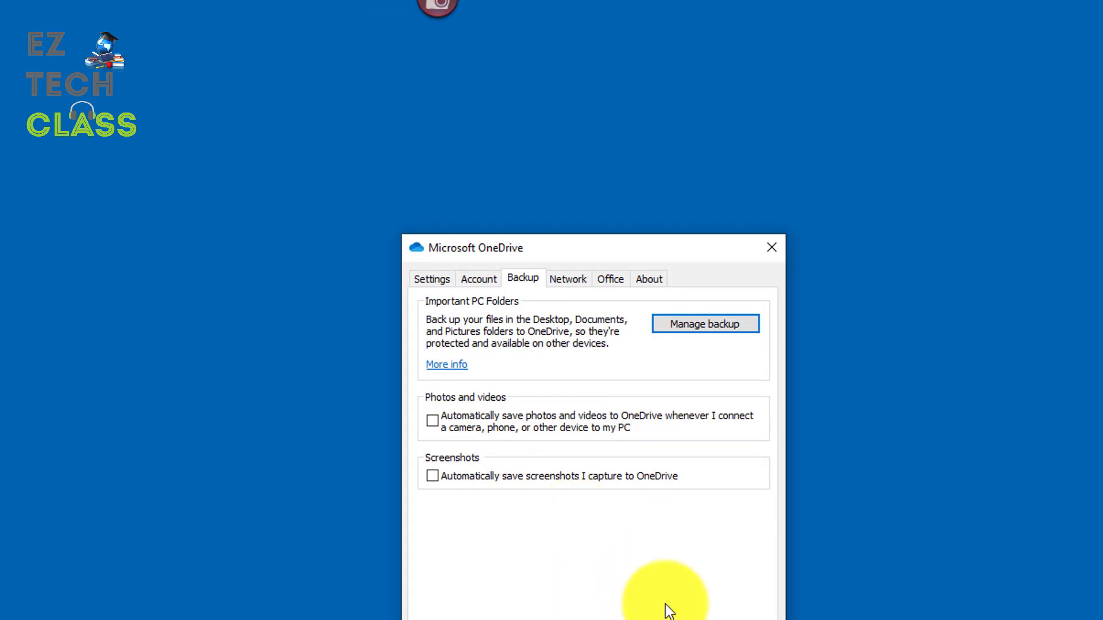
pyautogui.moveTo(469, 477)
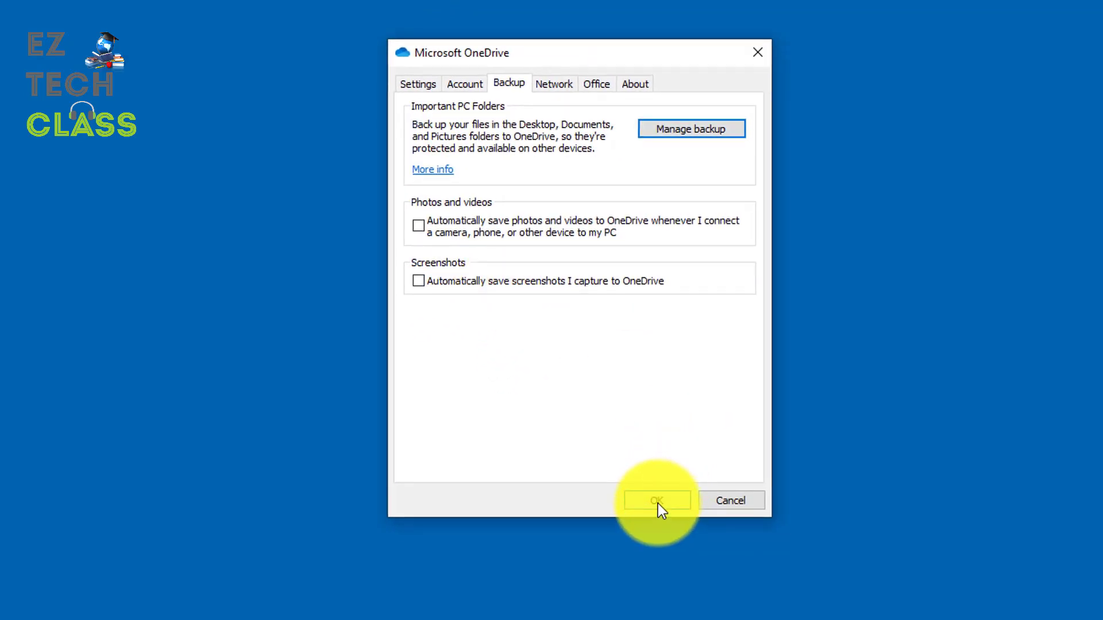
# Reopen OneDrive's Backup settings, confirm screenshot saving is off and apply with OK.
pyautogui.click(656, 500)
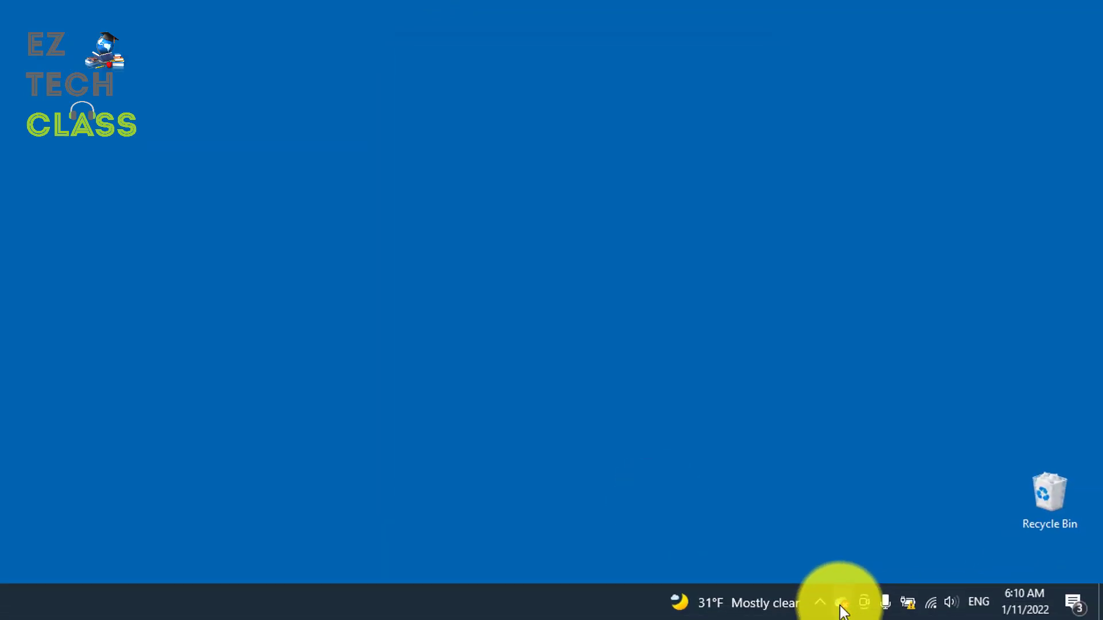
pyautogui.moveTo(847, 604)
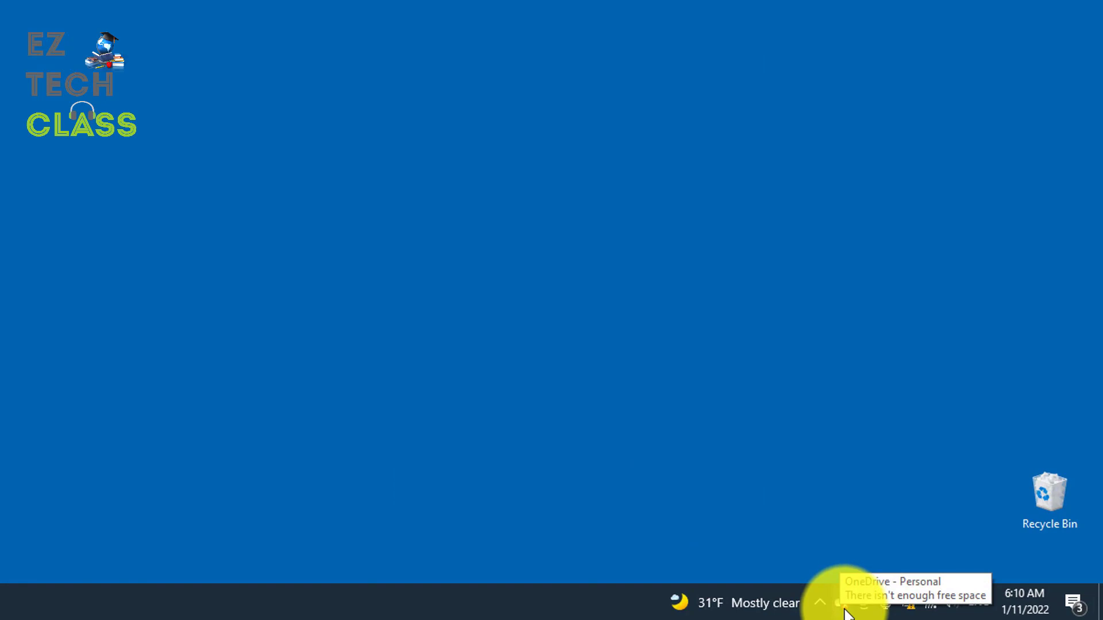
pyautogui.click(842, 603)
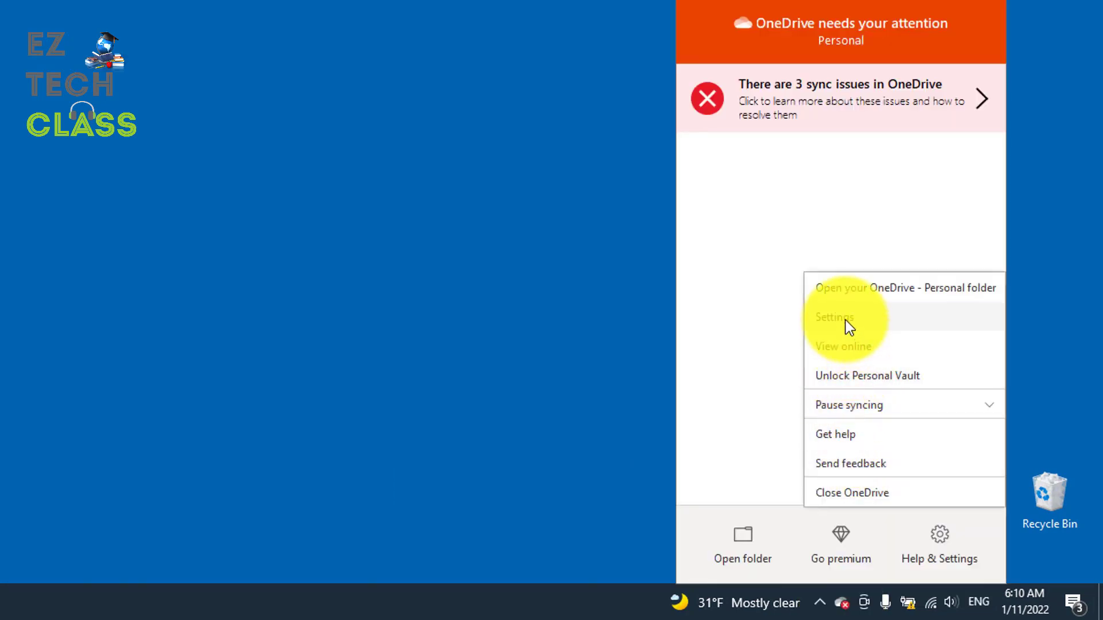
pyautogui.click(834, 317)
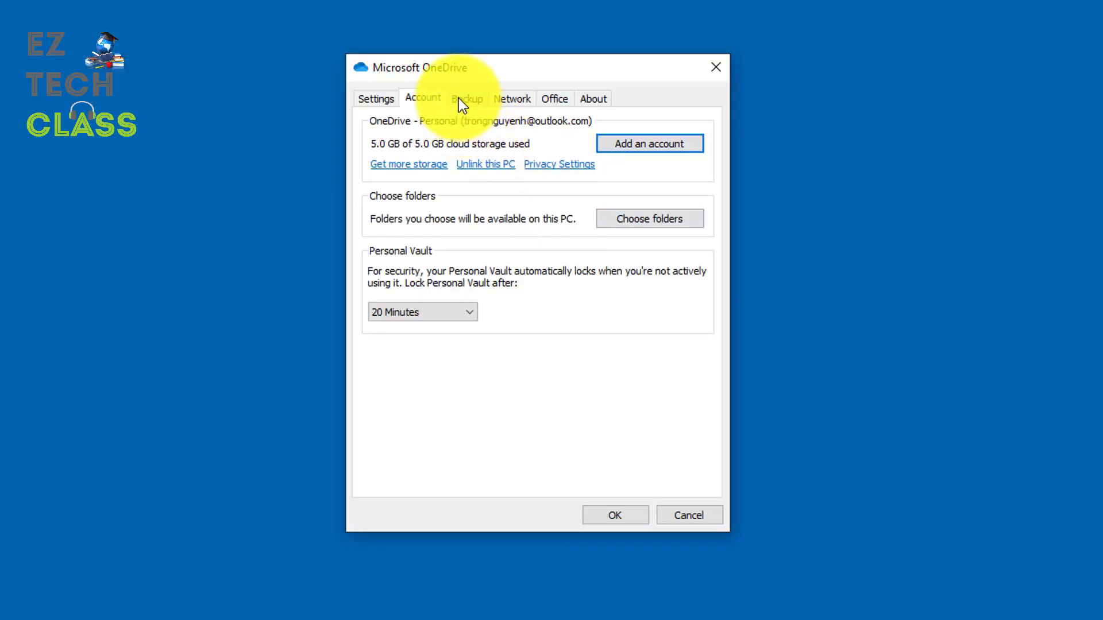
pyautogui.click(466, 97)
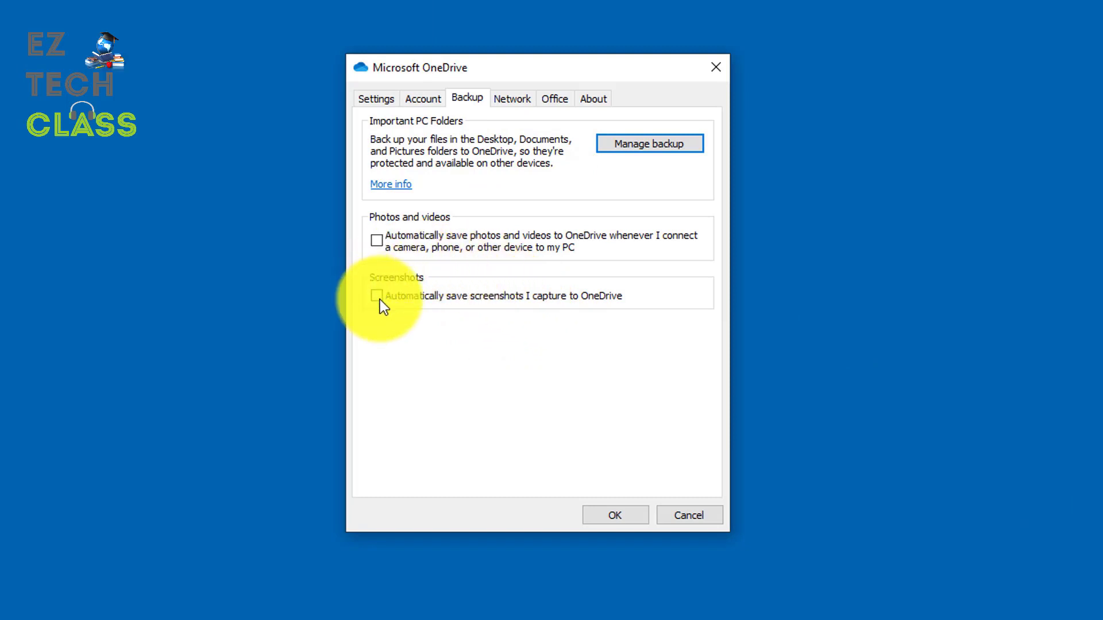
pyautogui.moveTo(414, 312)
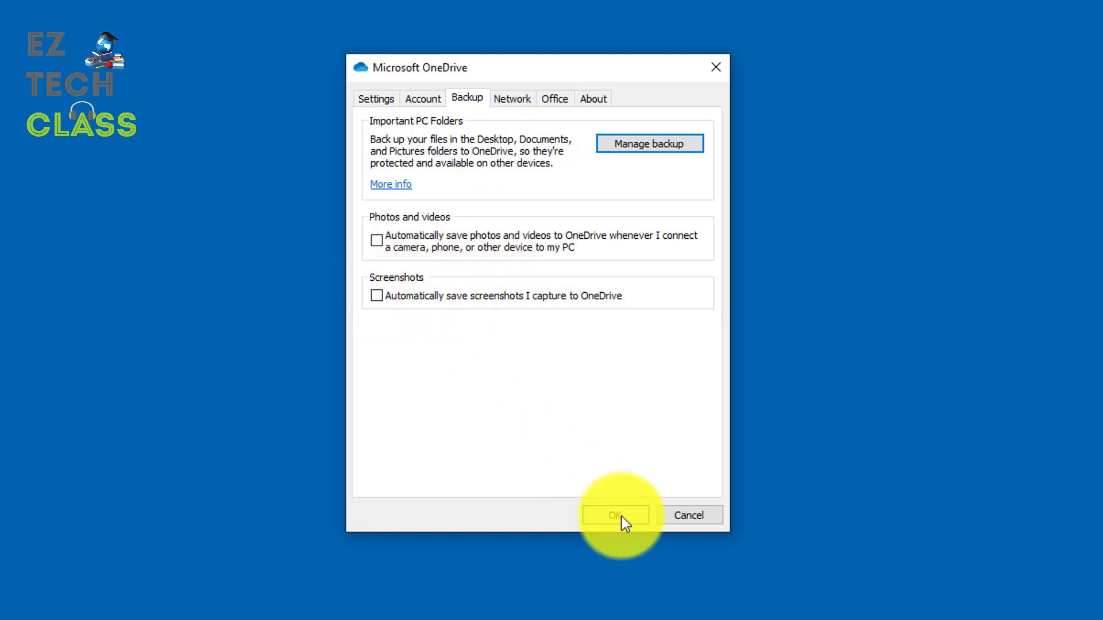
pyautogui.click(614, 514)
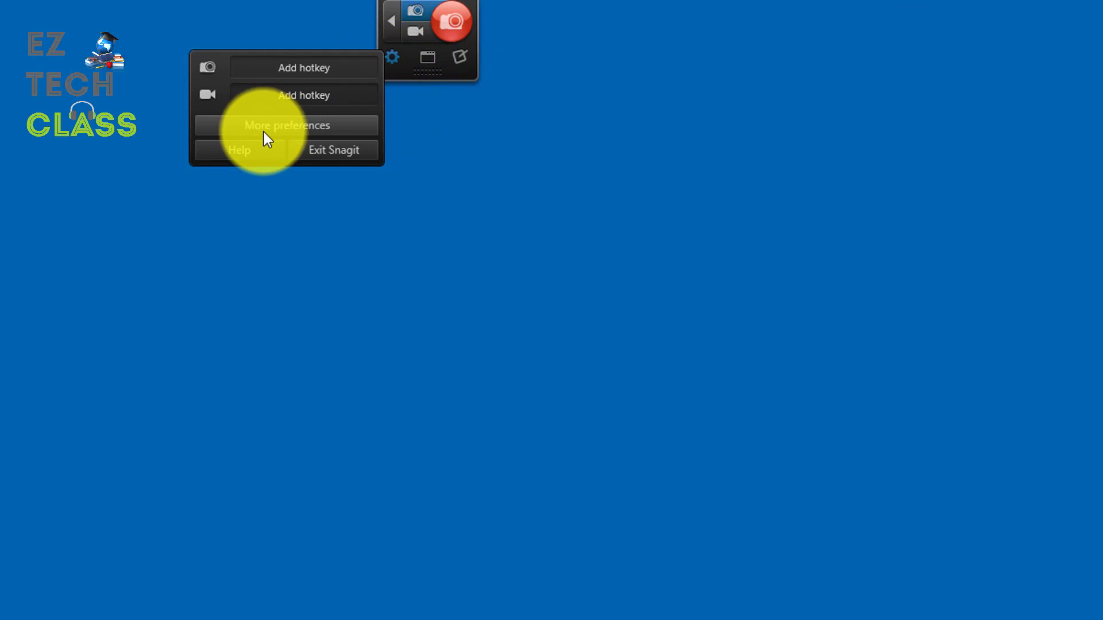
# In Snagit's preferences keep Global capture on Print Screen and confirm with OK.
pyautogui.click(286, 126)
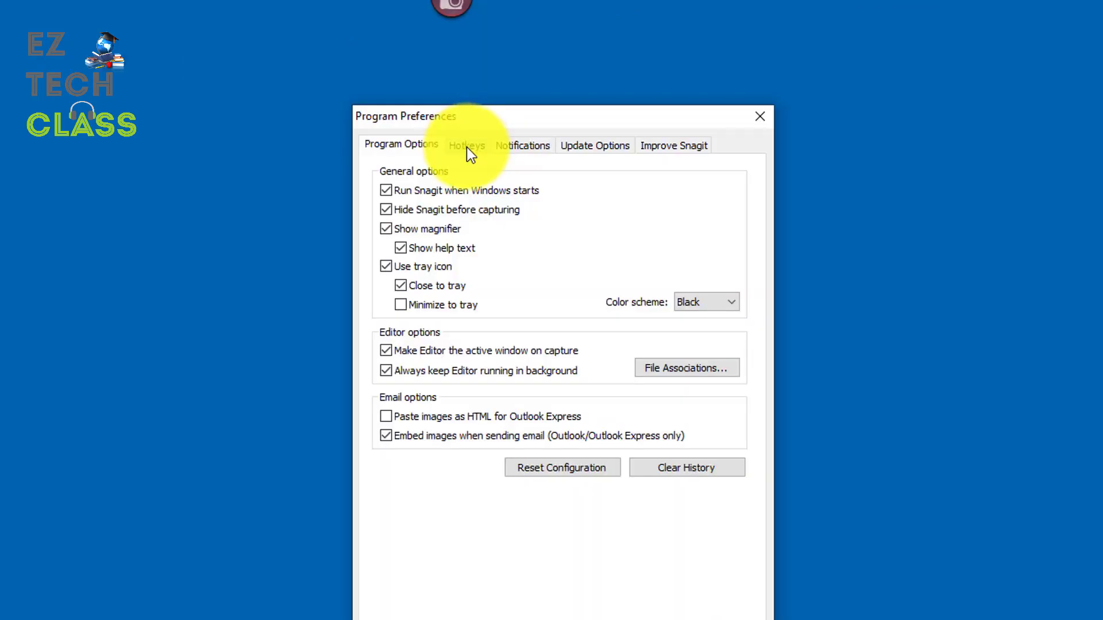
pyautogui.click(467, 144)
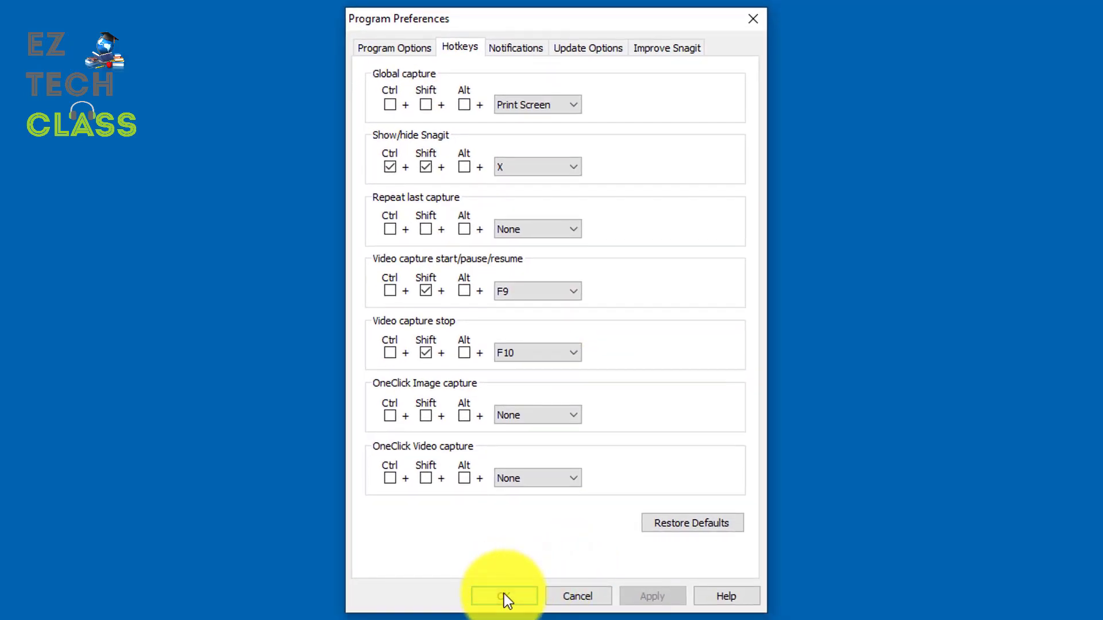
pyautogui.click(503, 596)
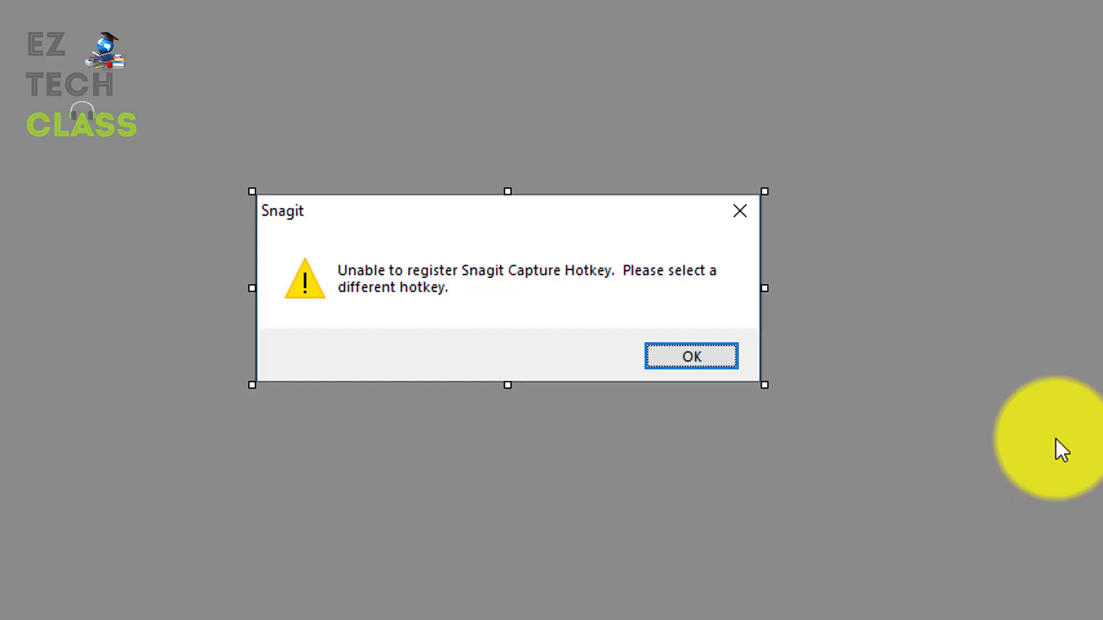
pyautogui.moveTo(437, 309)
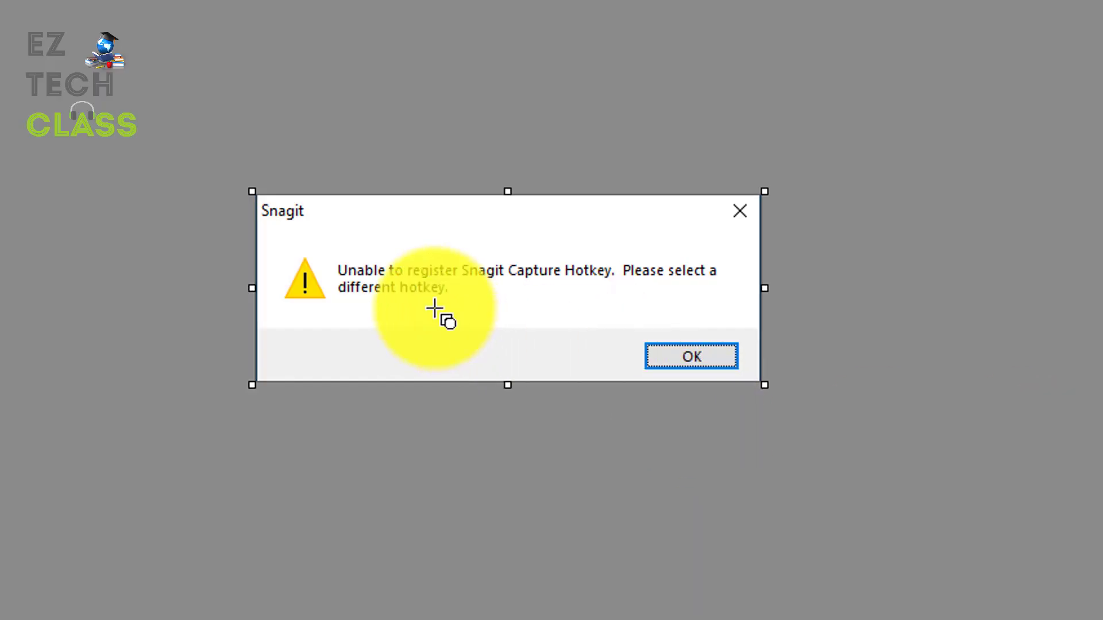
pyautogui.moveTo(560, 305)
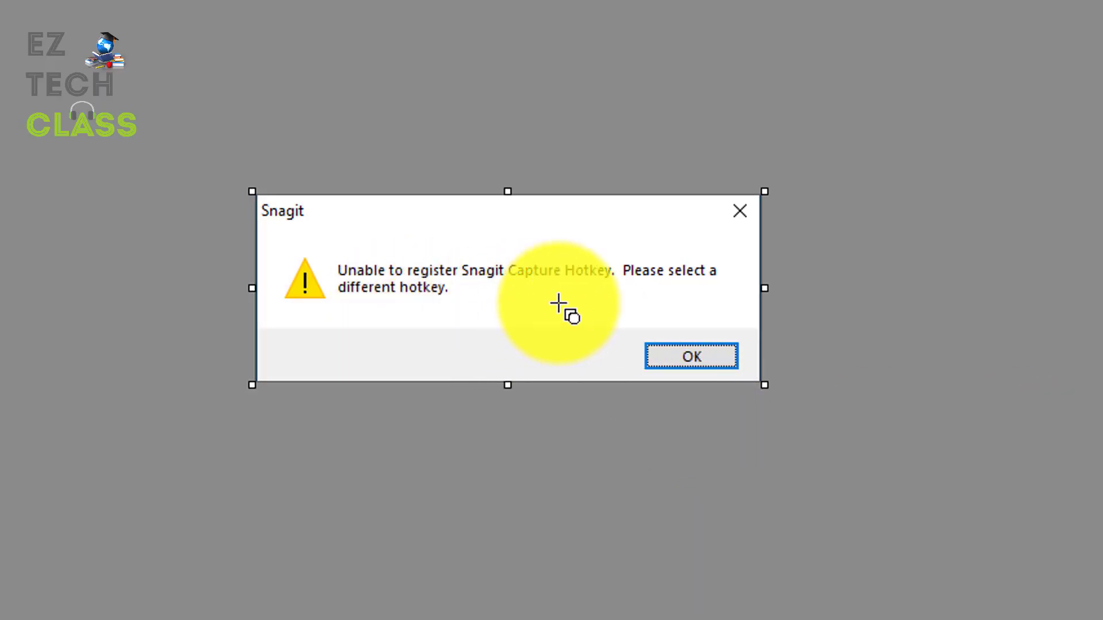
# Dismiss the 'Unable to register Snagit Capture Hotkey' warning each time it appears.
pyautogui.click(690, 356)
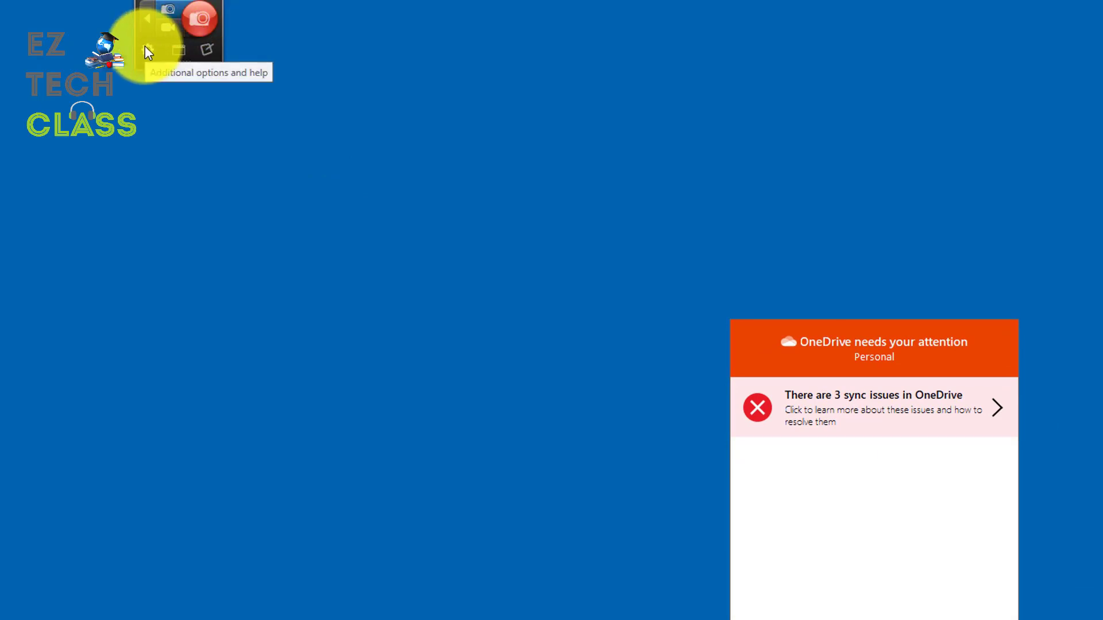
pyautogui.moveTo(148, 53)
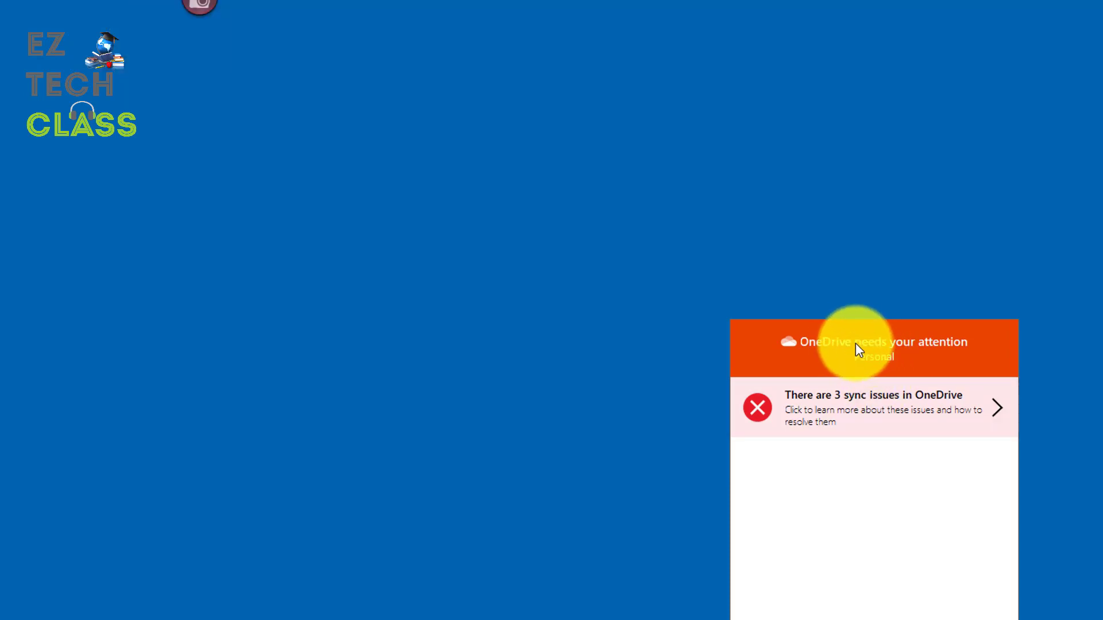
pyautogui.moveTo(747, 329)
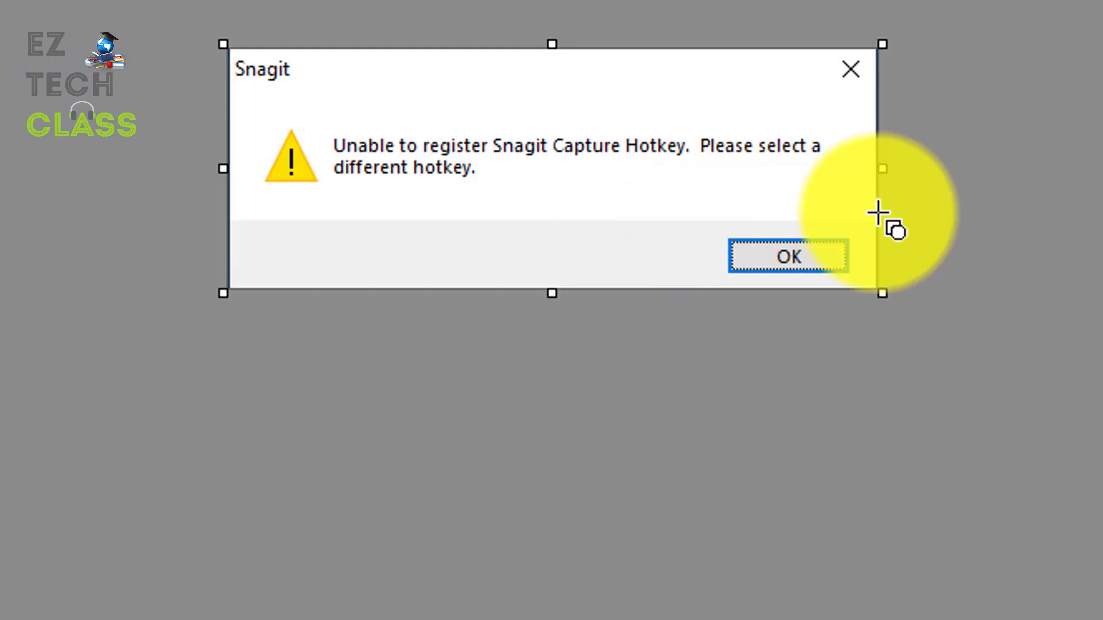
pyautogui.moveTo(928, 352)
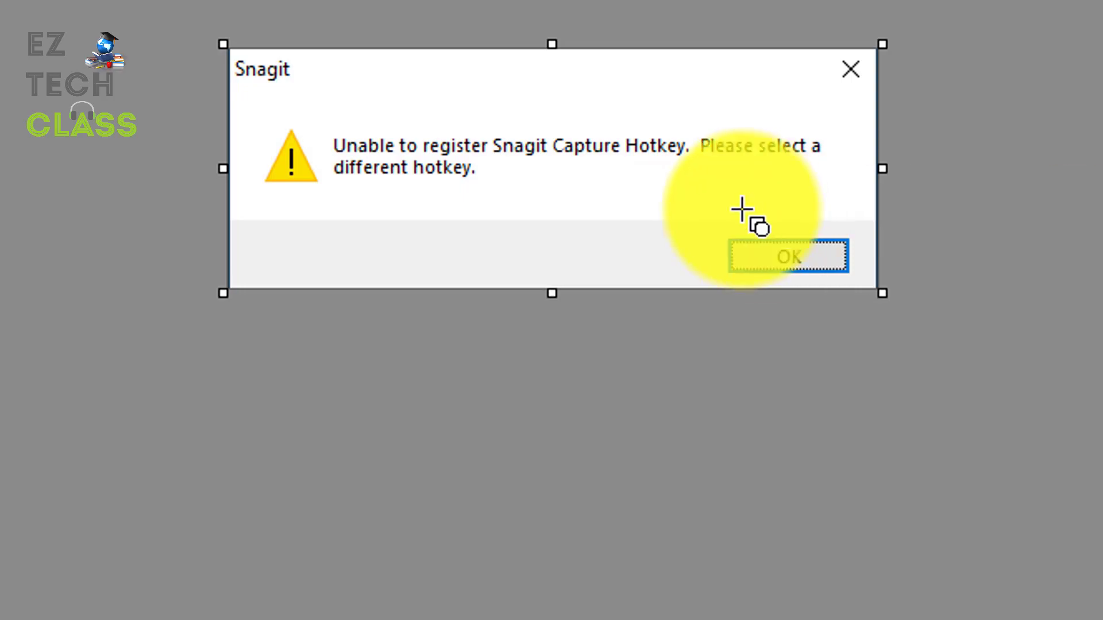
pyautogui.click(788, 256)
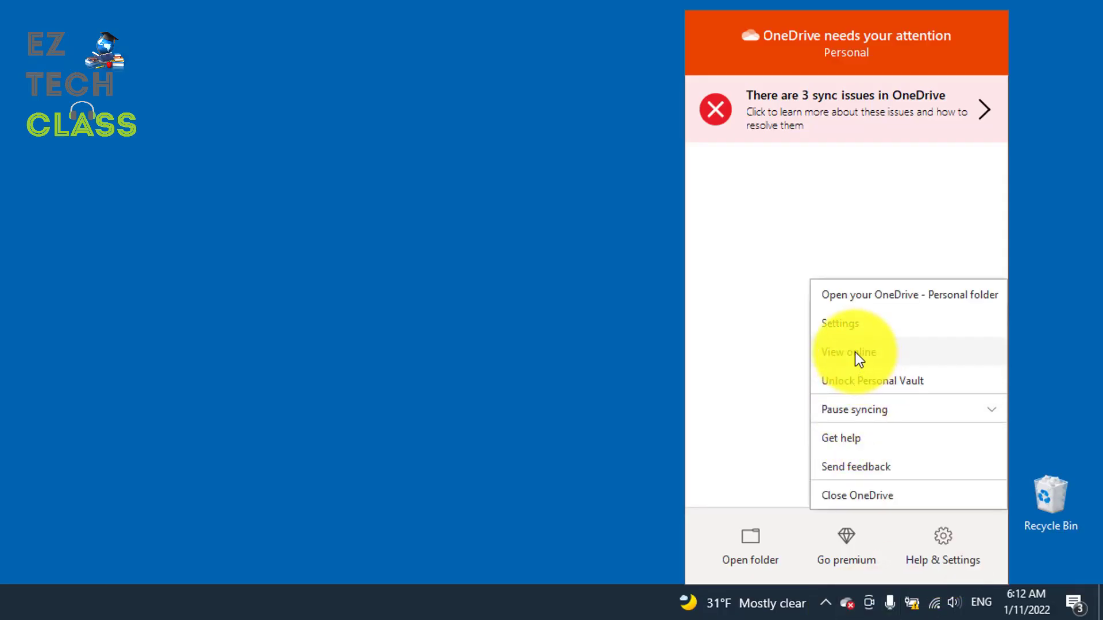
# Reopen OneDrive's Backup settings to verify the Screenshots box is unchecked.
pyautogui.click(839, 322)
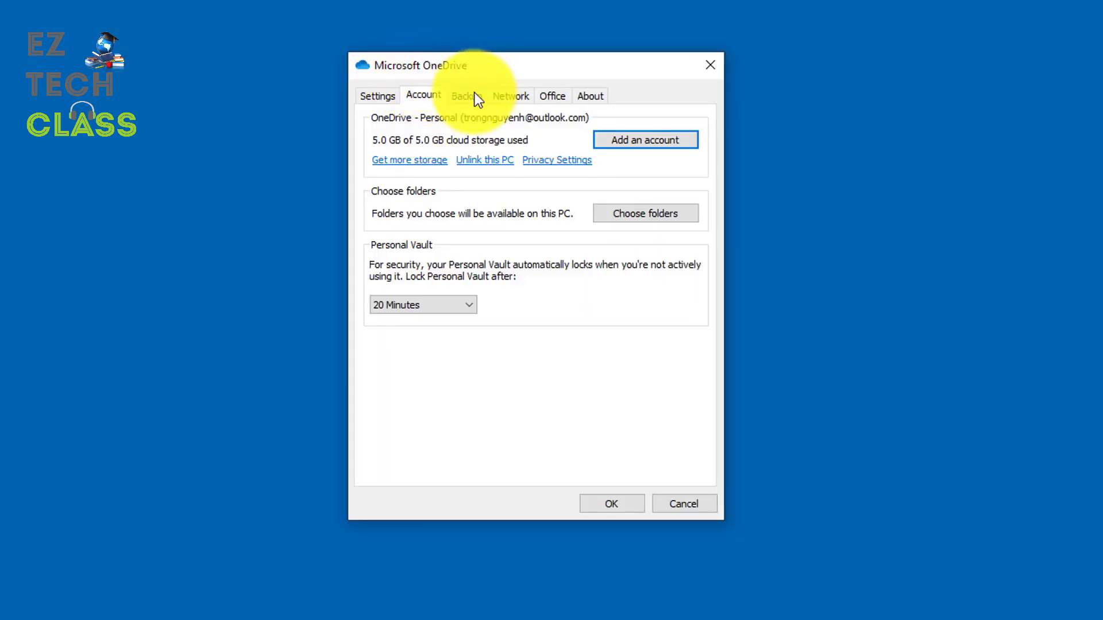
pyautogui.click(465, 95)
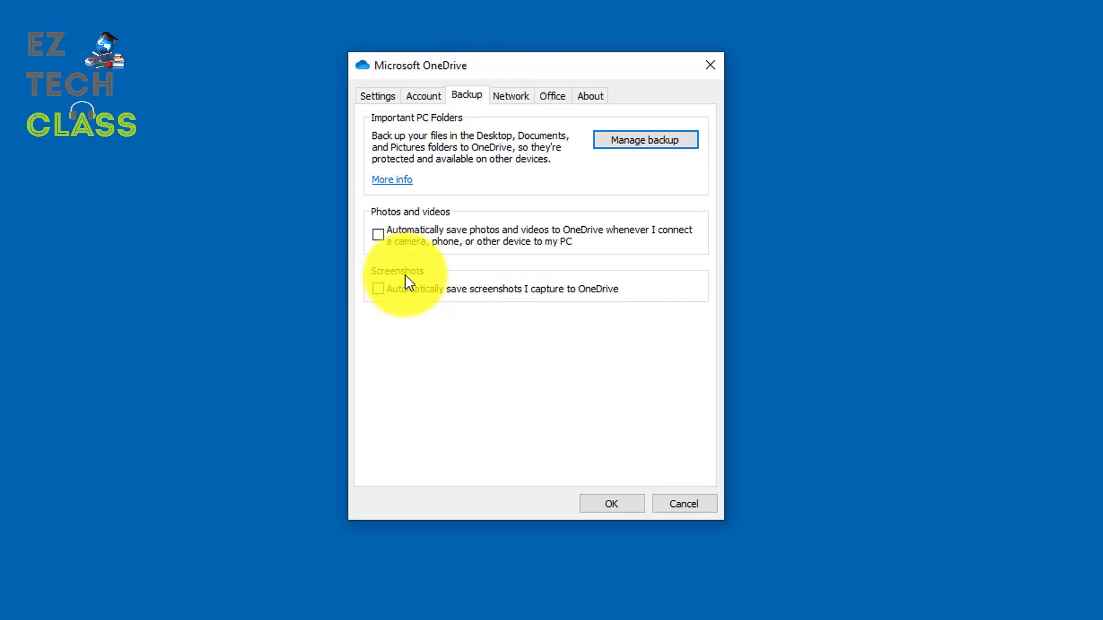
pyautogui.moveTo(415, 298)
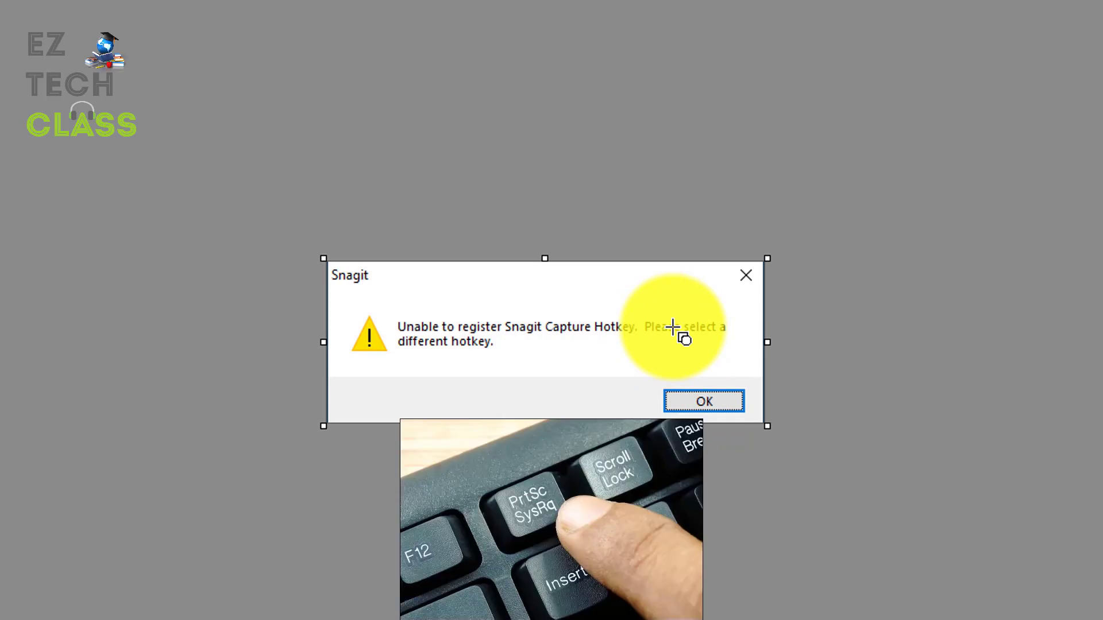
pyautogui.moveTo(977, 387)
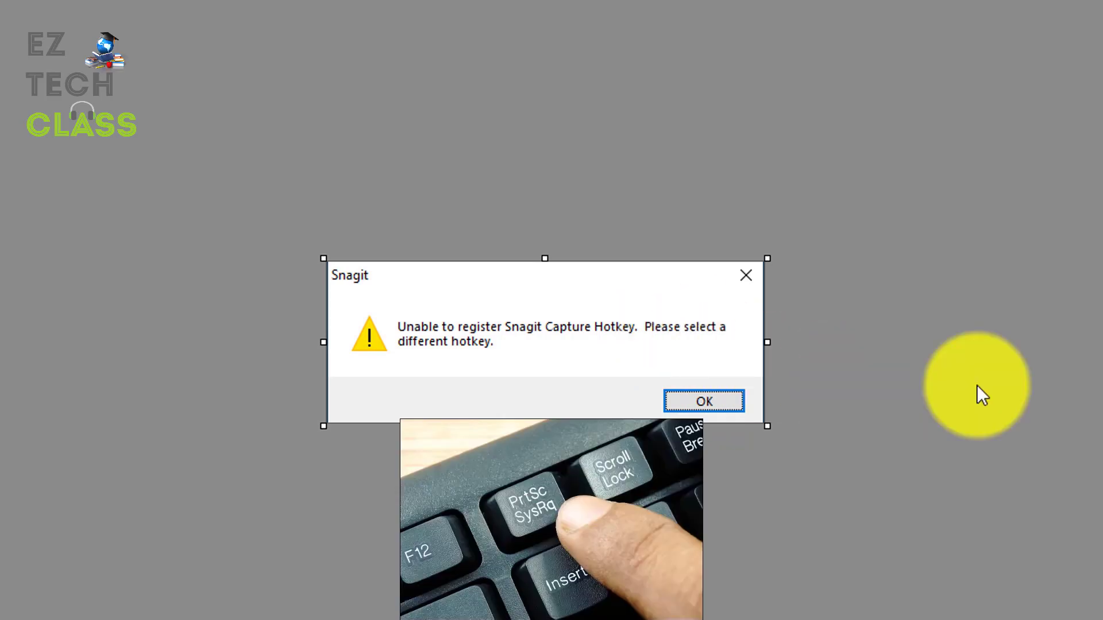
pyautogui.moveTo(543, 386)
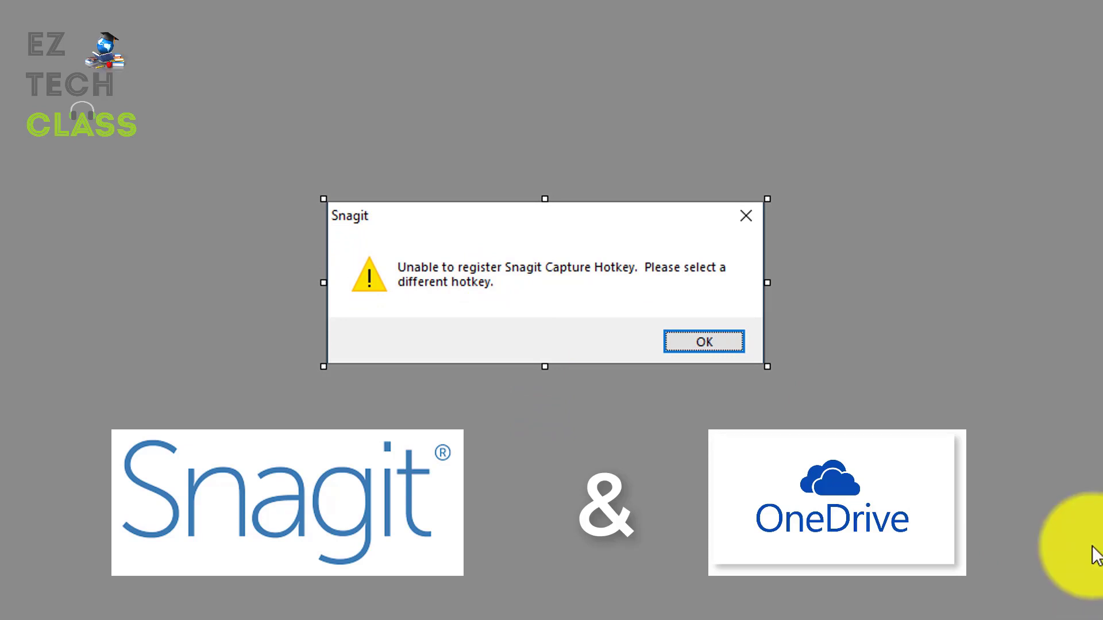
pyautogui.moveTo(1087, 518)
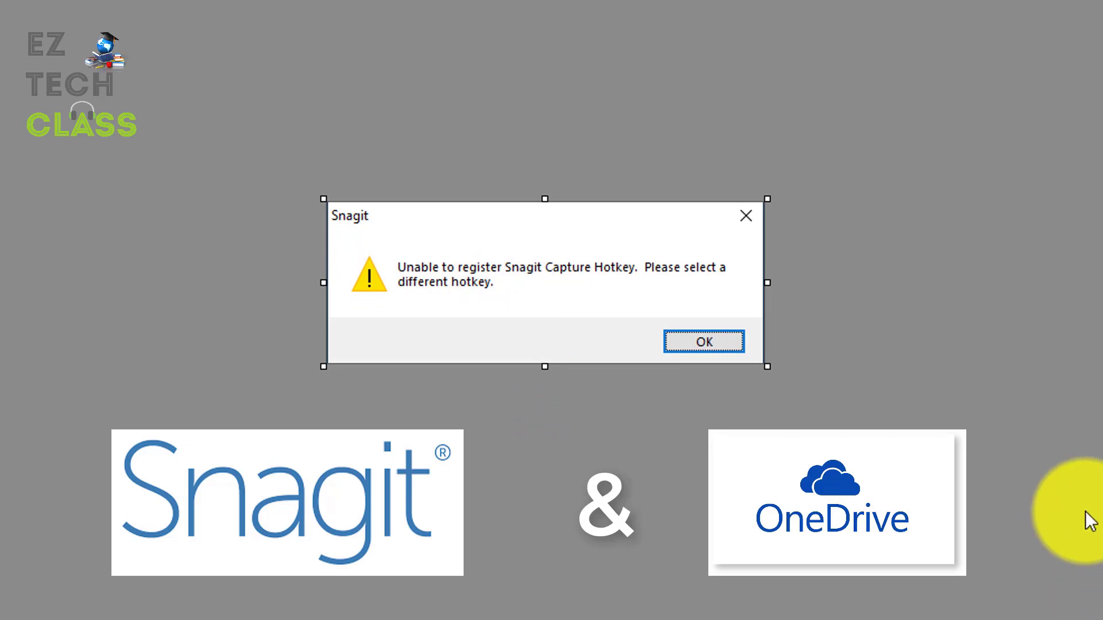